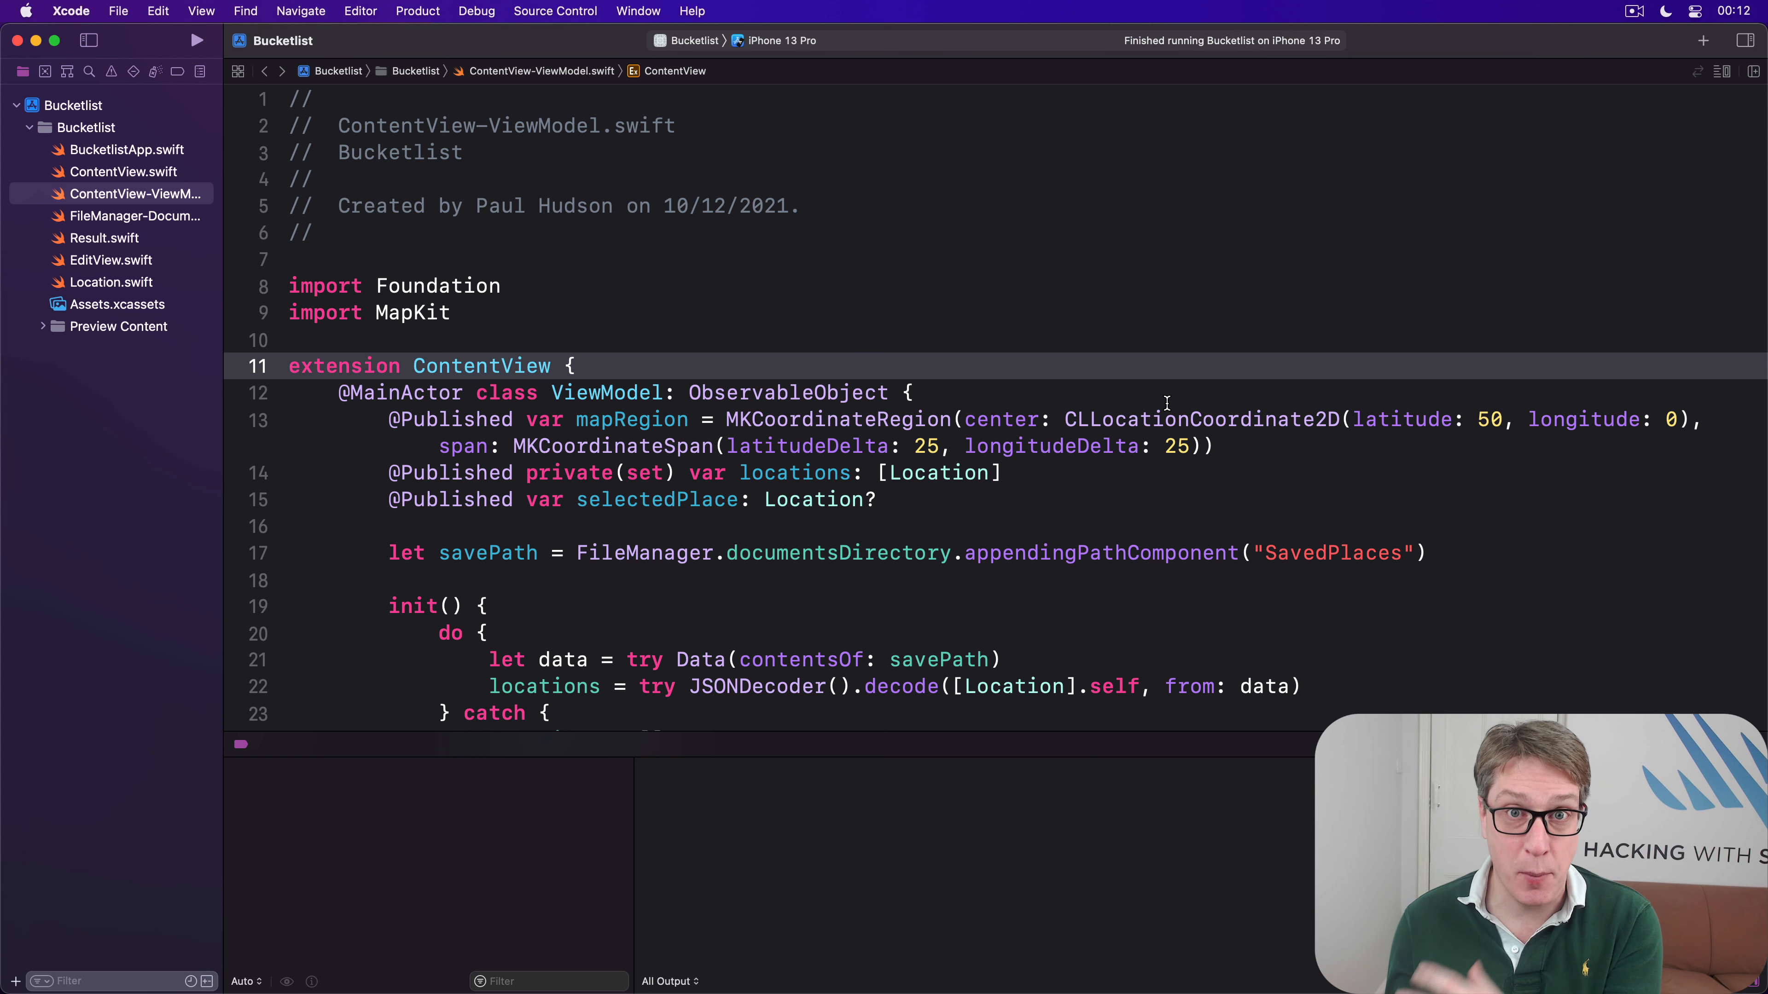
pyautogui.click(574, 365)
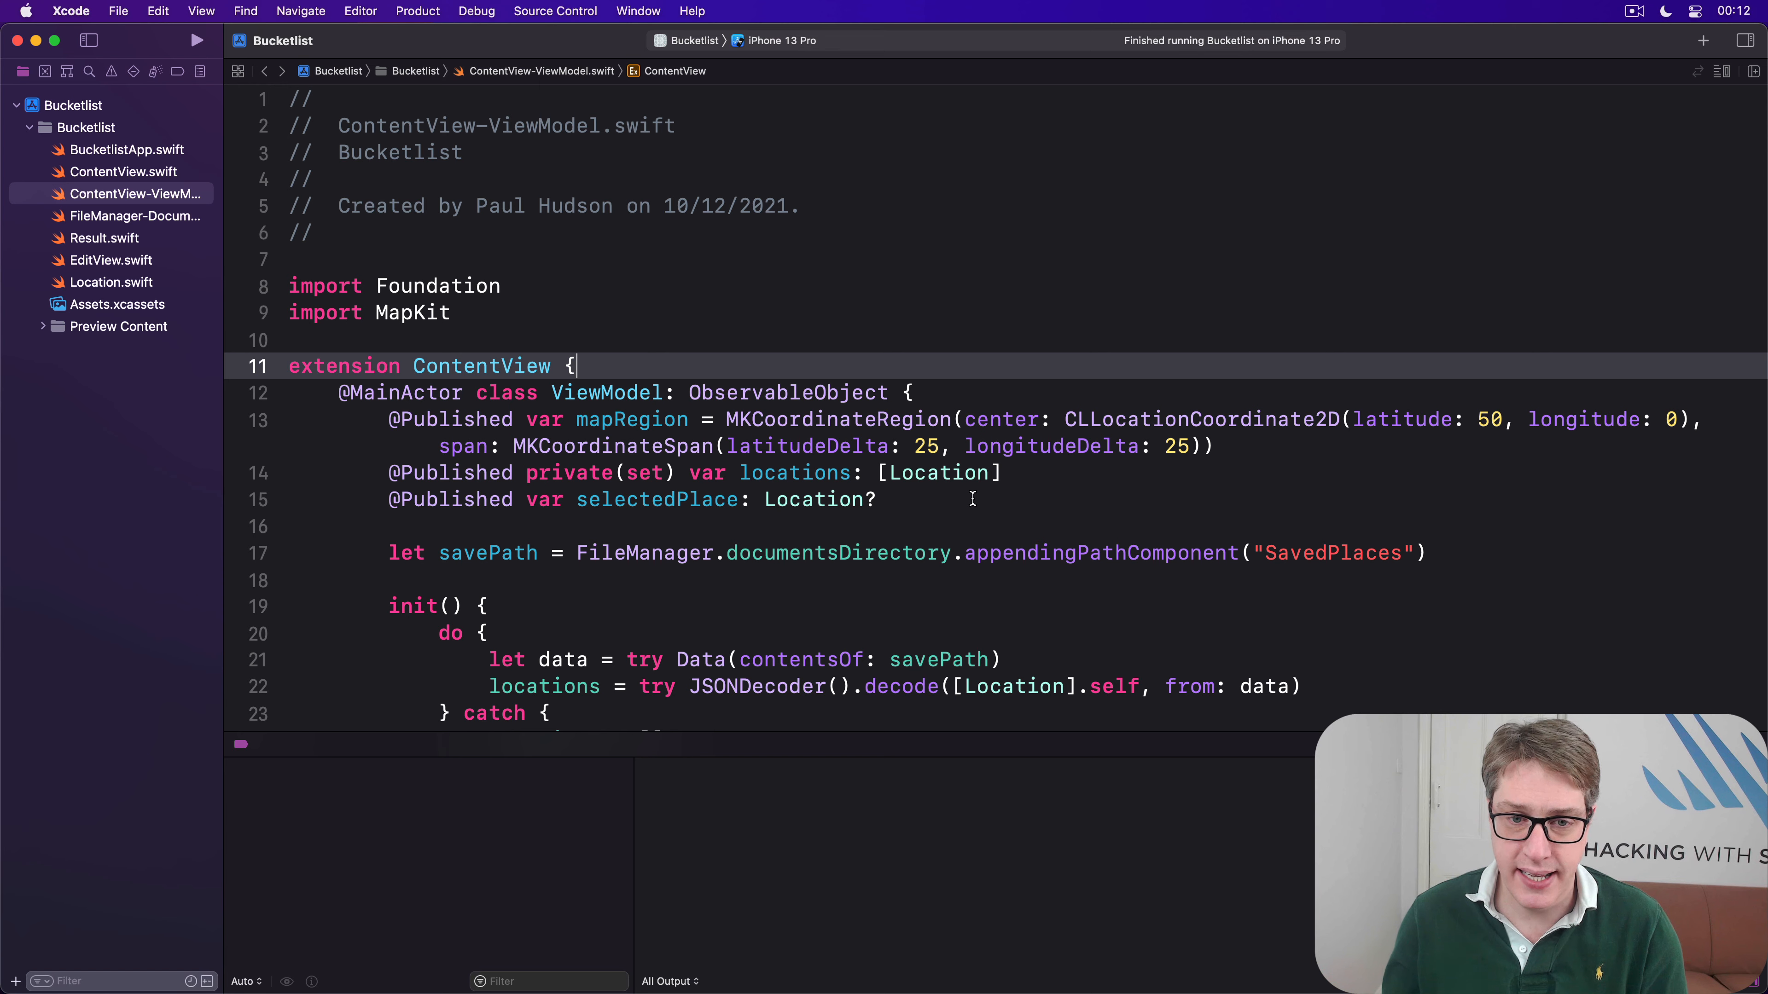
pyautogui.write('@Publ')
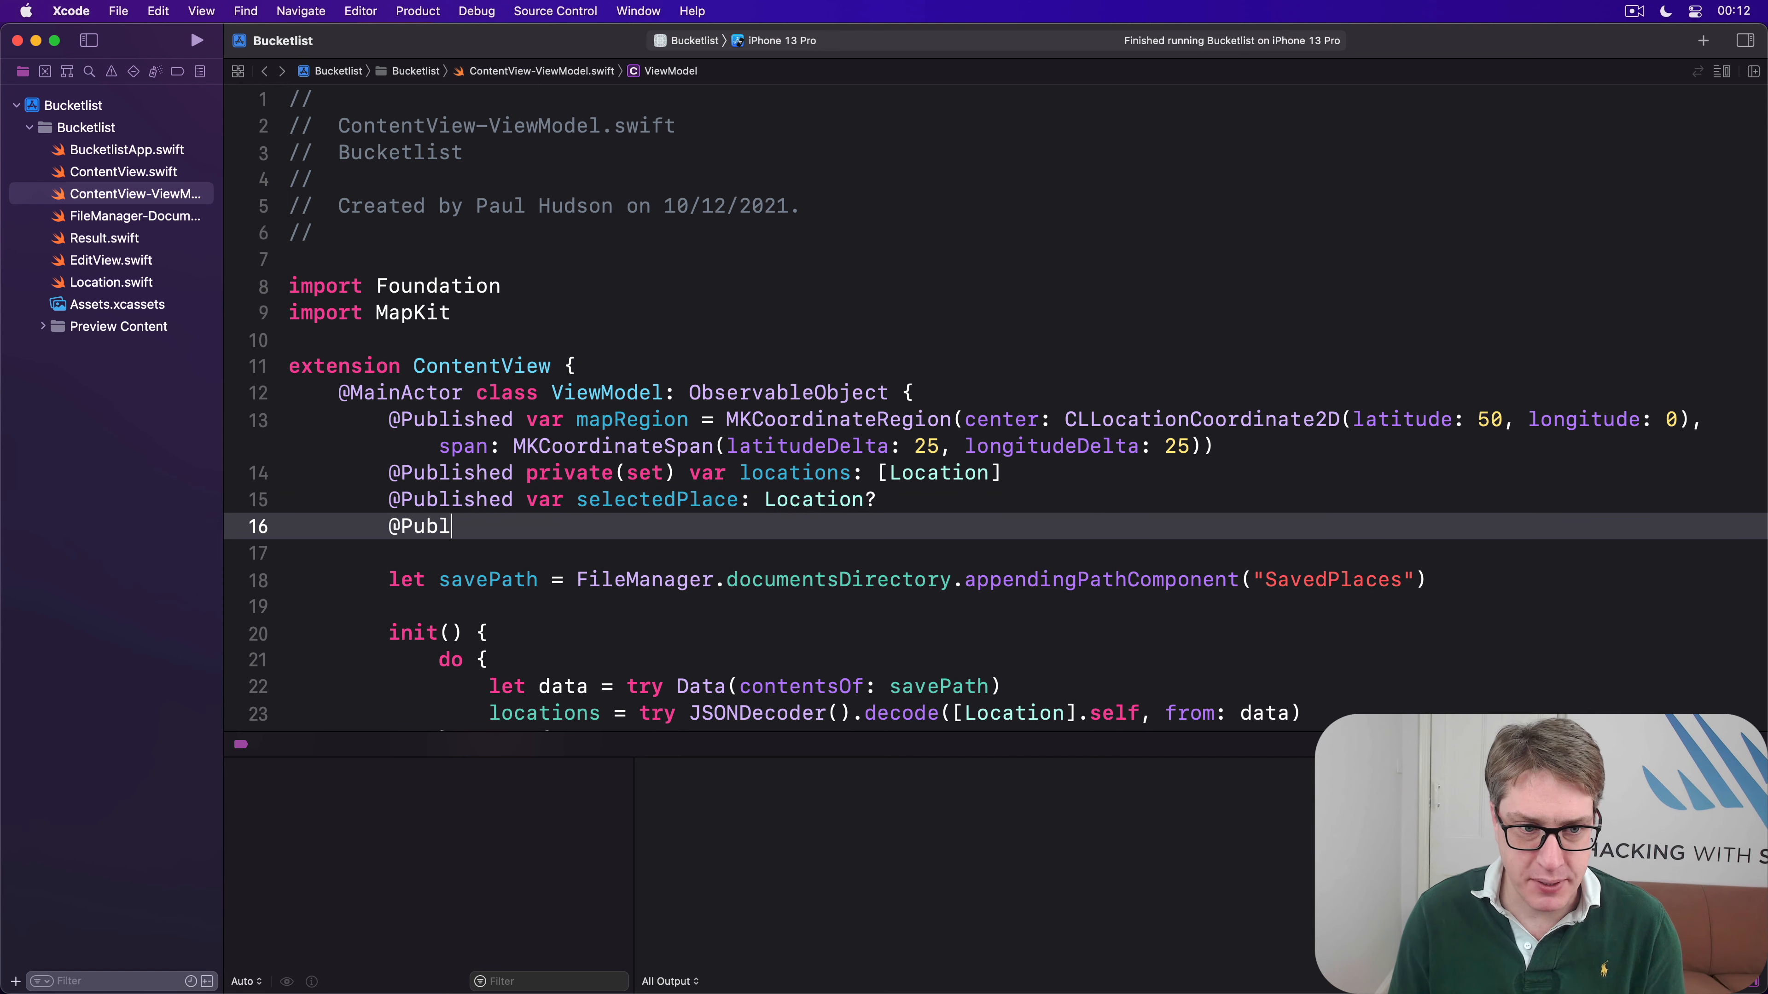
pyautogui.write('ished var isU')
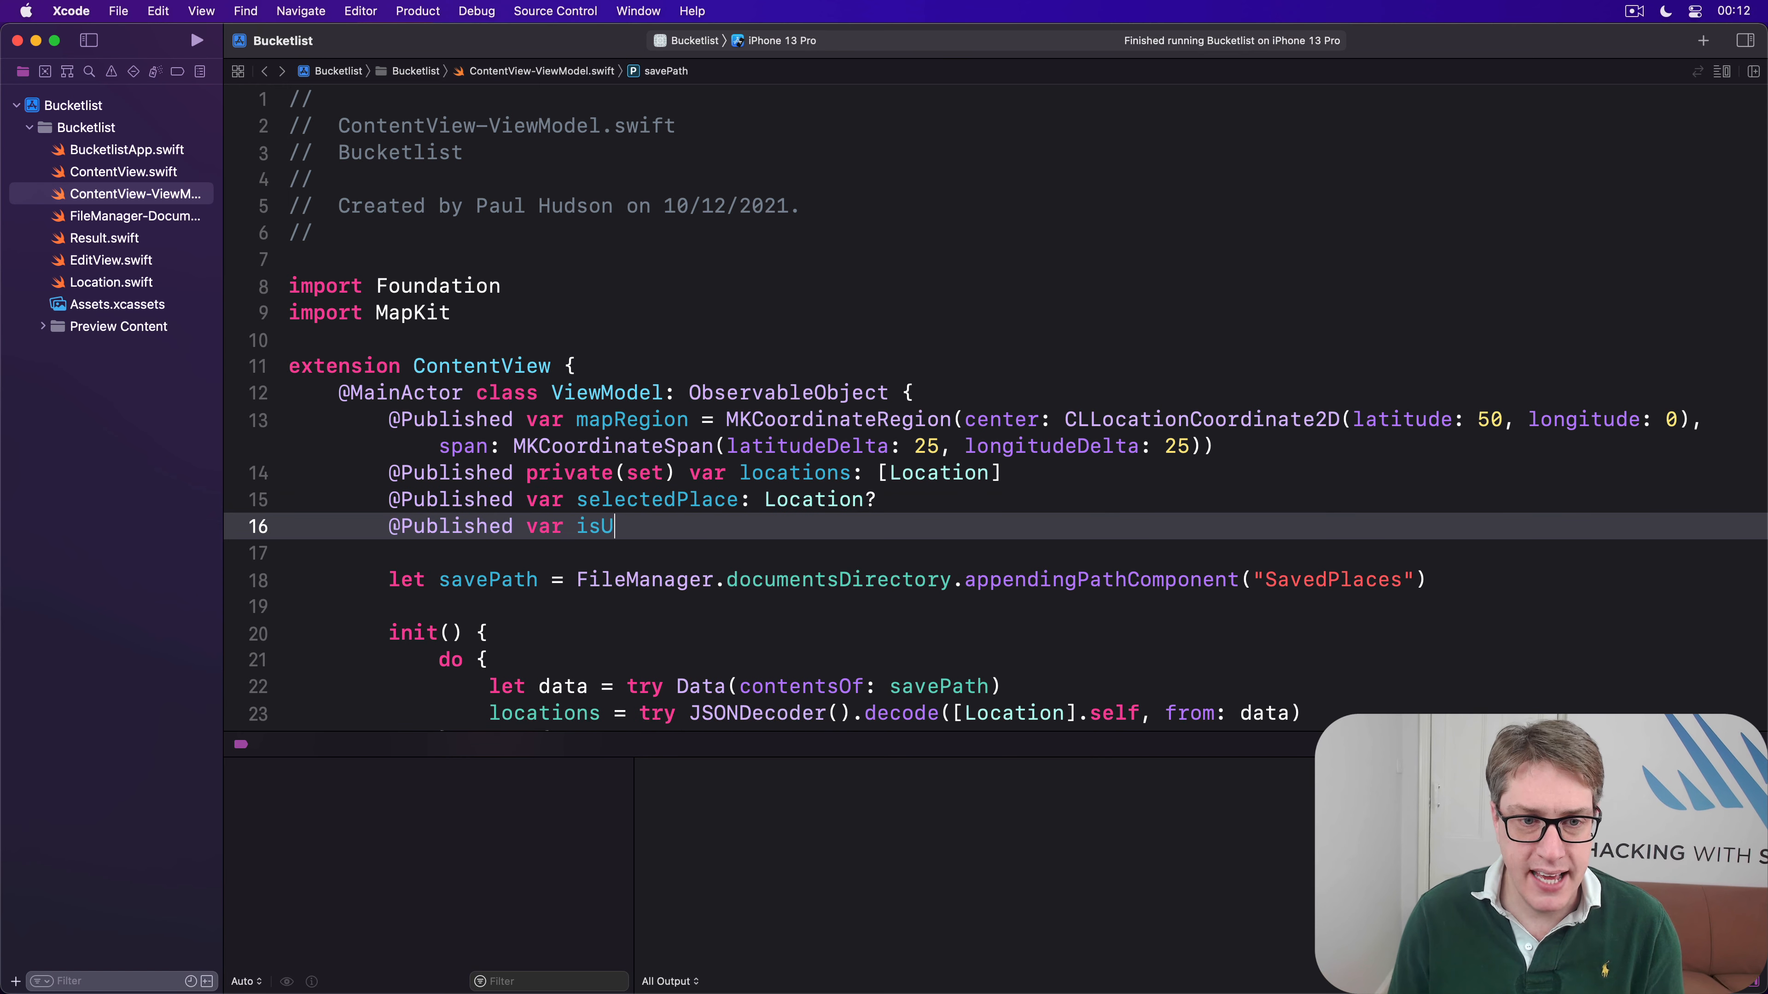
pyautogui.write('nlocked = false')
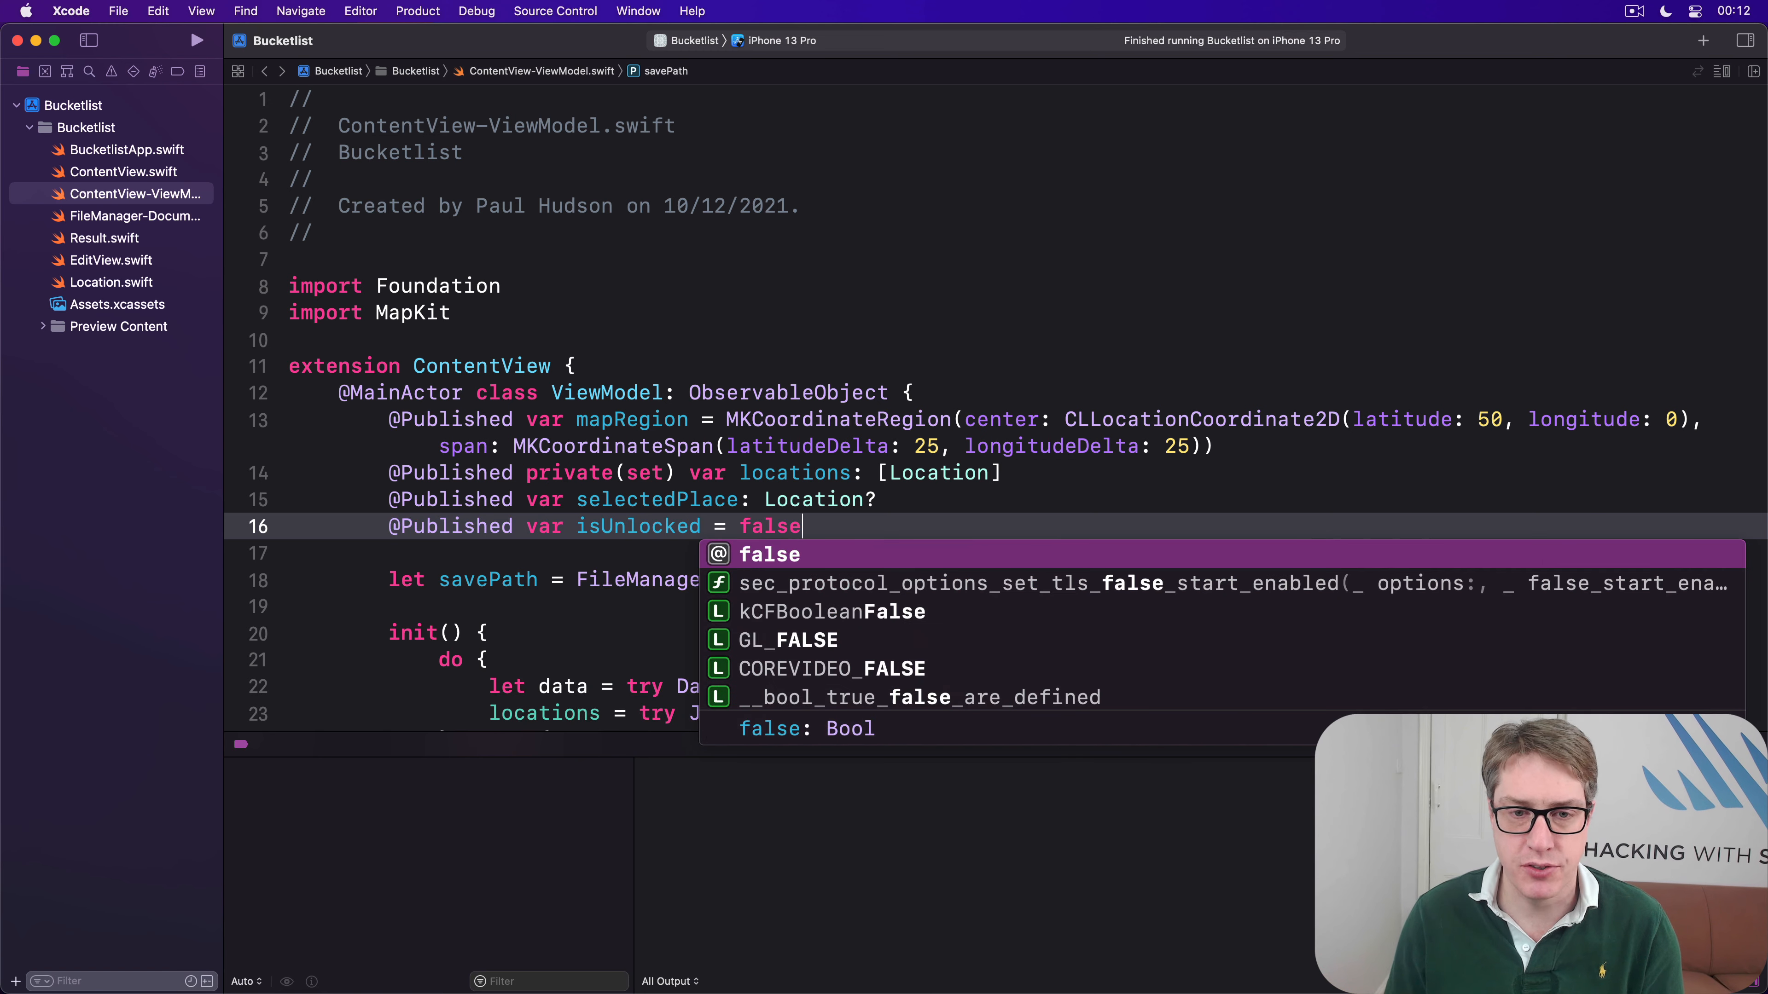
pyautogui.press('escape')
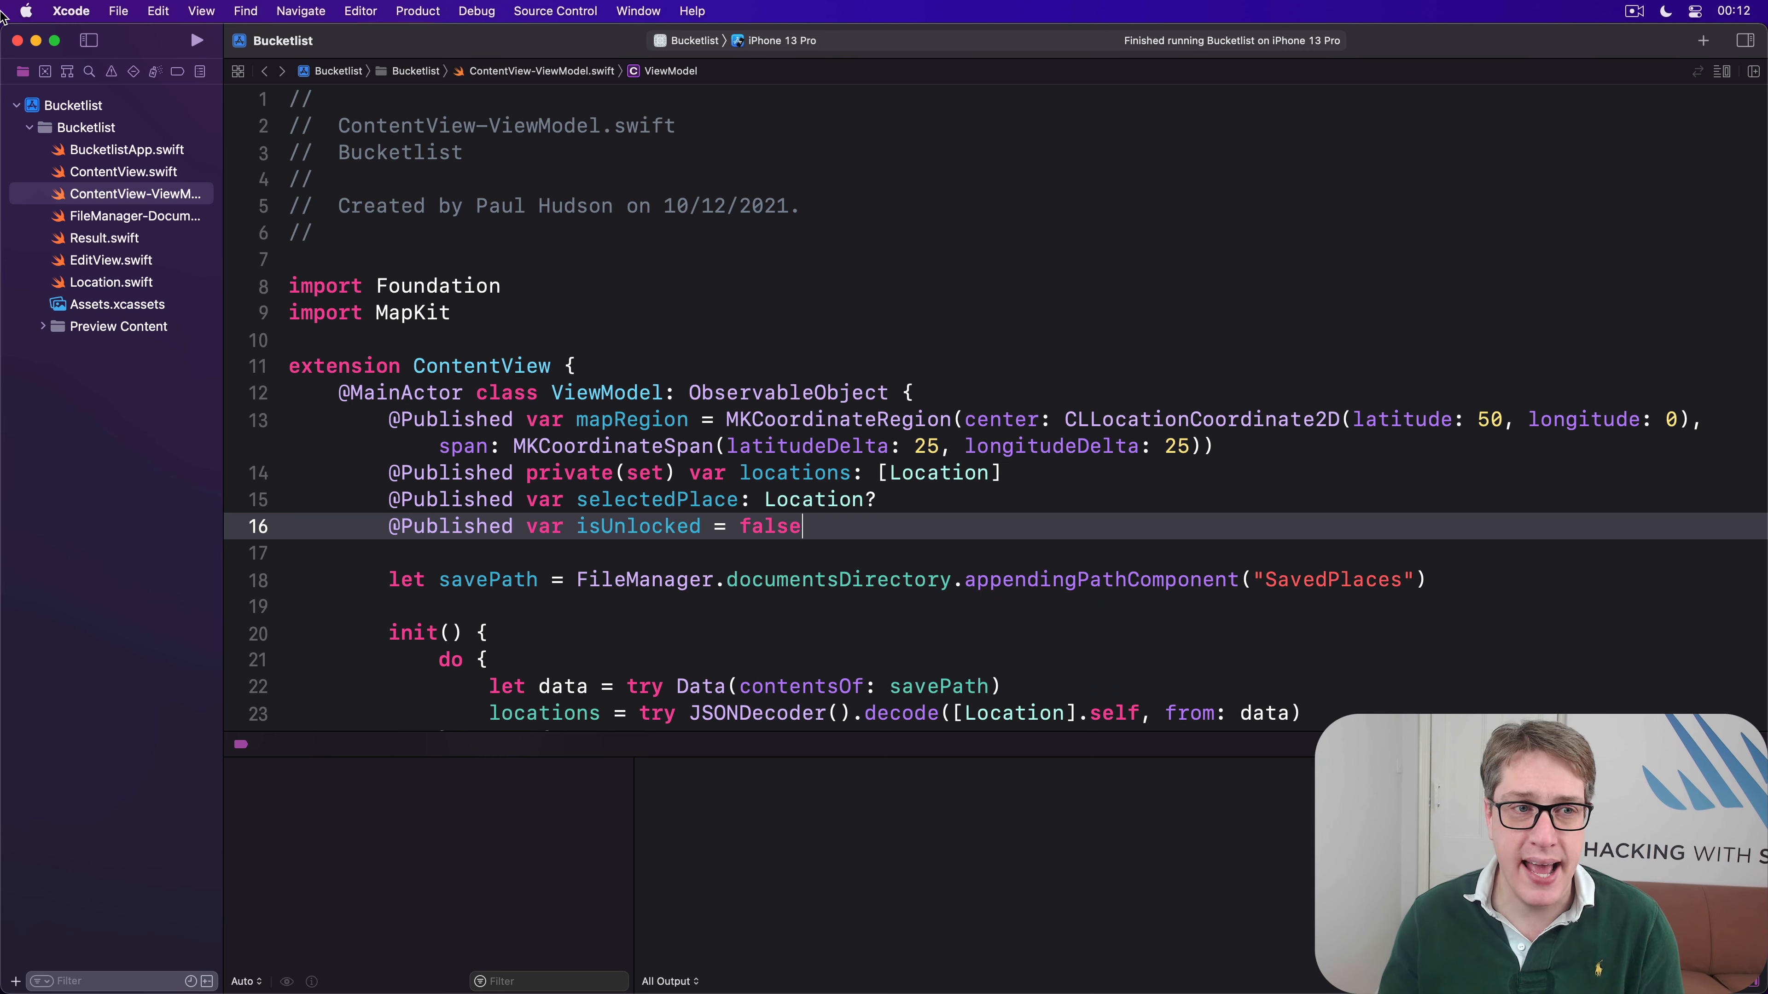
# Show the Bucketlist target's Info properties and inspect the Privacy - Face ID Usage Description entry
pyautogui.click(74, 105)
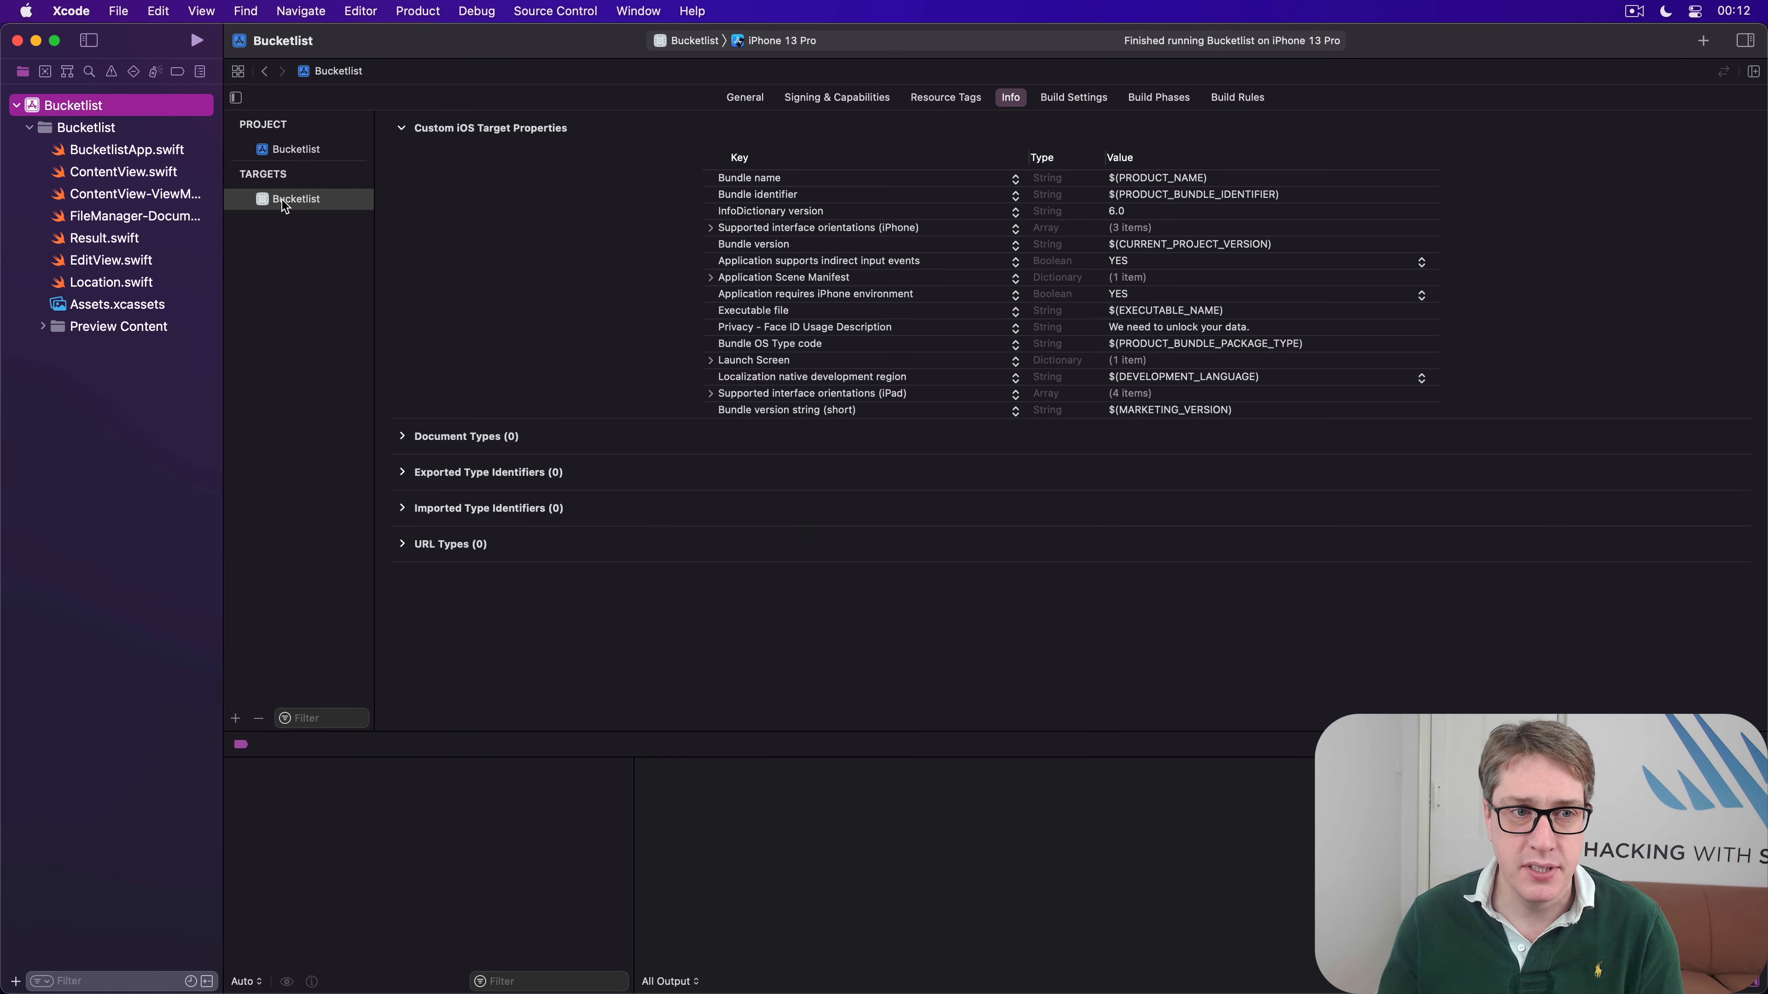
pyautogui.click(295, 199)
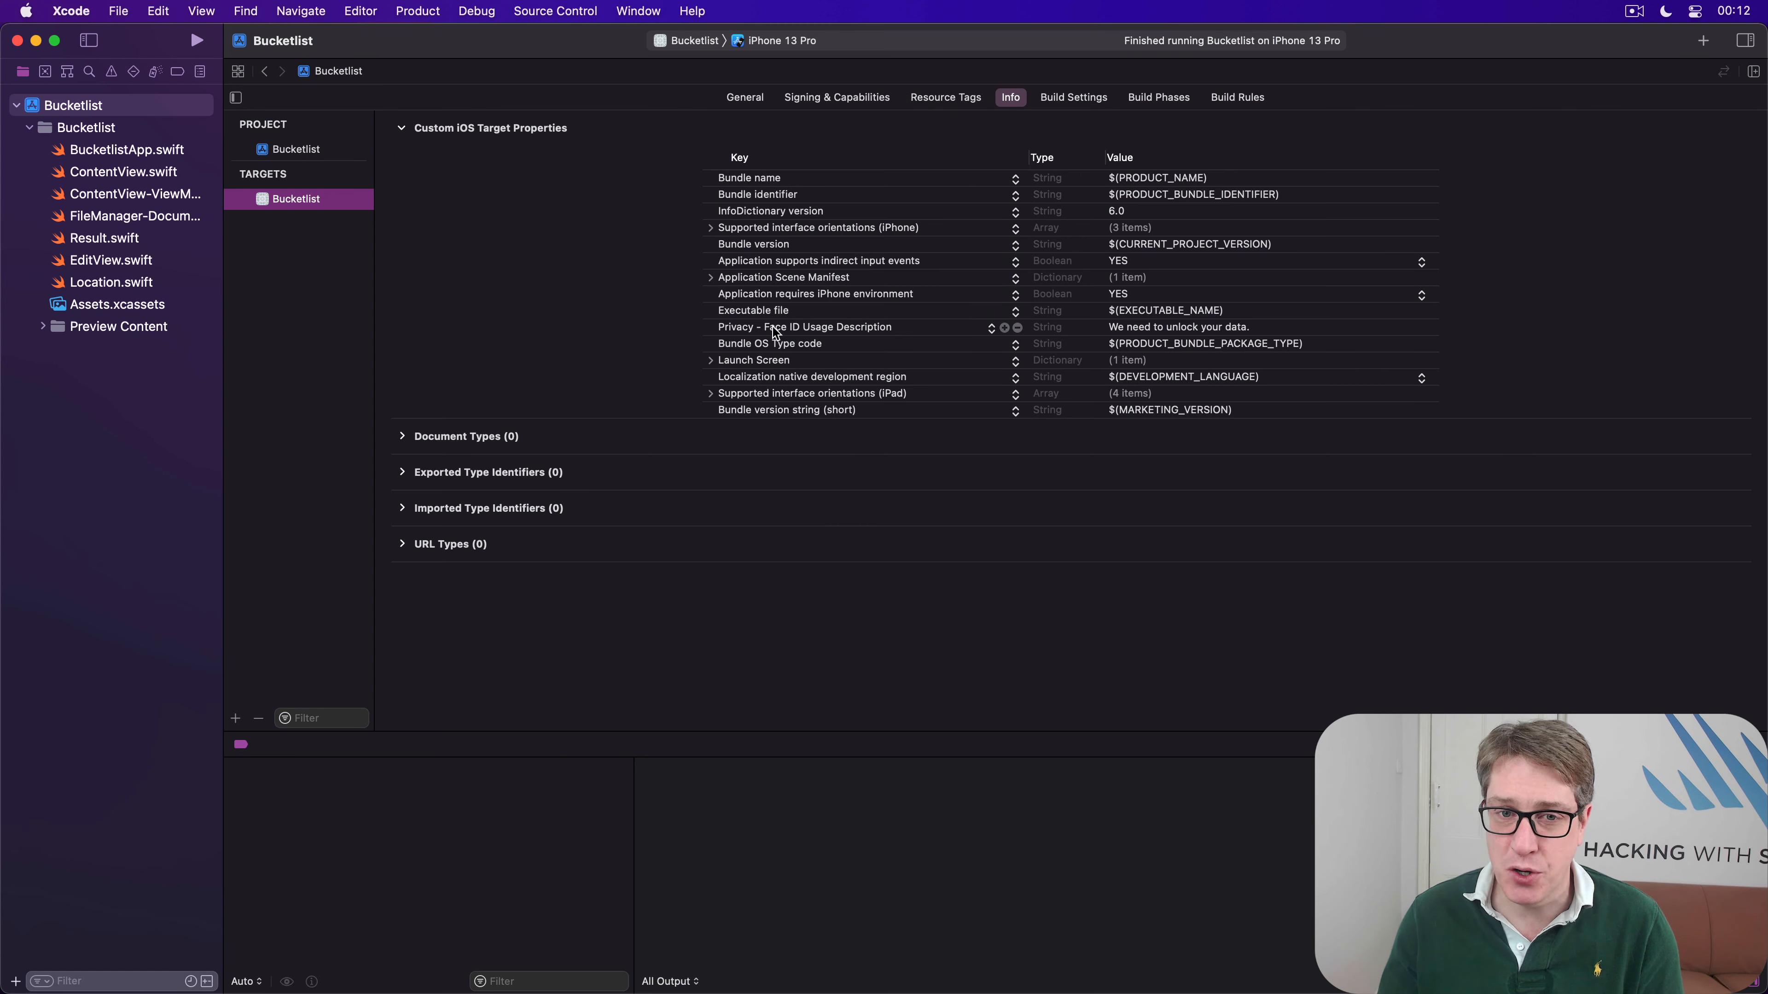
pyautogui.click(804, 327)
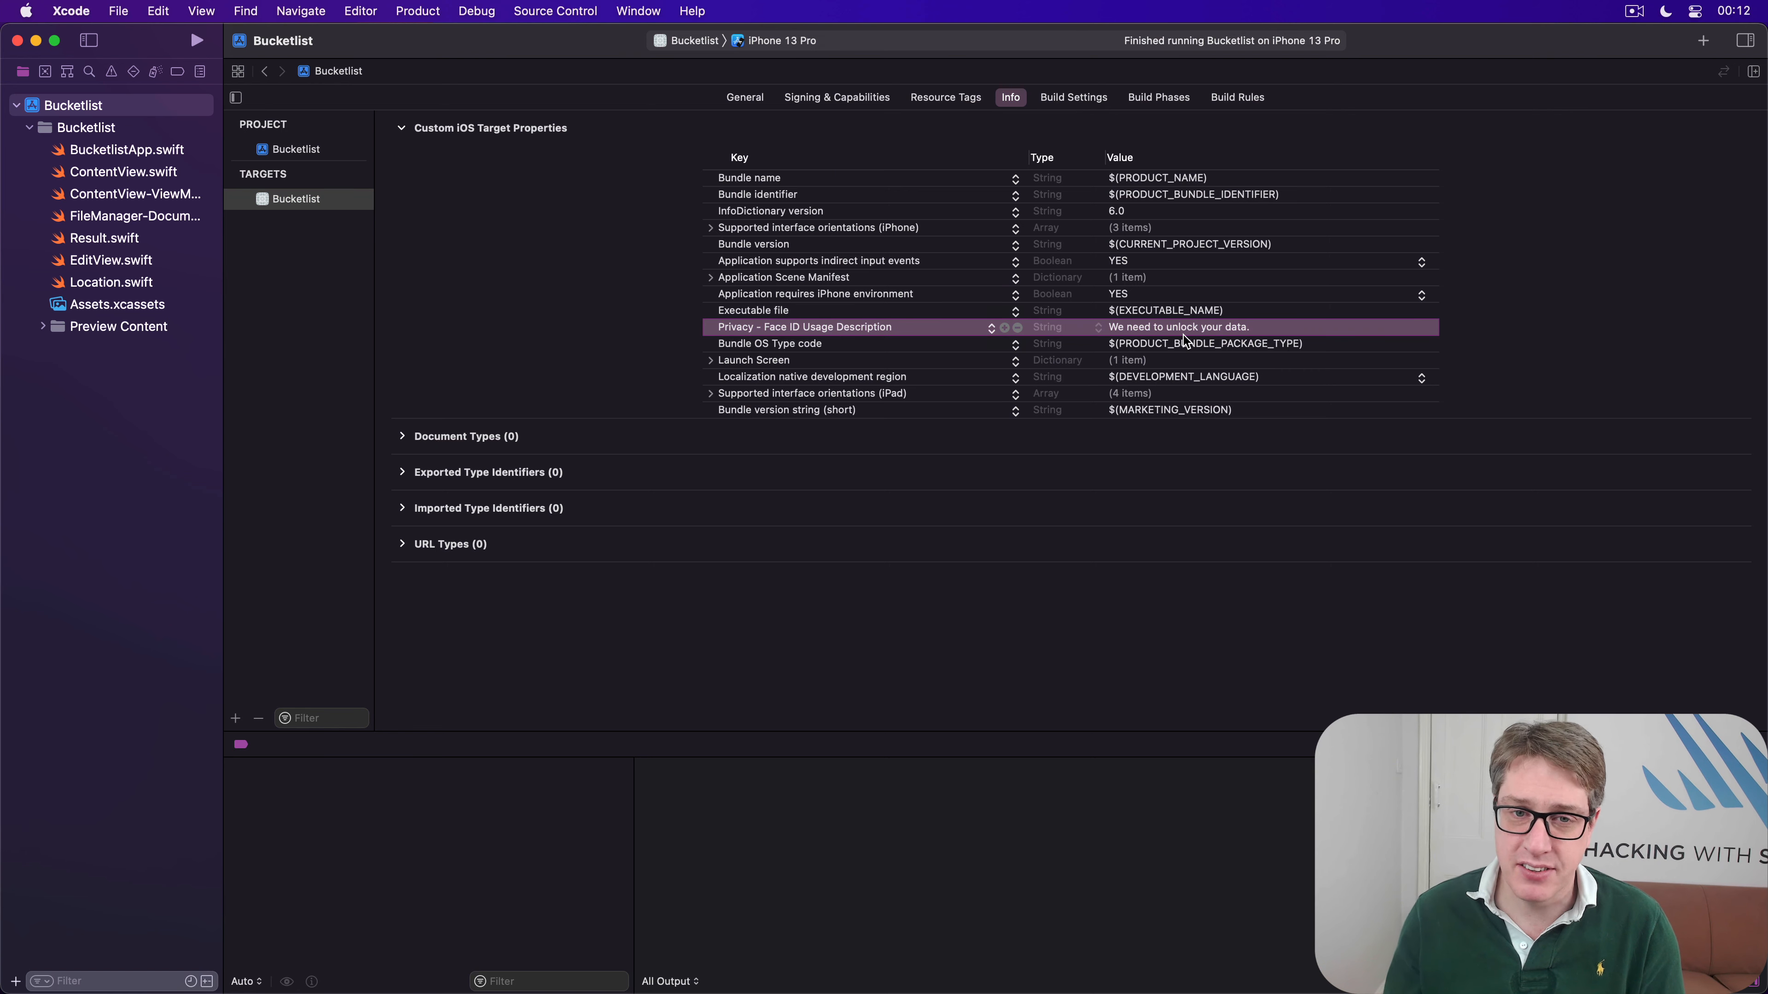
pyautogui.rightClick(814, 293)
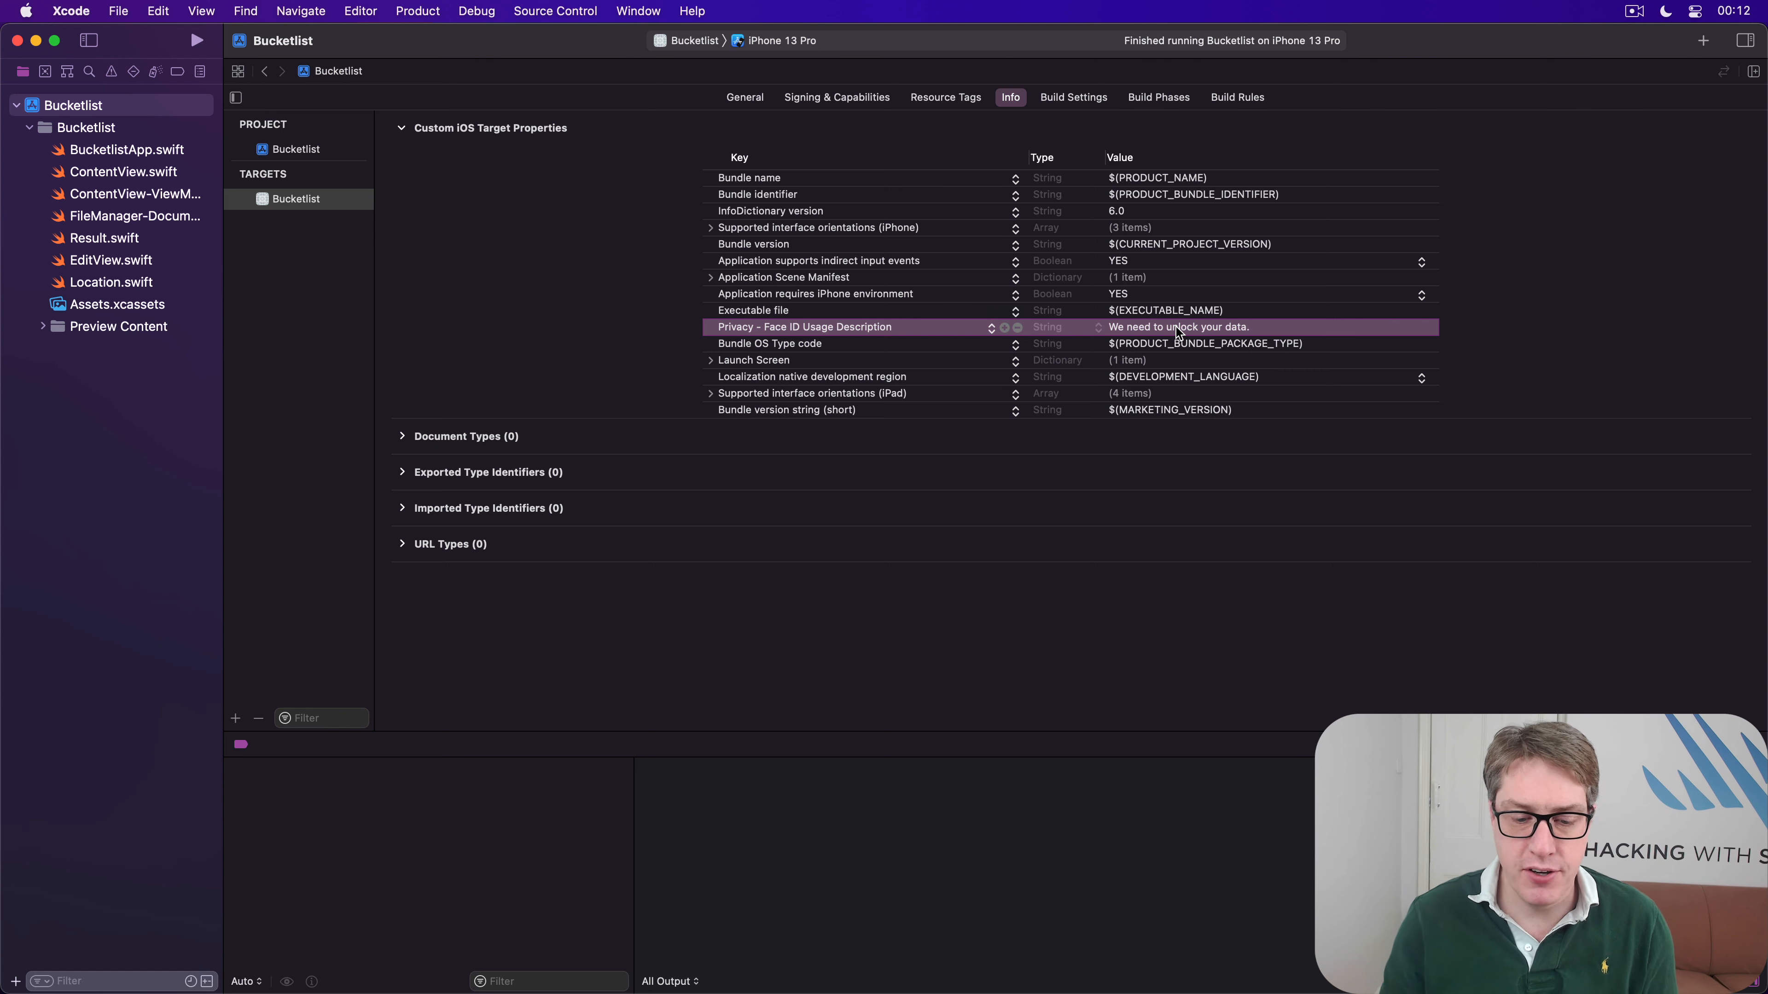
# Add `import LocalAuthentication` below `import Foundation` and start a line after update(location:)
pyautogui.click(132, 192)
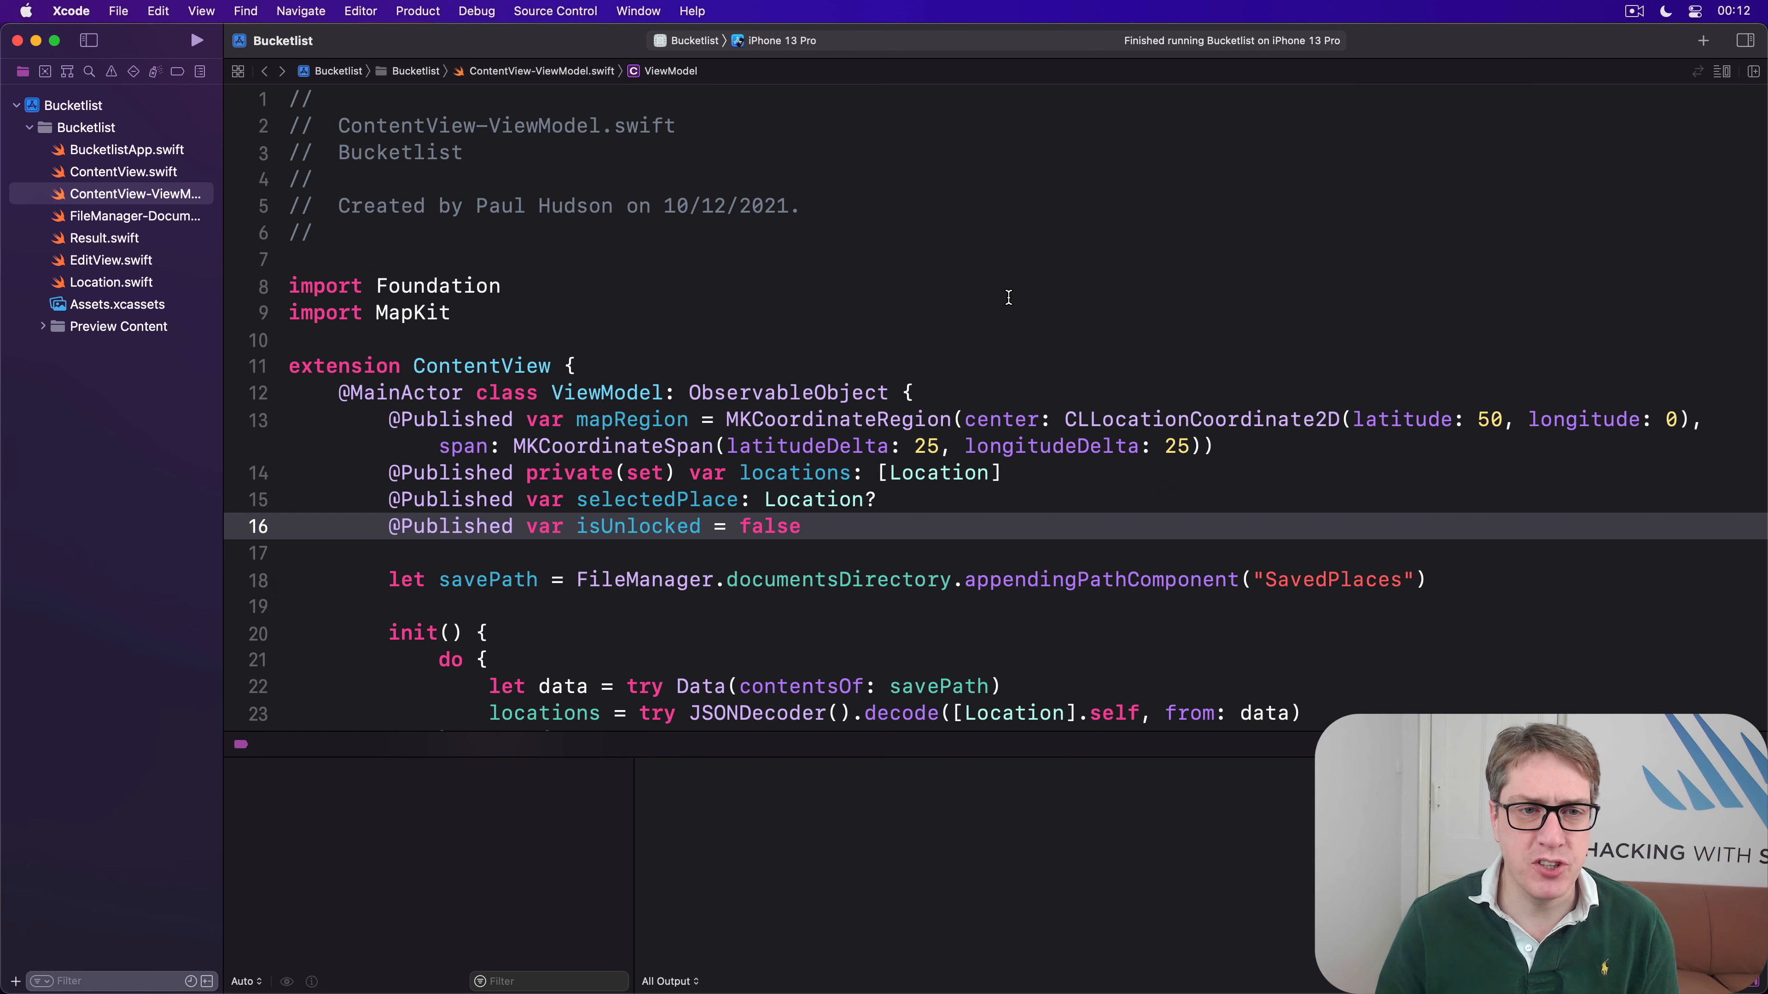
pyautogui.moveTo(604, 285)
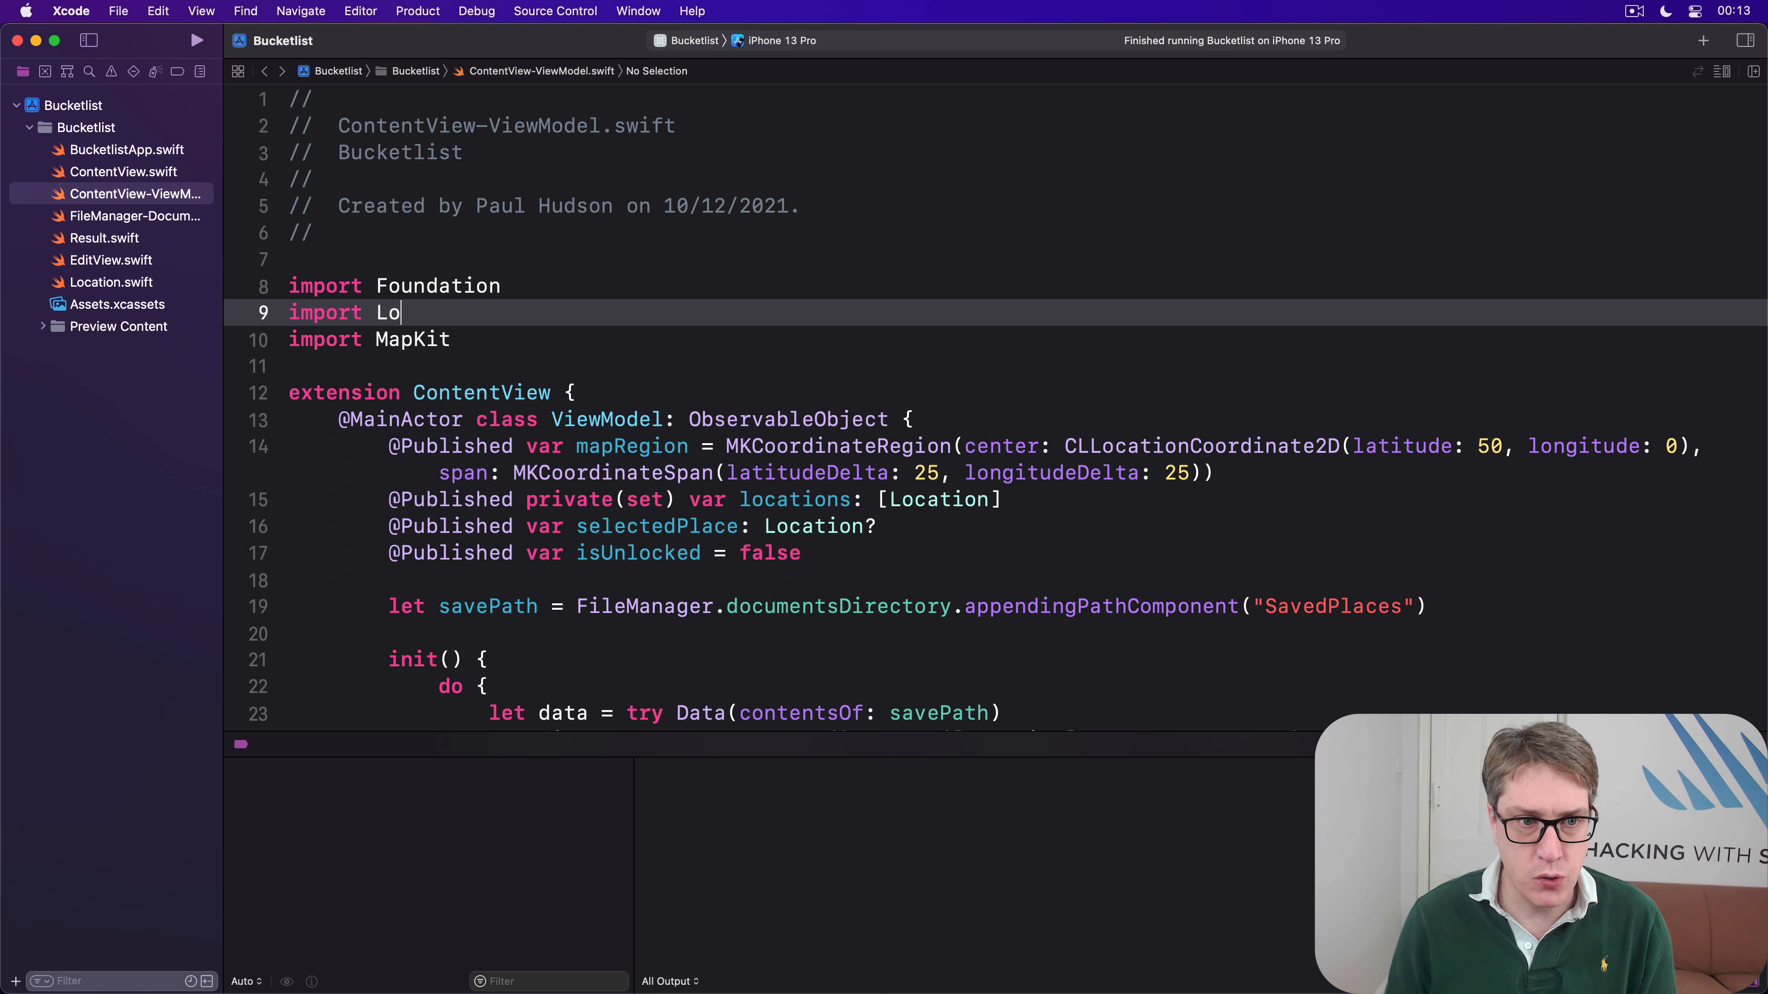
pyautogui.write('calAuthentication')
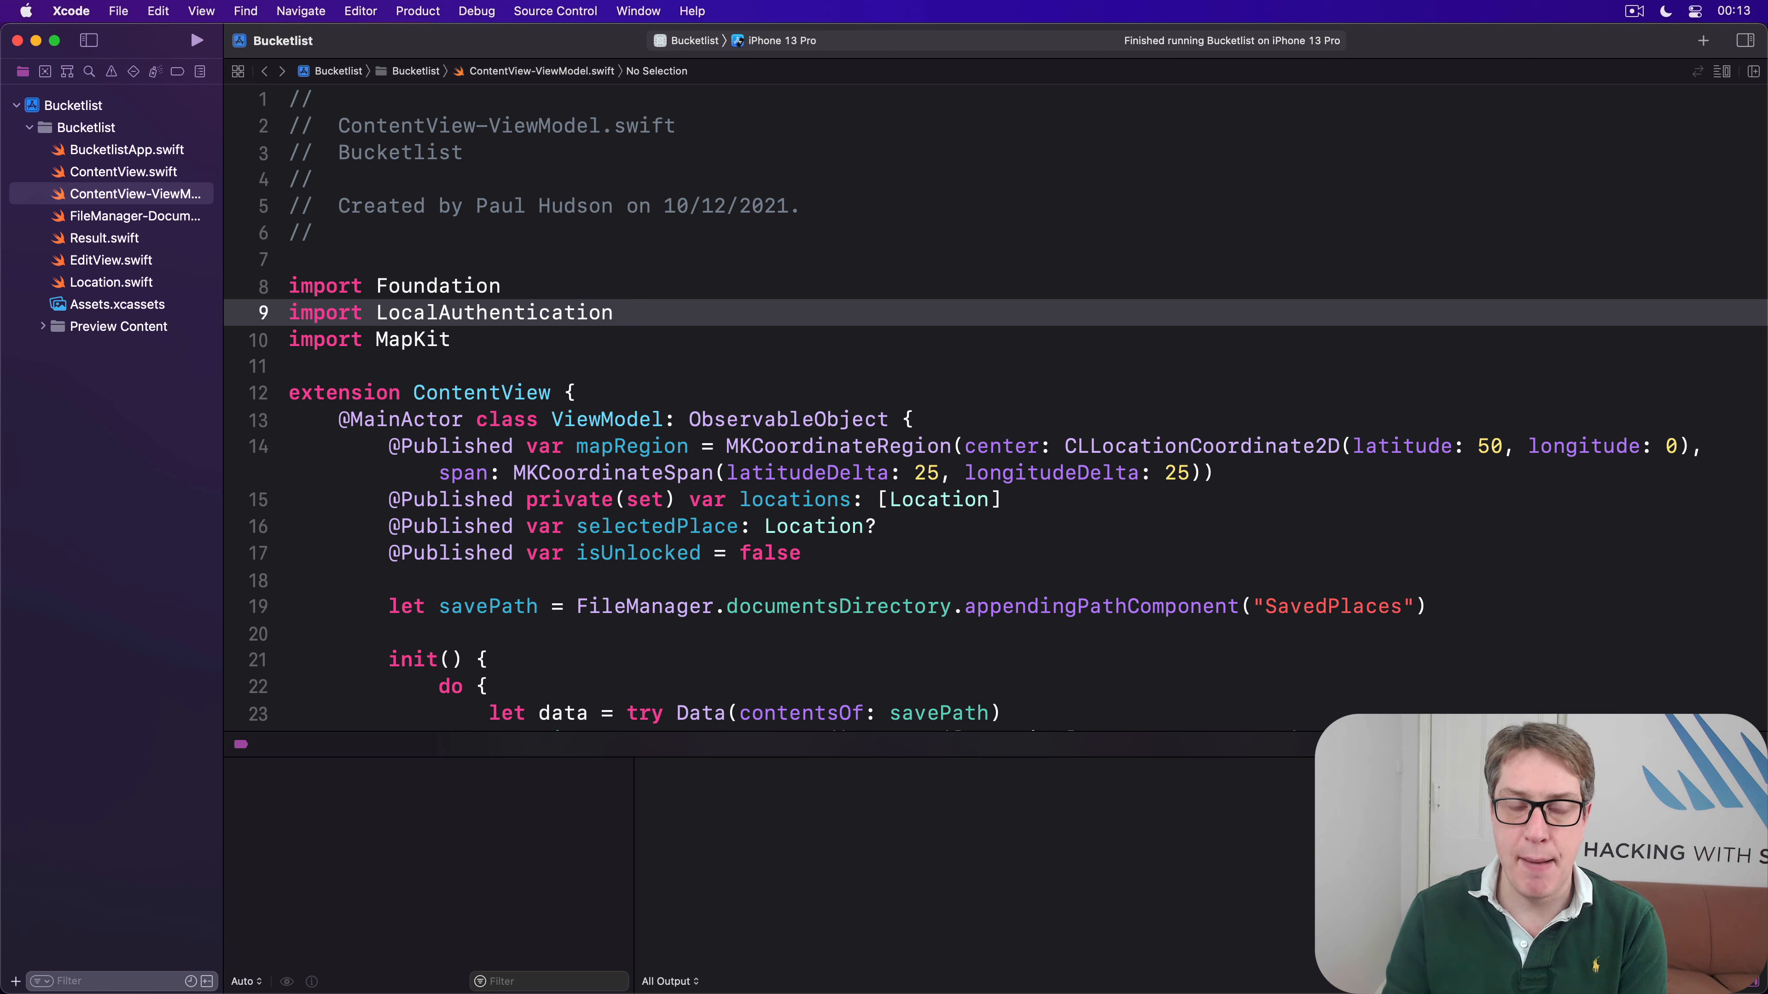
pyautogui.click(615, 312)
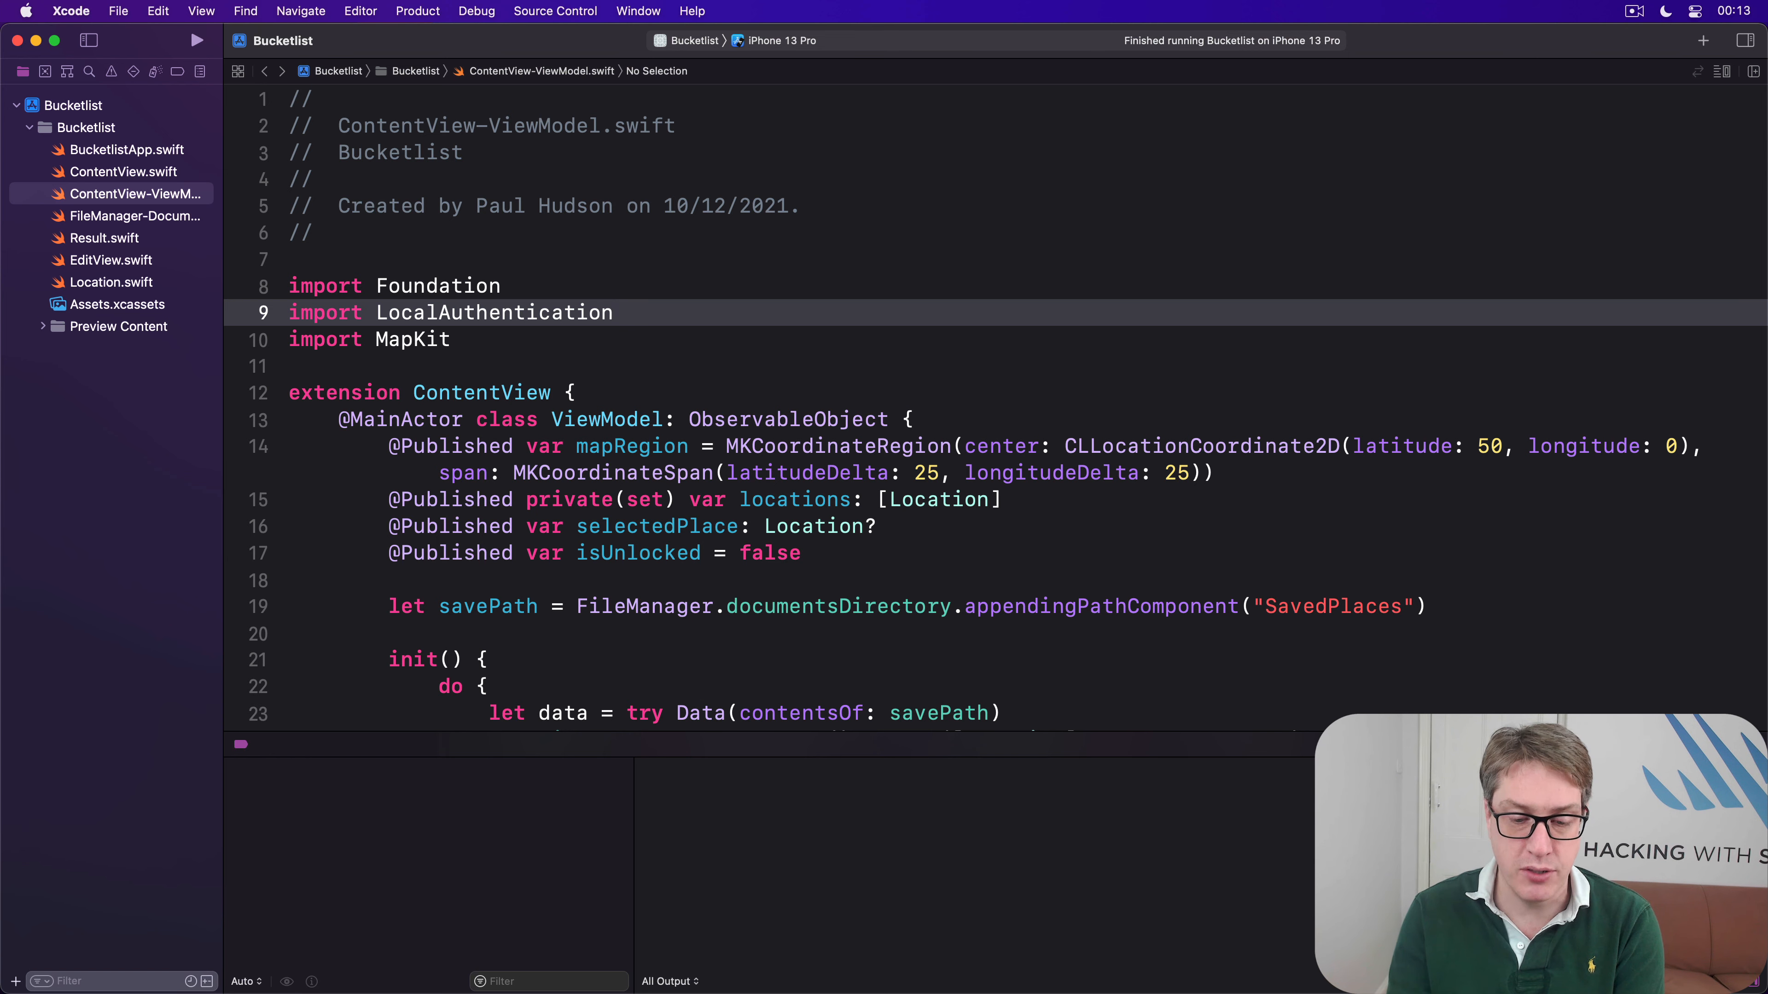
pyautogui.click(614, 312)
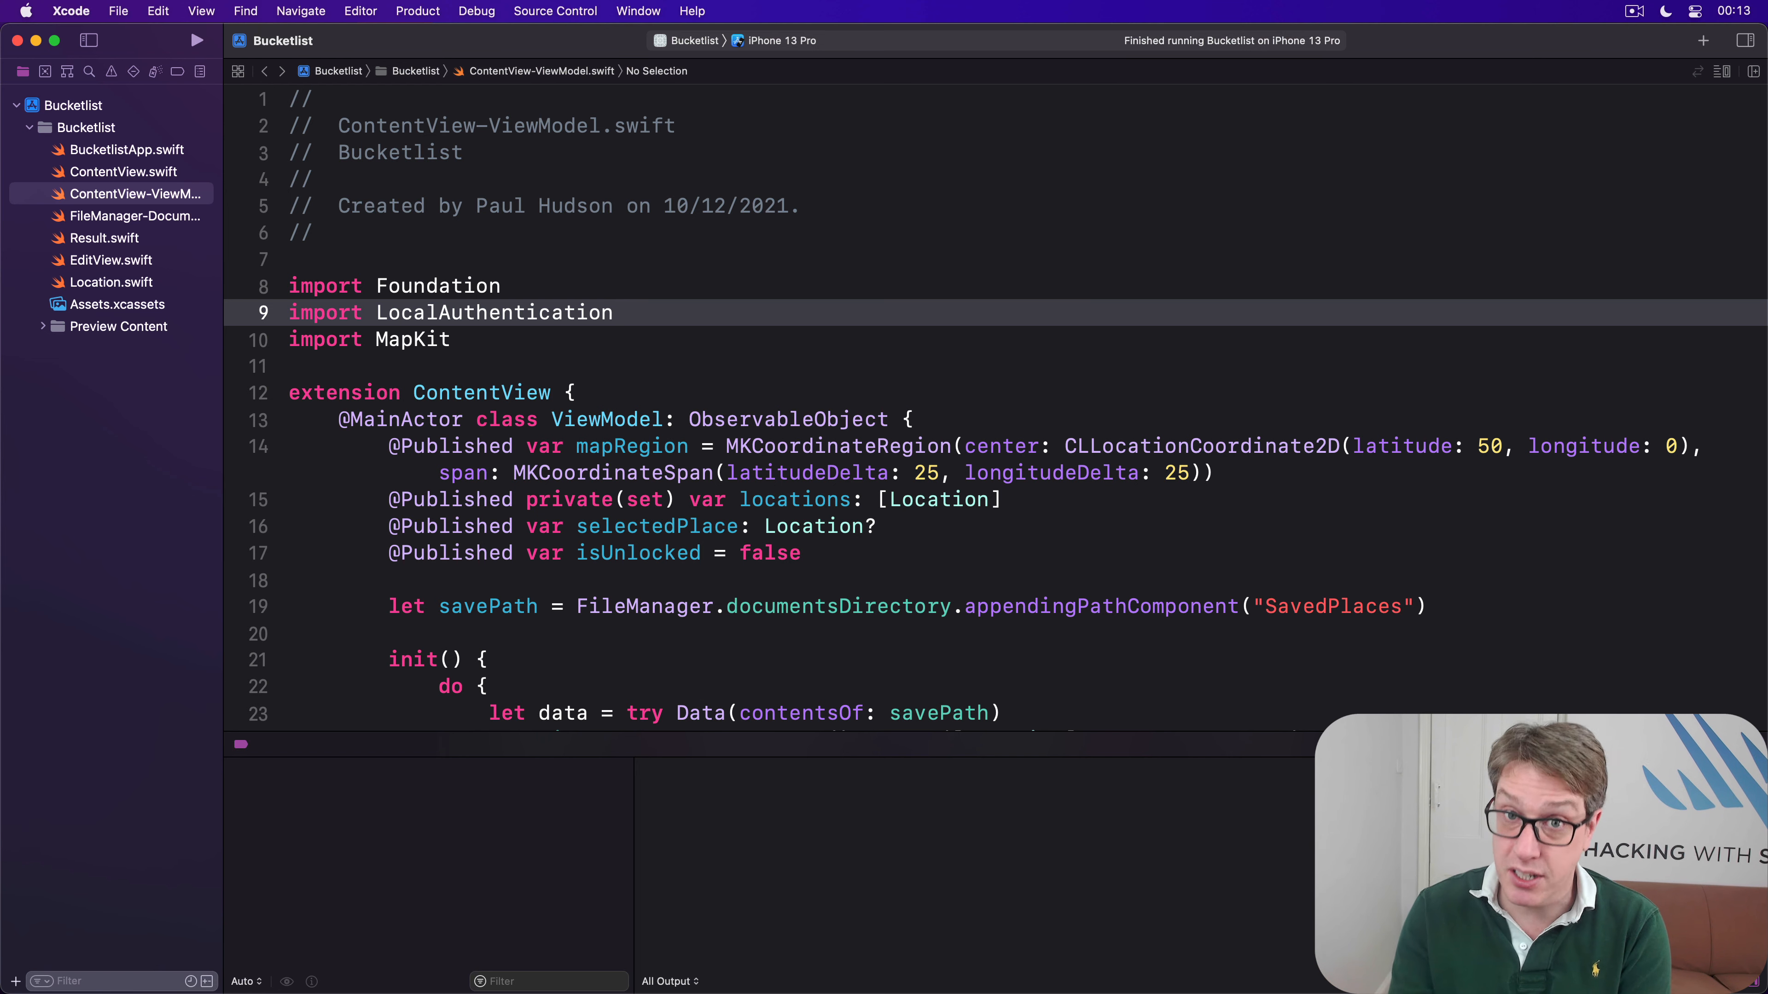
pyautogui.click(614, 312)
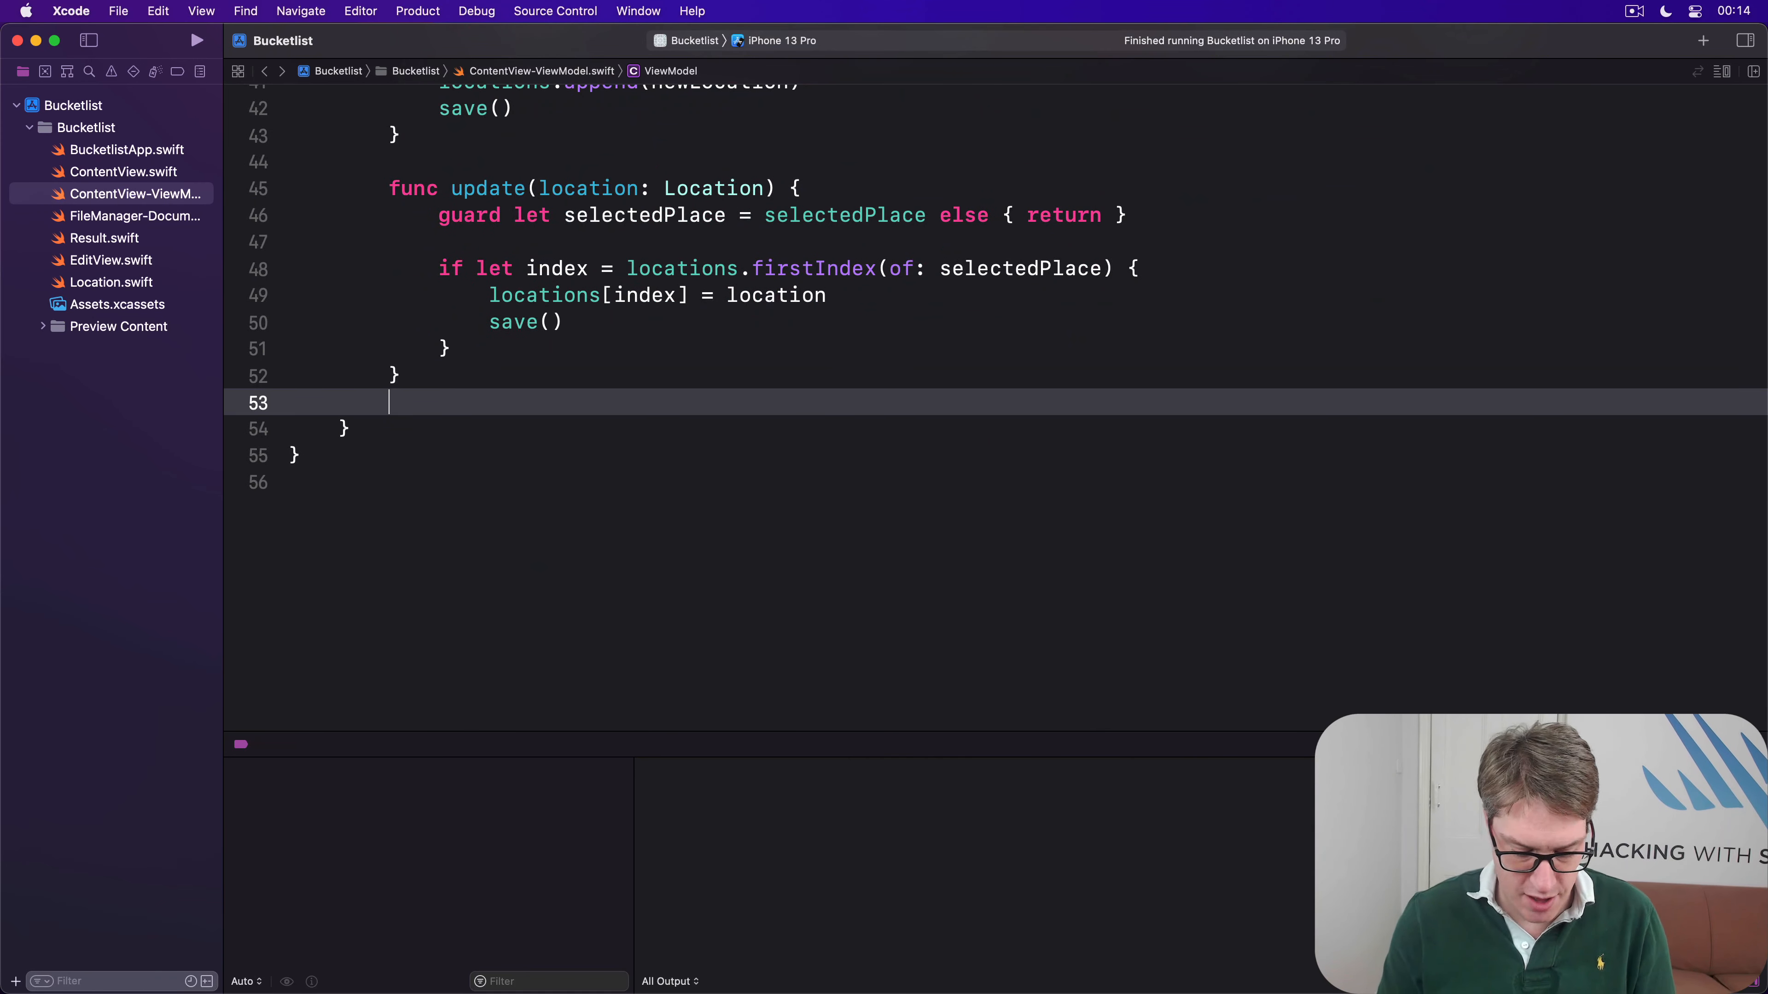
# Write authenticate() with an LAContext, NSError?, a canEvaluatePolicy biometrics check and an 'unlock your places' reason
pyautogui.write('func authenticate() {')
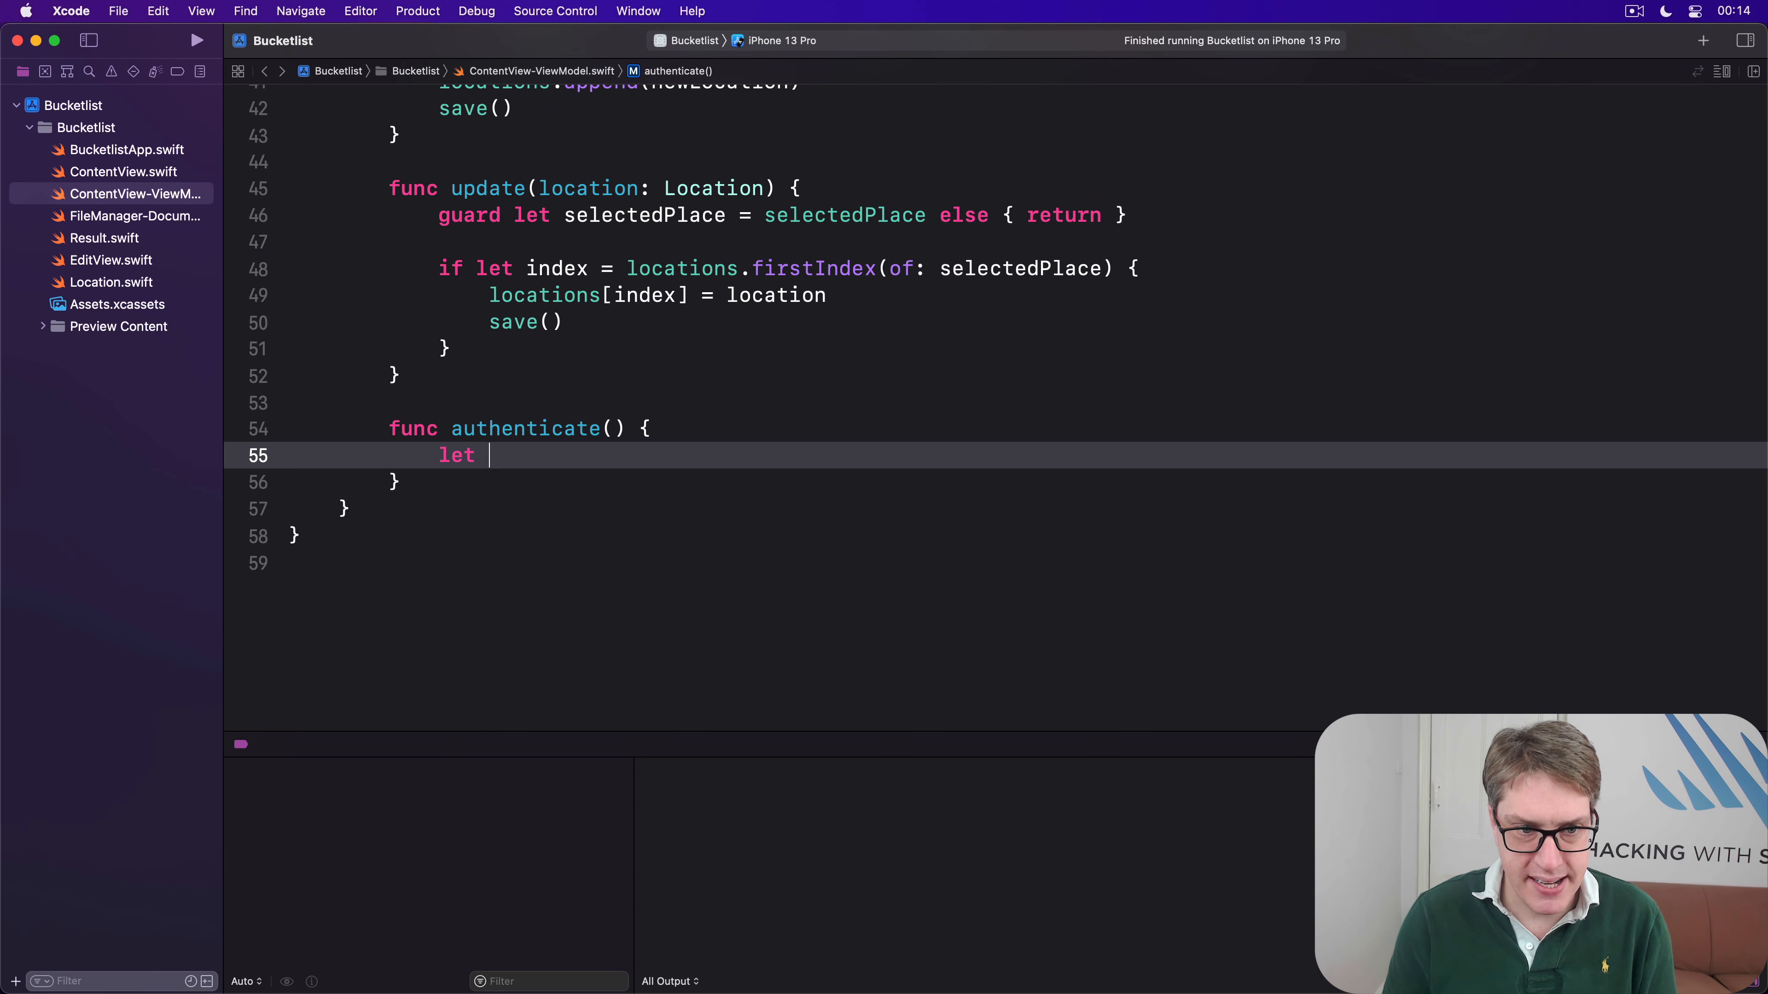
pyautogui.write('context = LA')
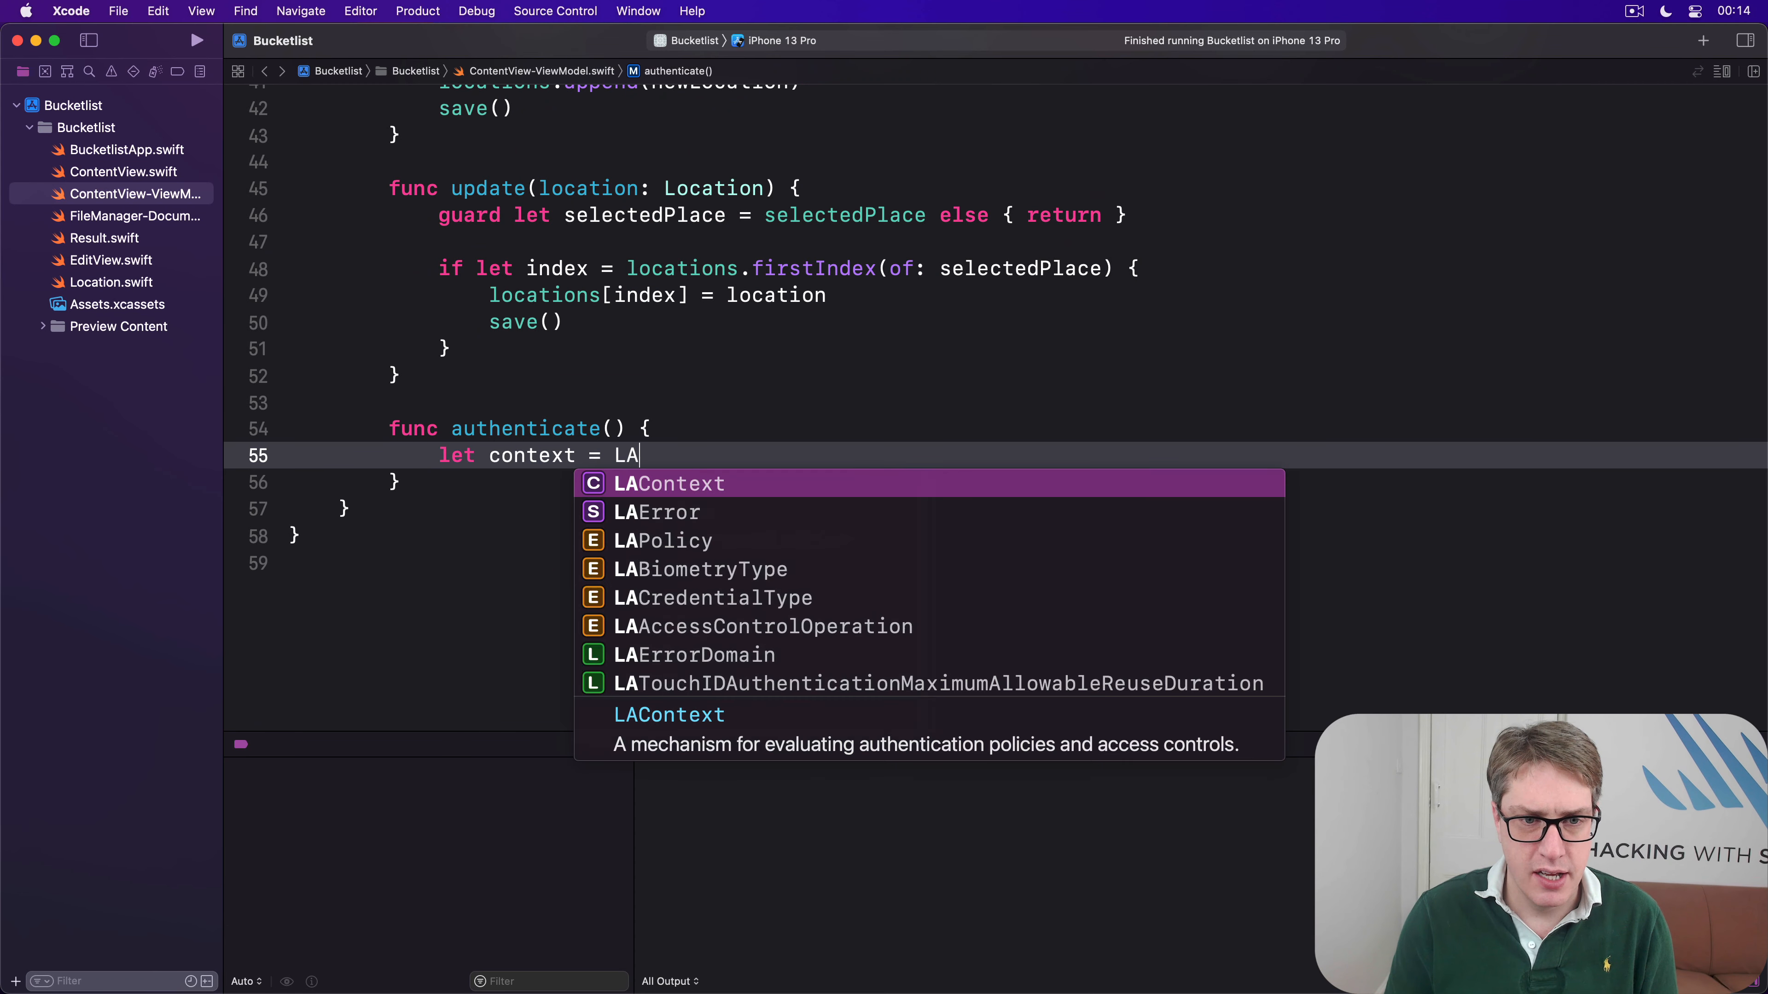
pyautogui.write('LAContext()')
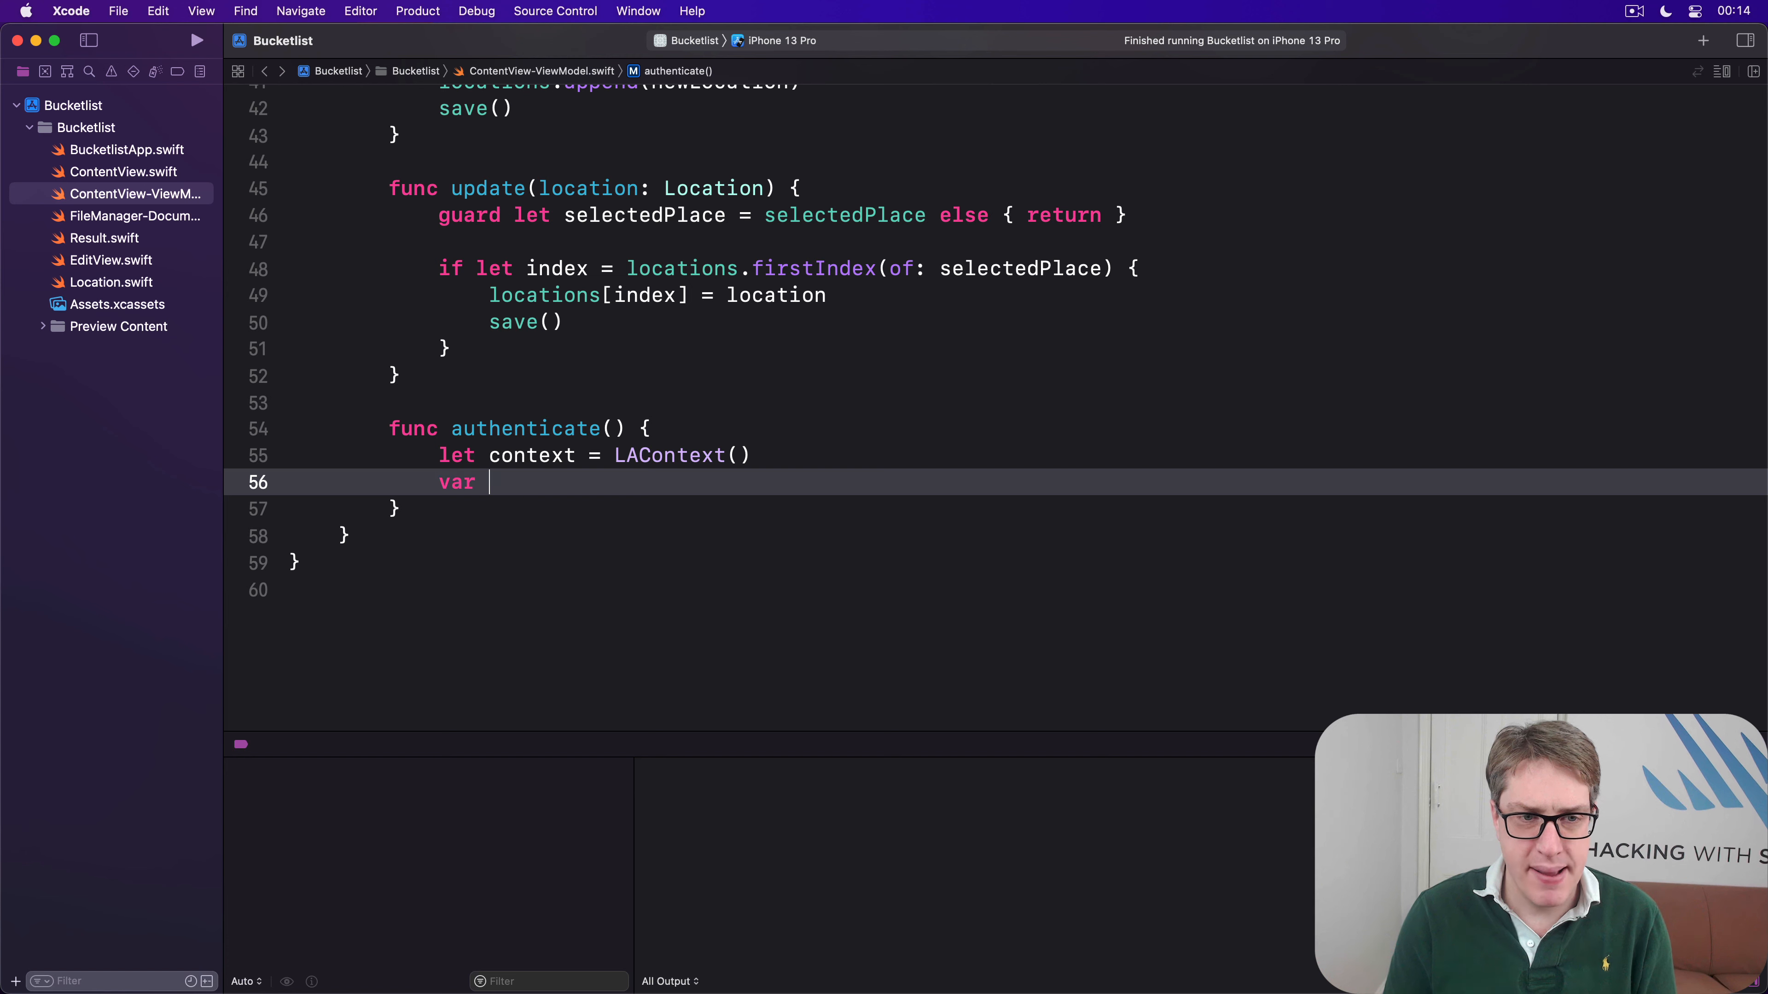
pyautogui.write('error: NSError?')
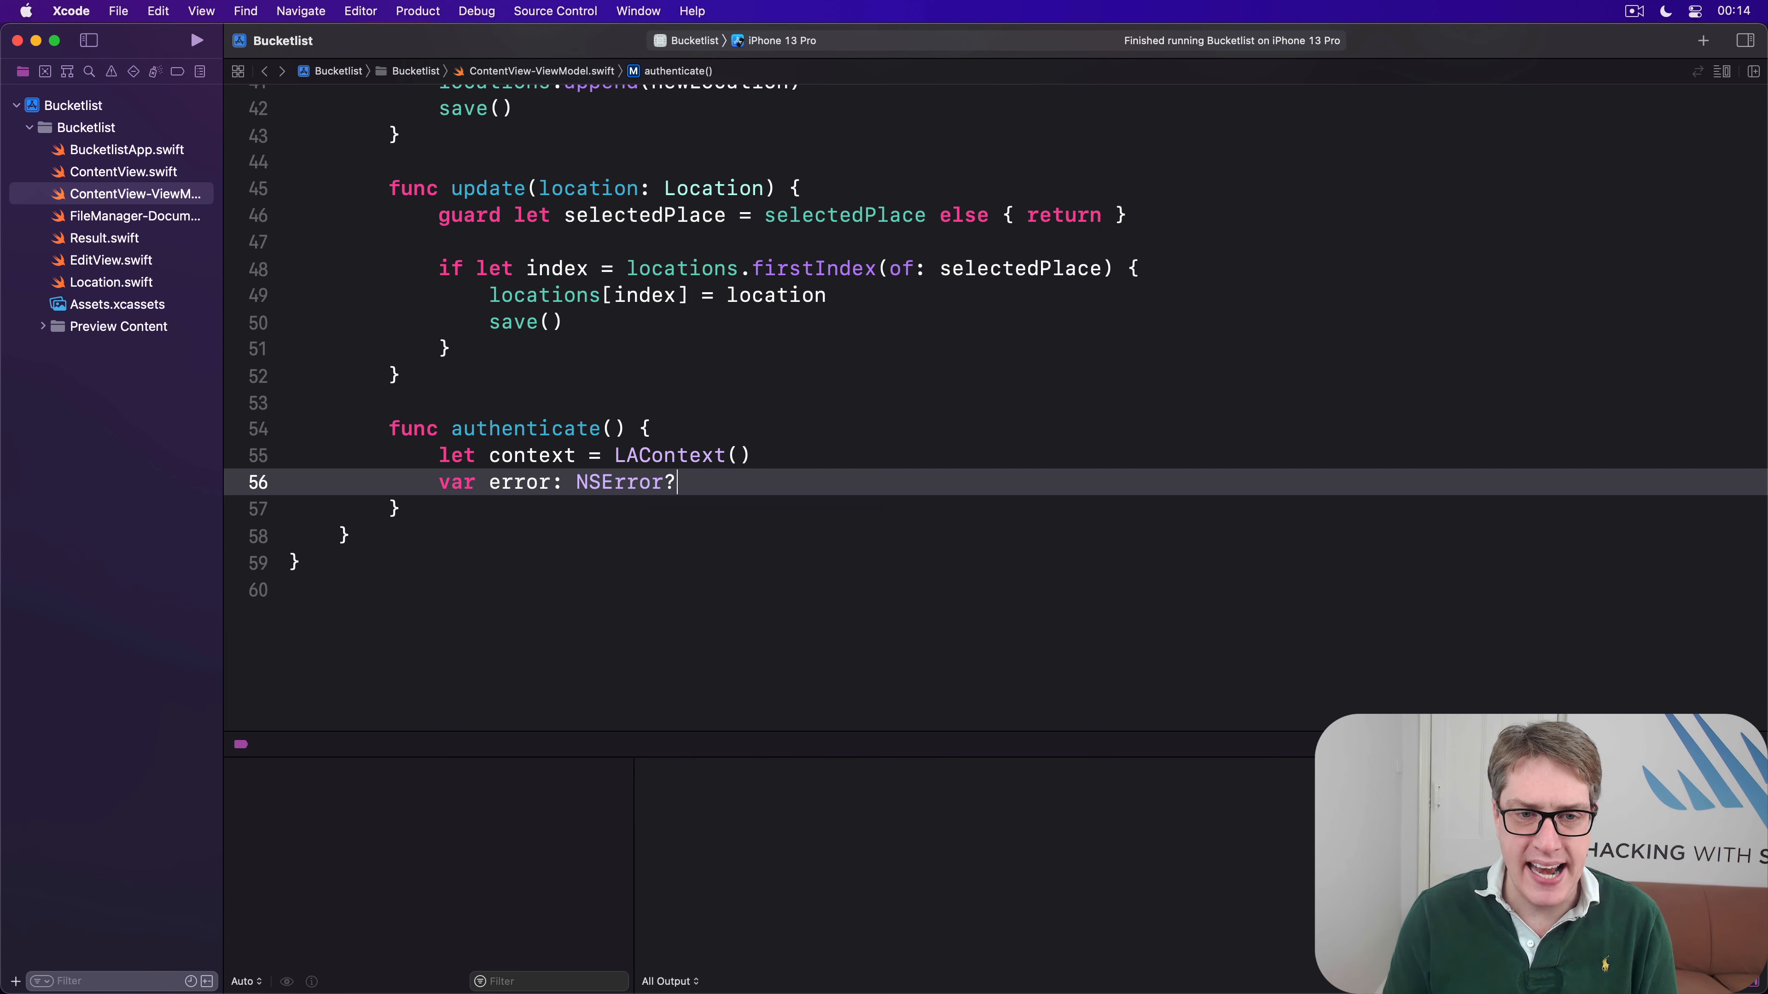
pyautogui.write('if context.canEvaluatePolicy(., error: NSErrorPointer')
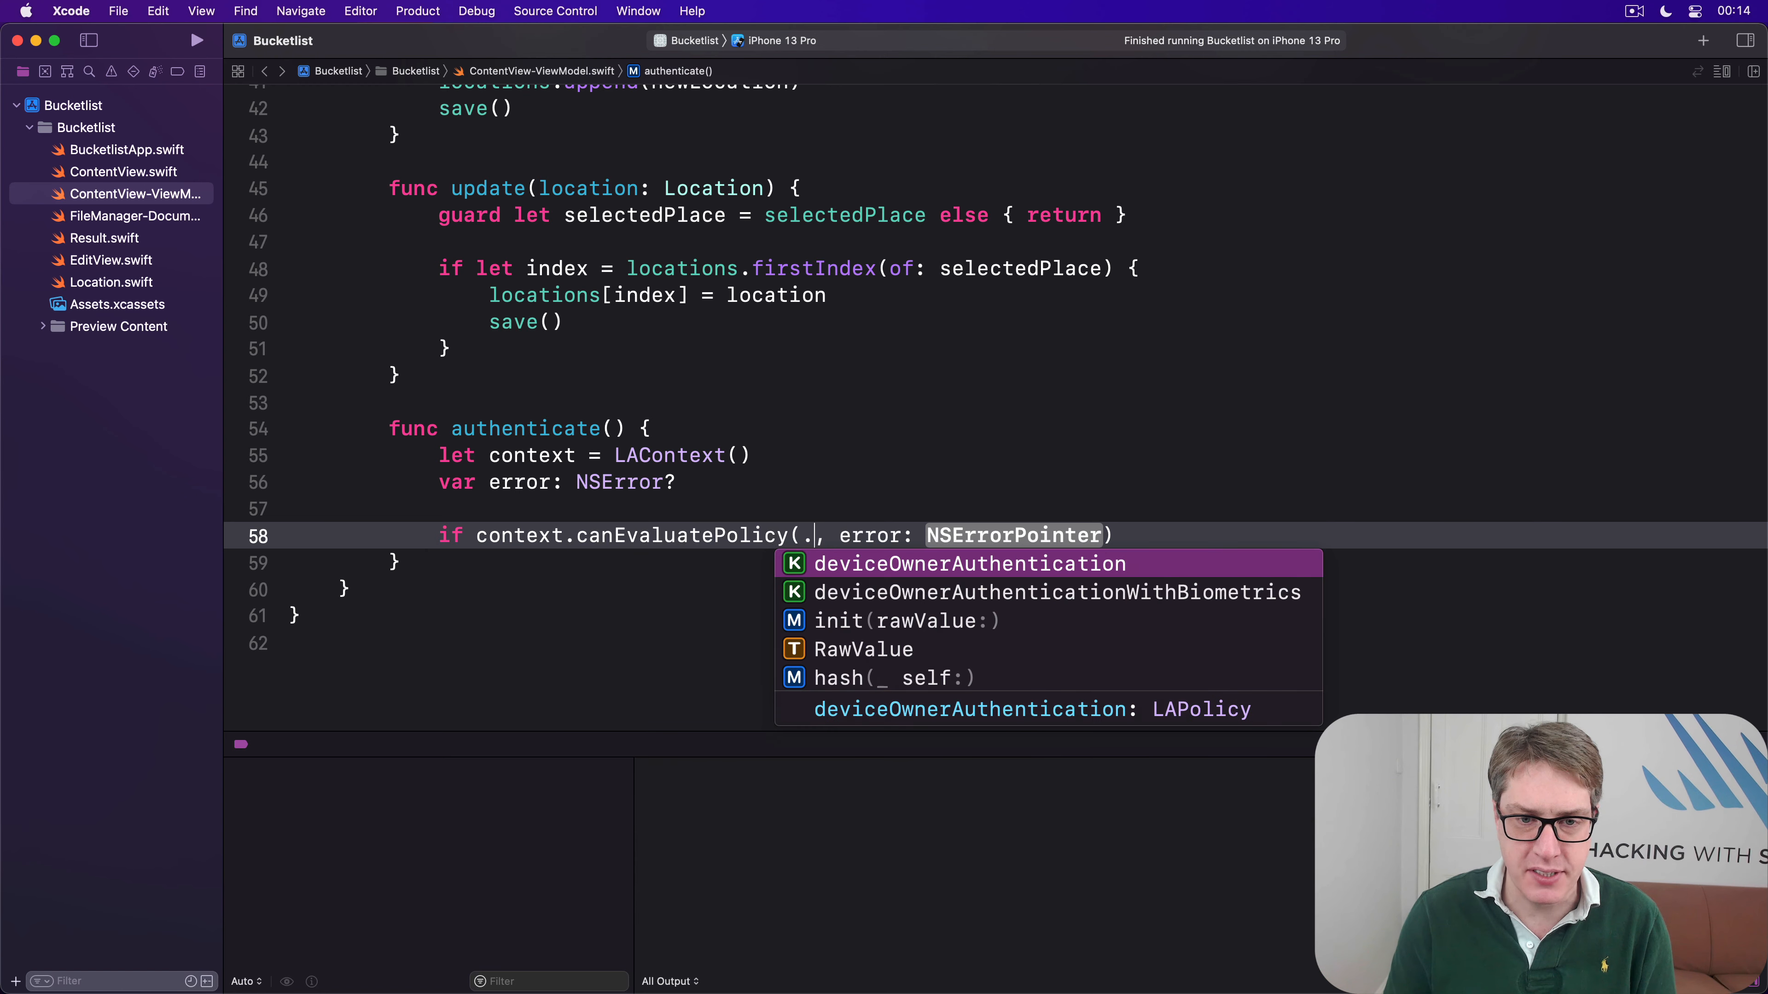
pyautogui.write('deviceOwnerAuthenticationWithBiometrics')
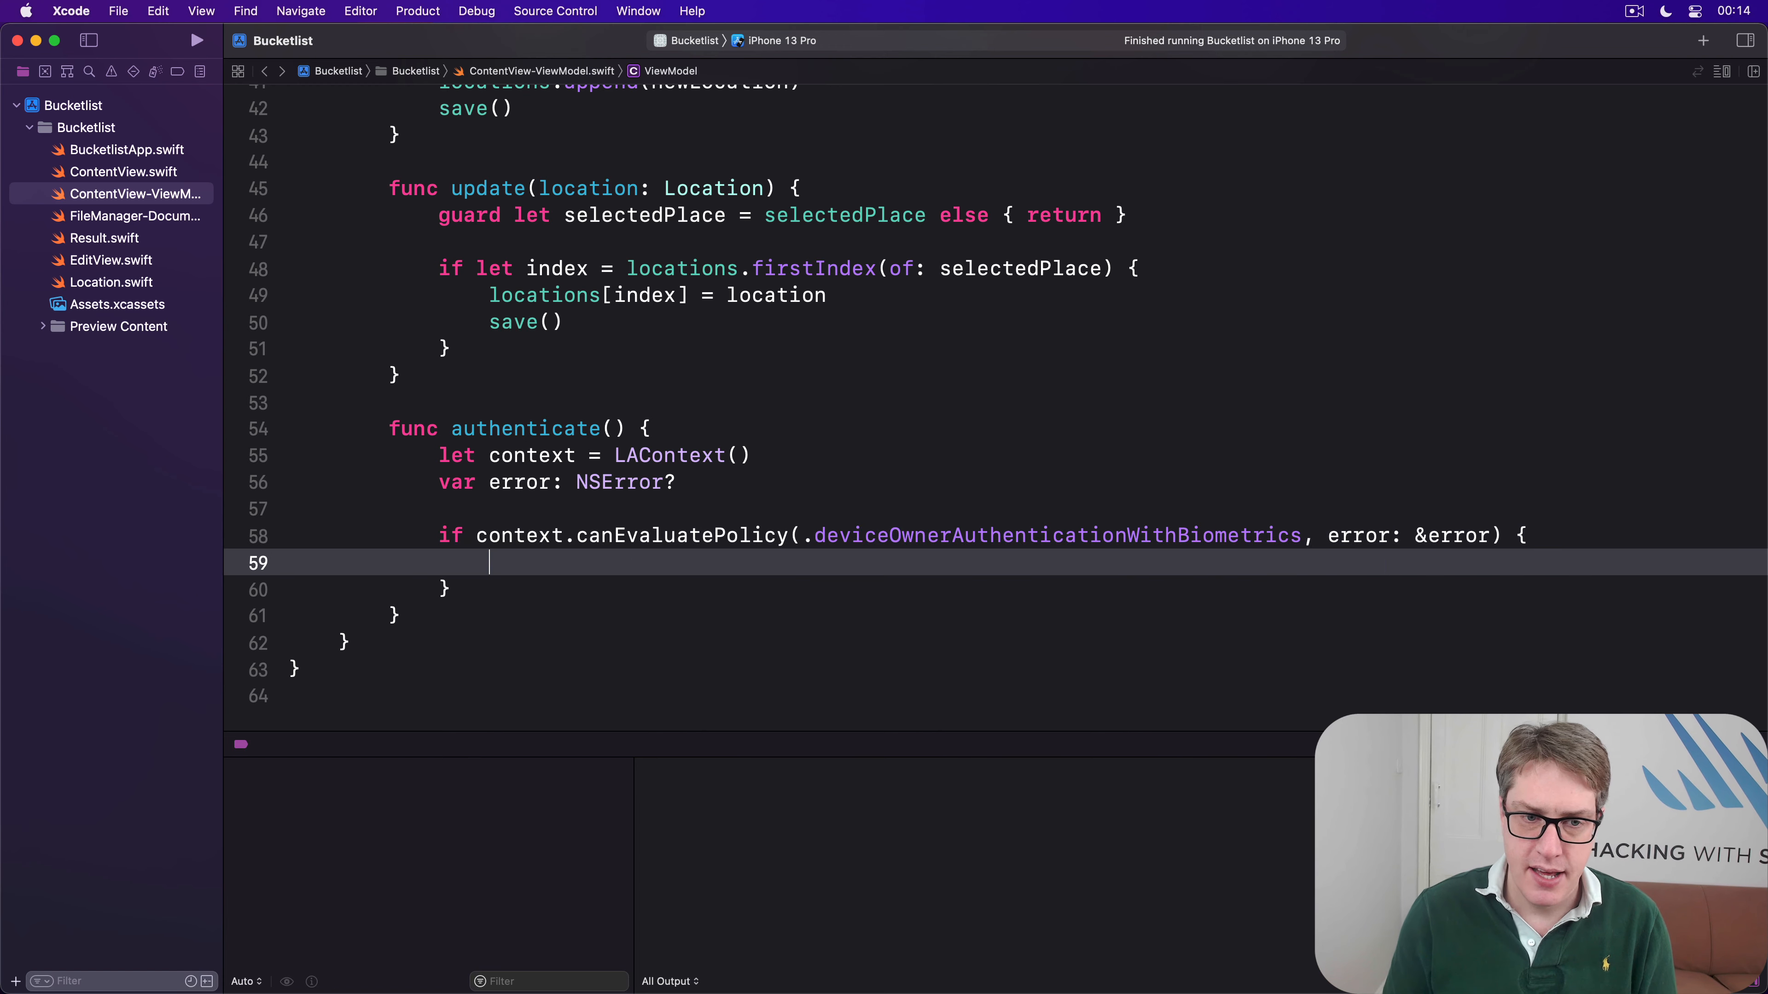
pyautogui.write('ler')
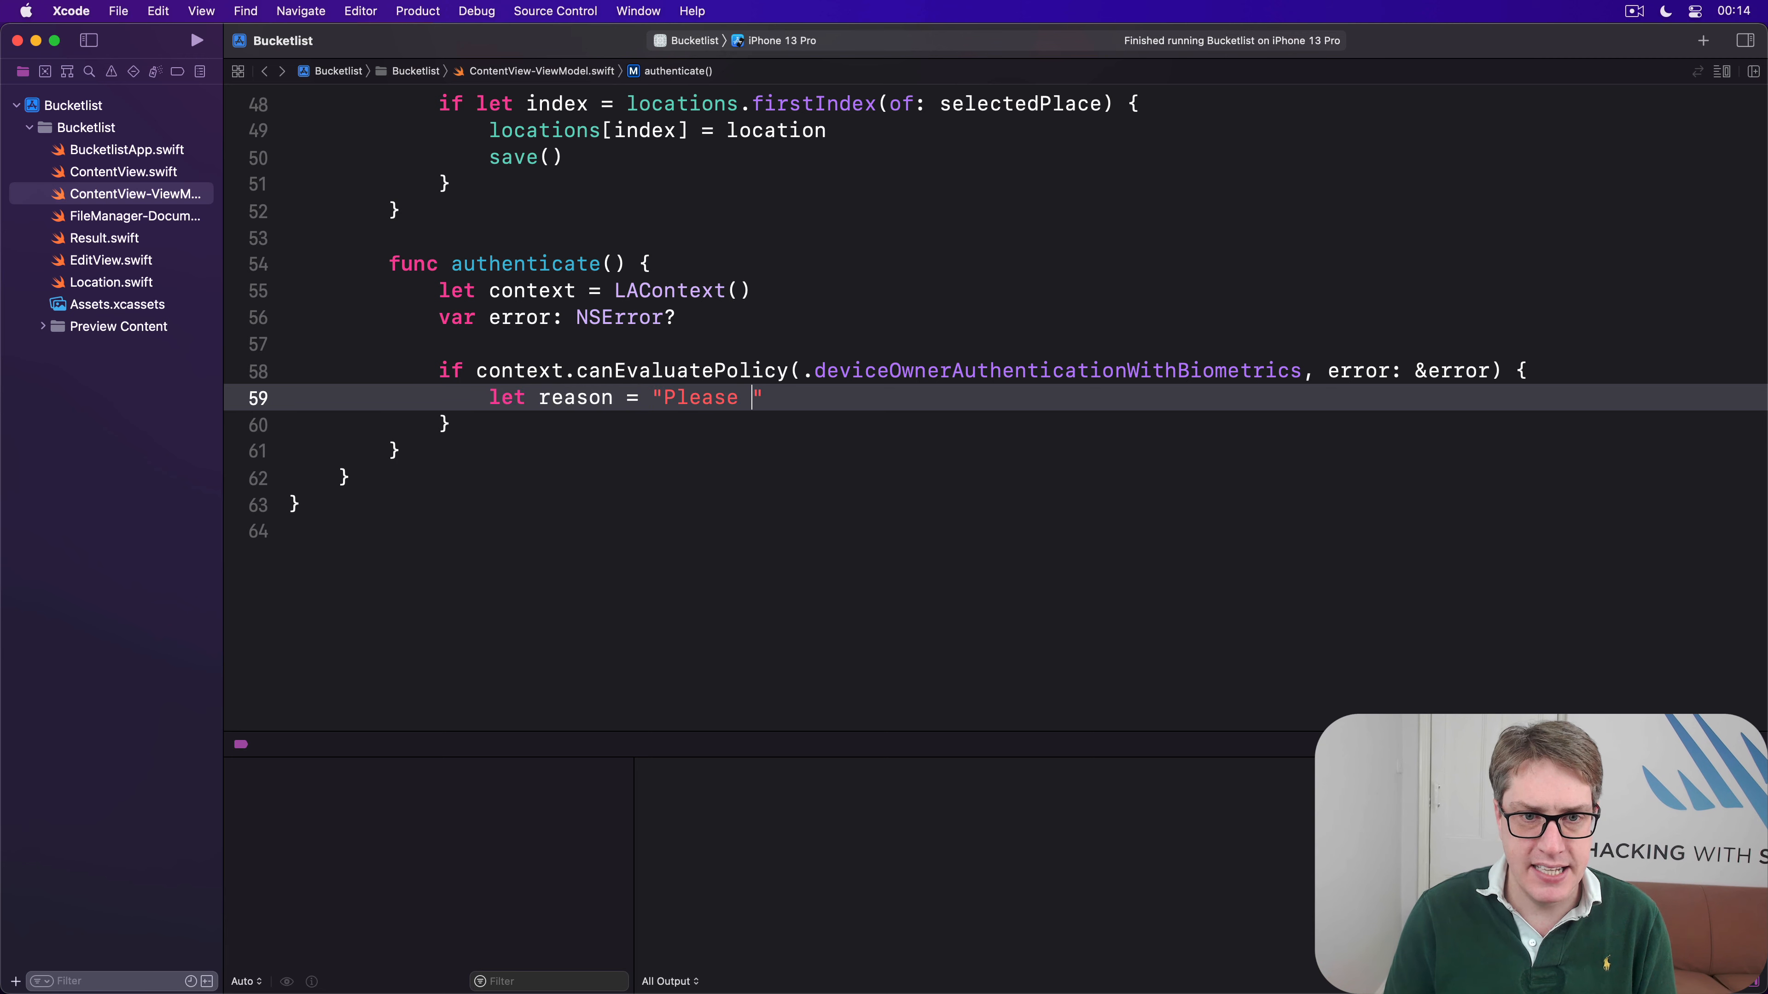
pyautogui.write('authenticate yourself to')
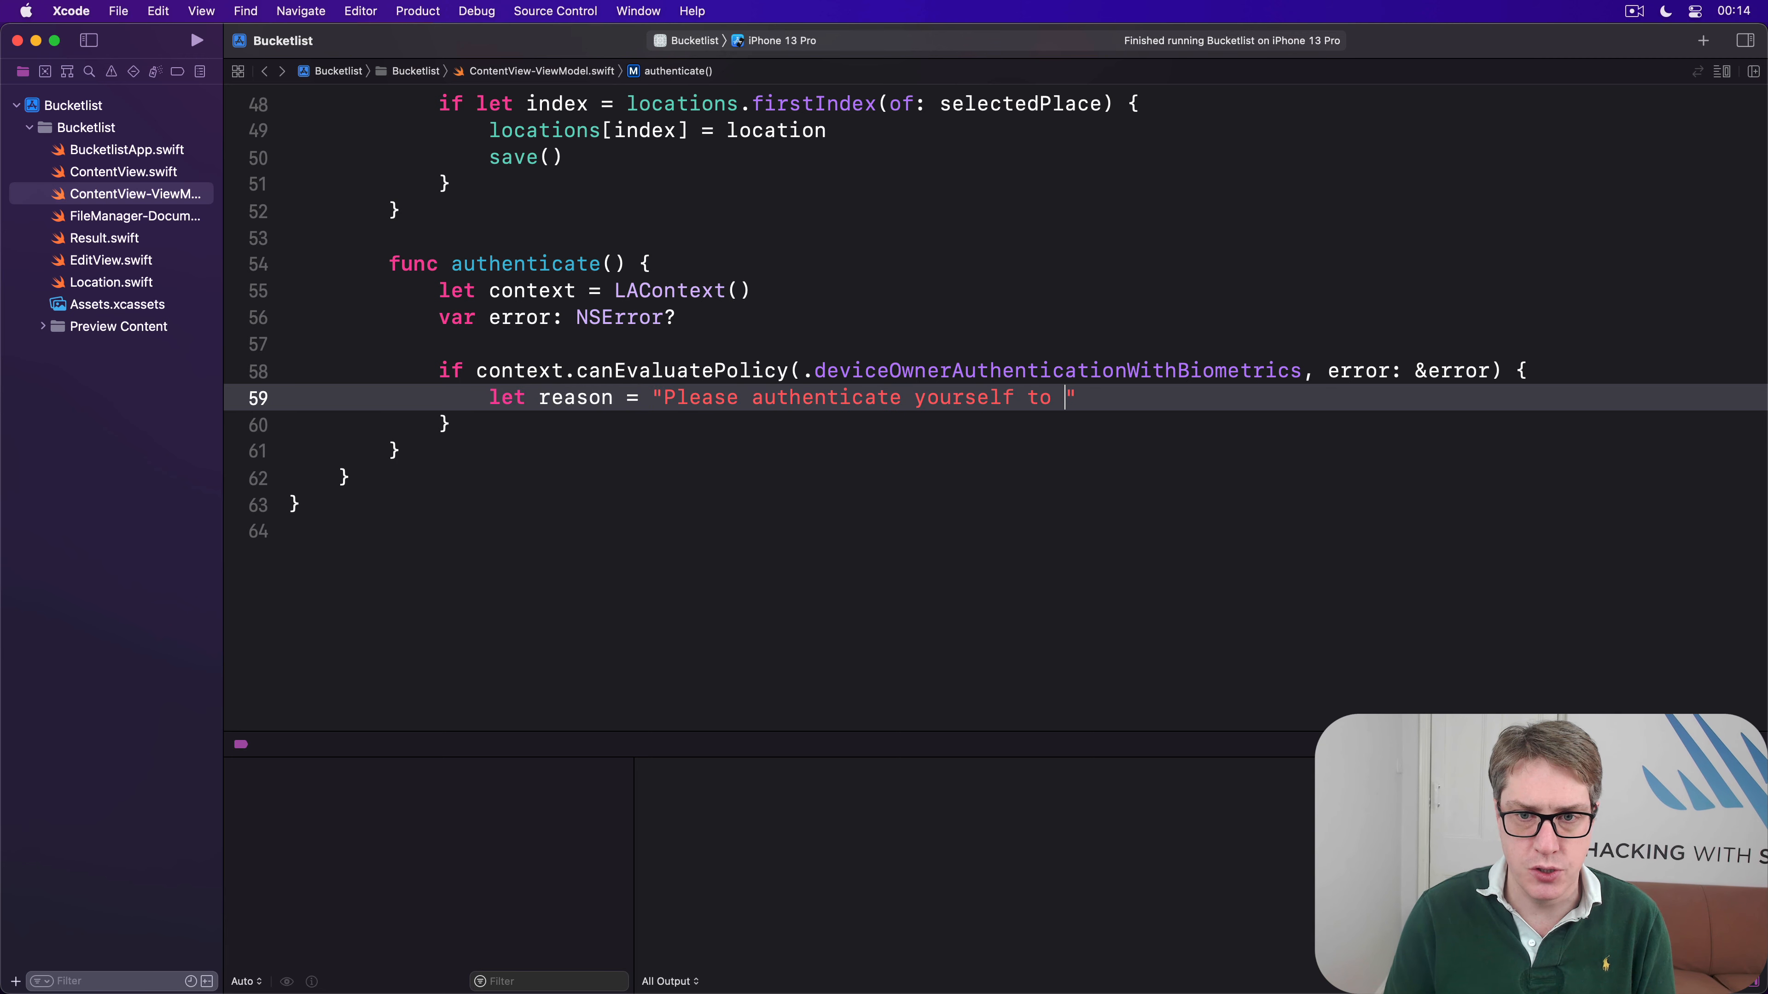
pyautogui.write('unlock your places.')
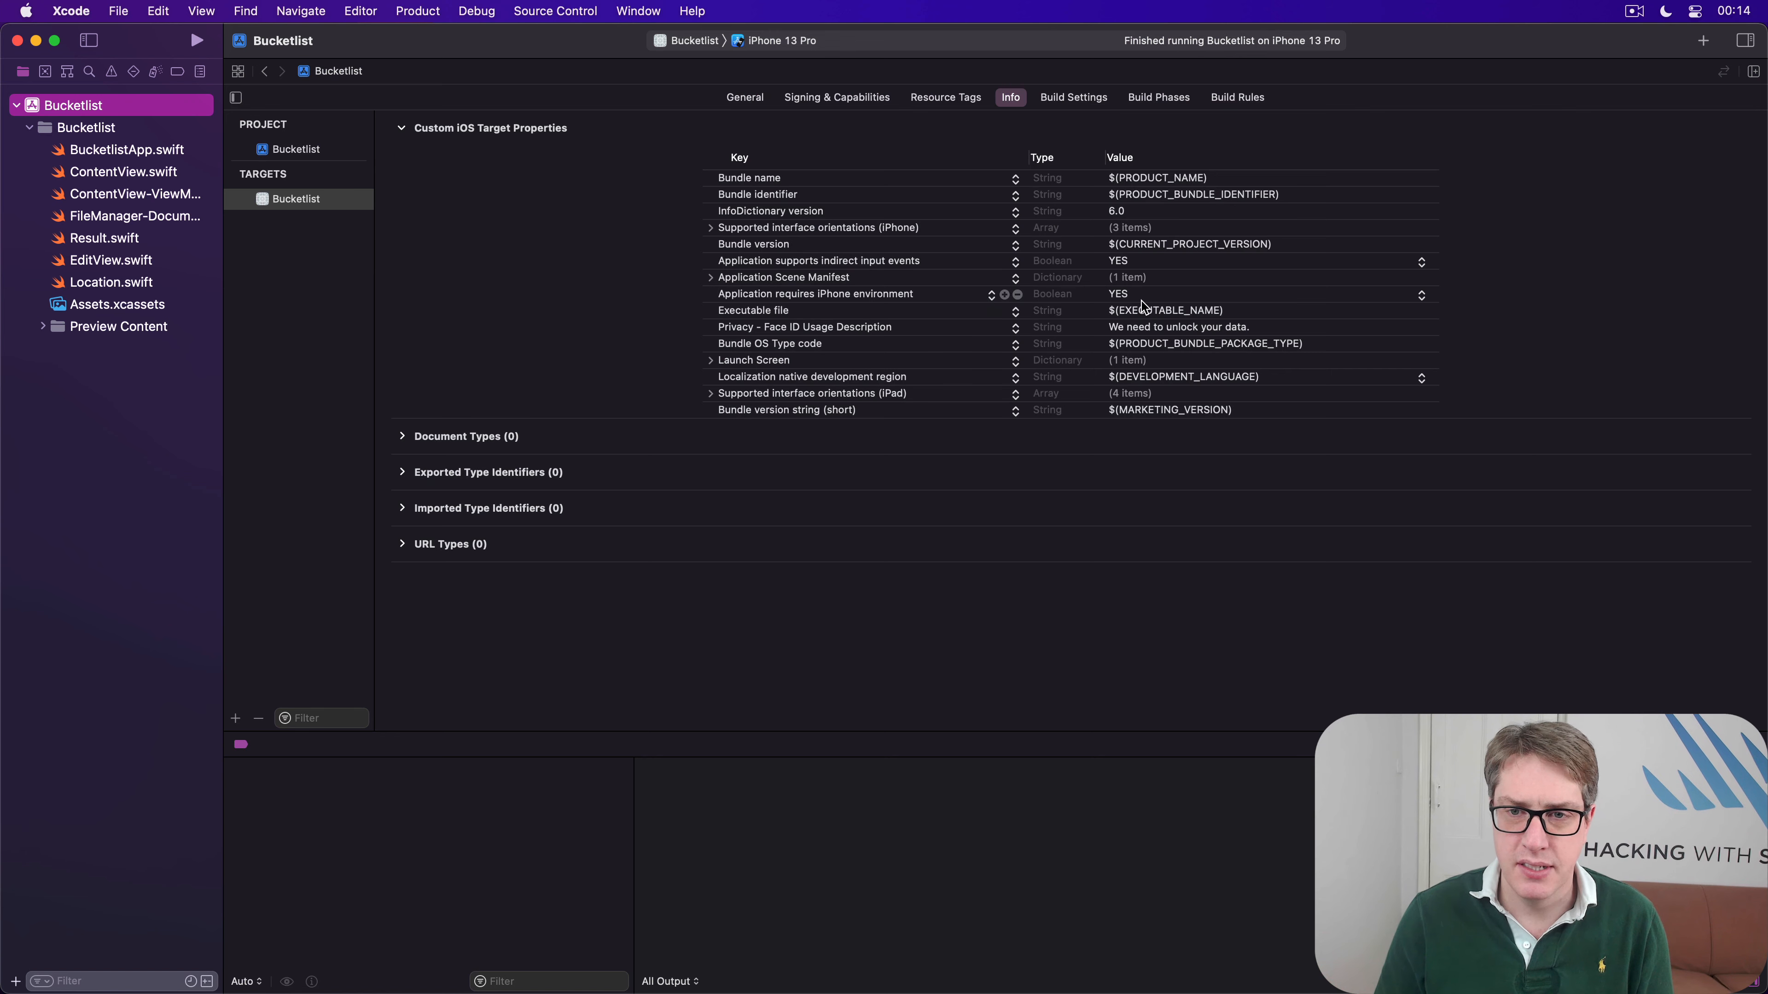
# Set the reason string to "Please authenticate yourself to unlock your places."
pyautogui.click(803, 327)
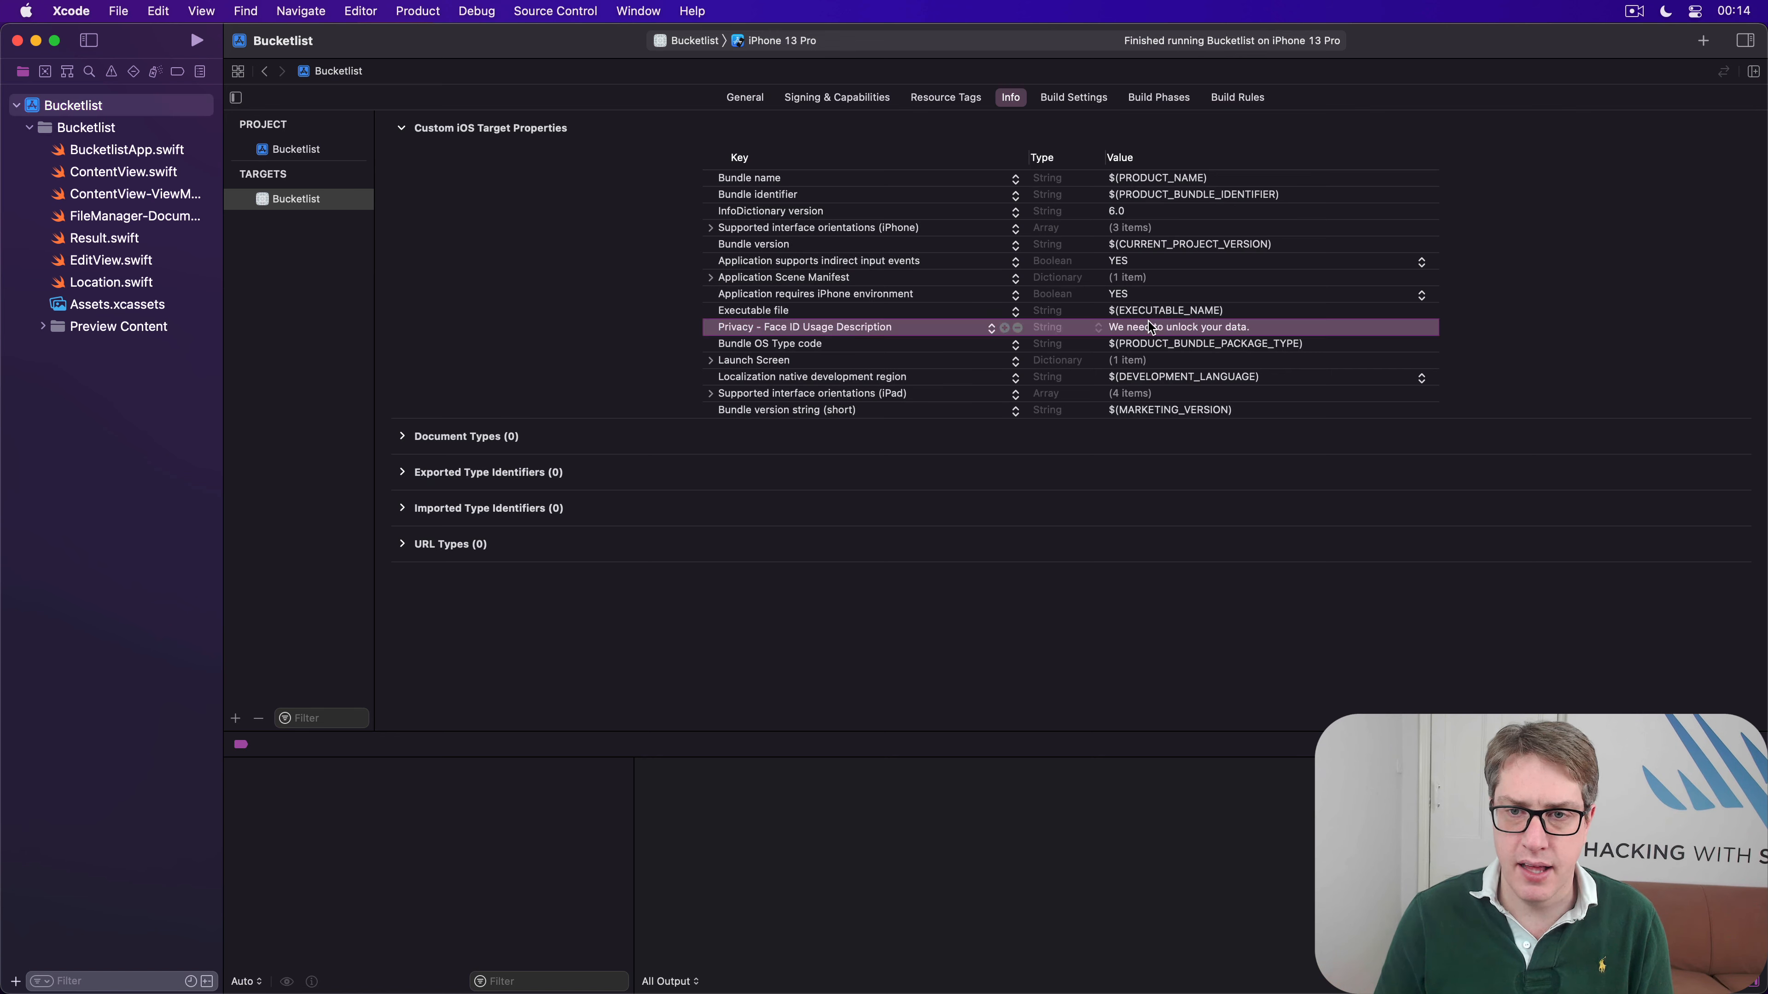
pyautogui.write('Please authenticate yourself to unlock your places."')
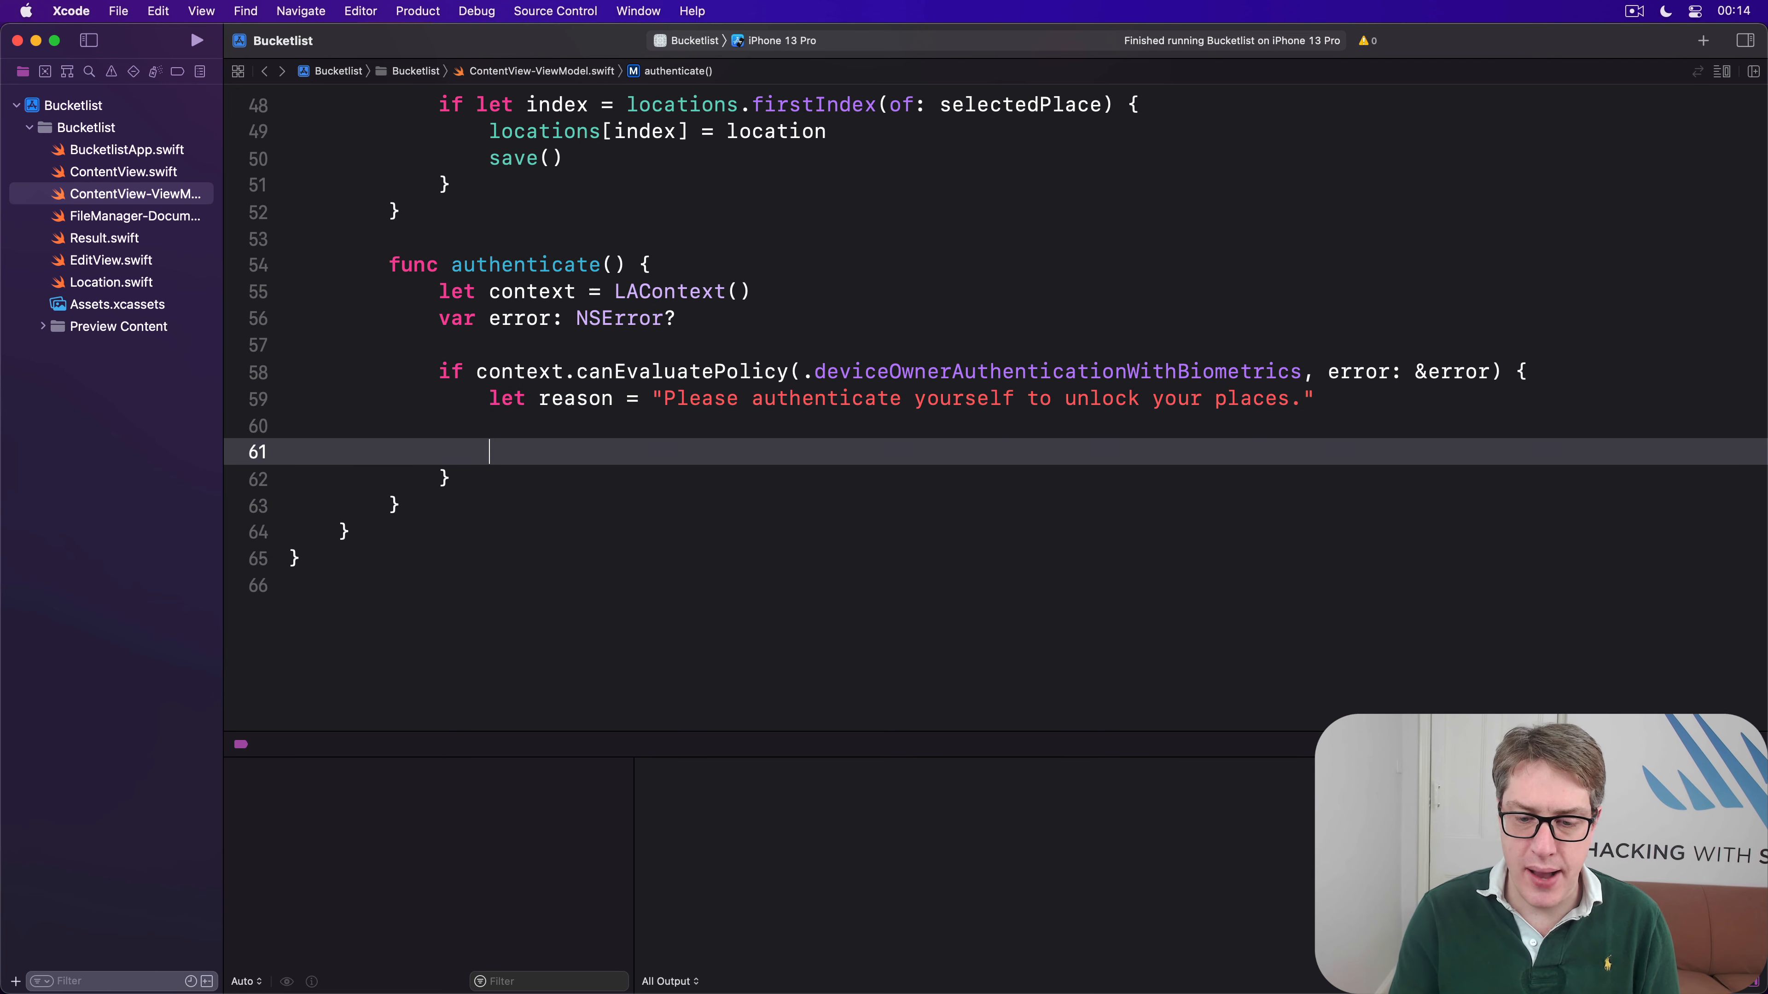
# Call context.evaluatePolicy with a trailing closure setting self.isUnlocked = true on success, plus // error and // no biometrics branches
pyautogui.write('co')
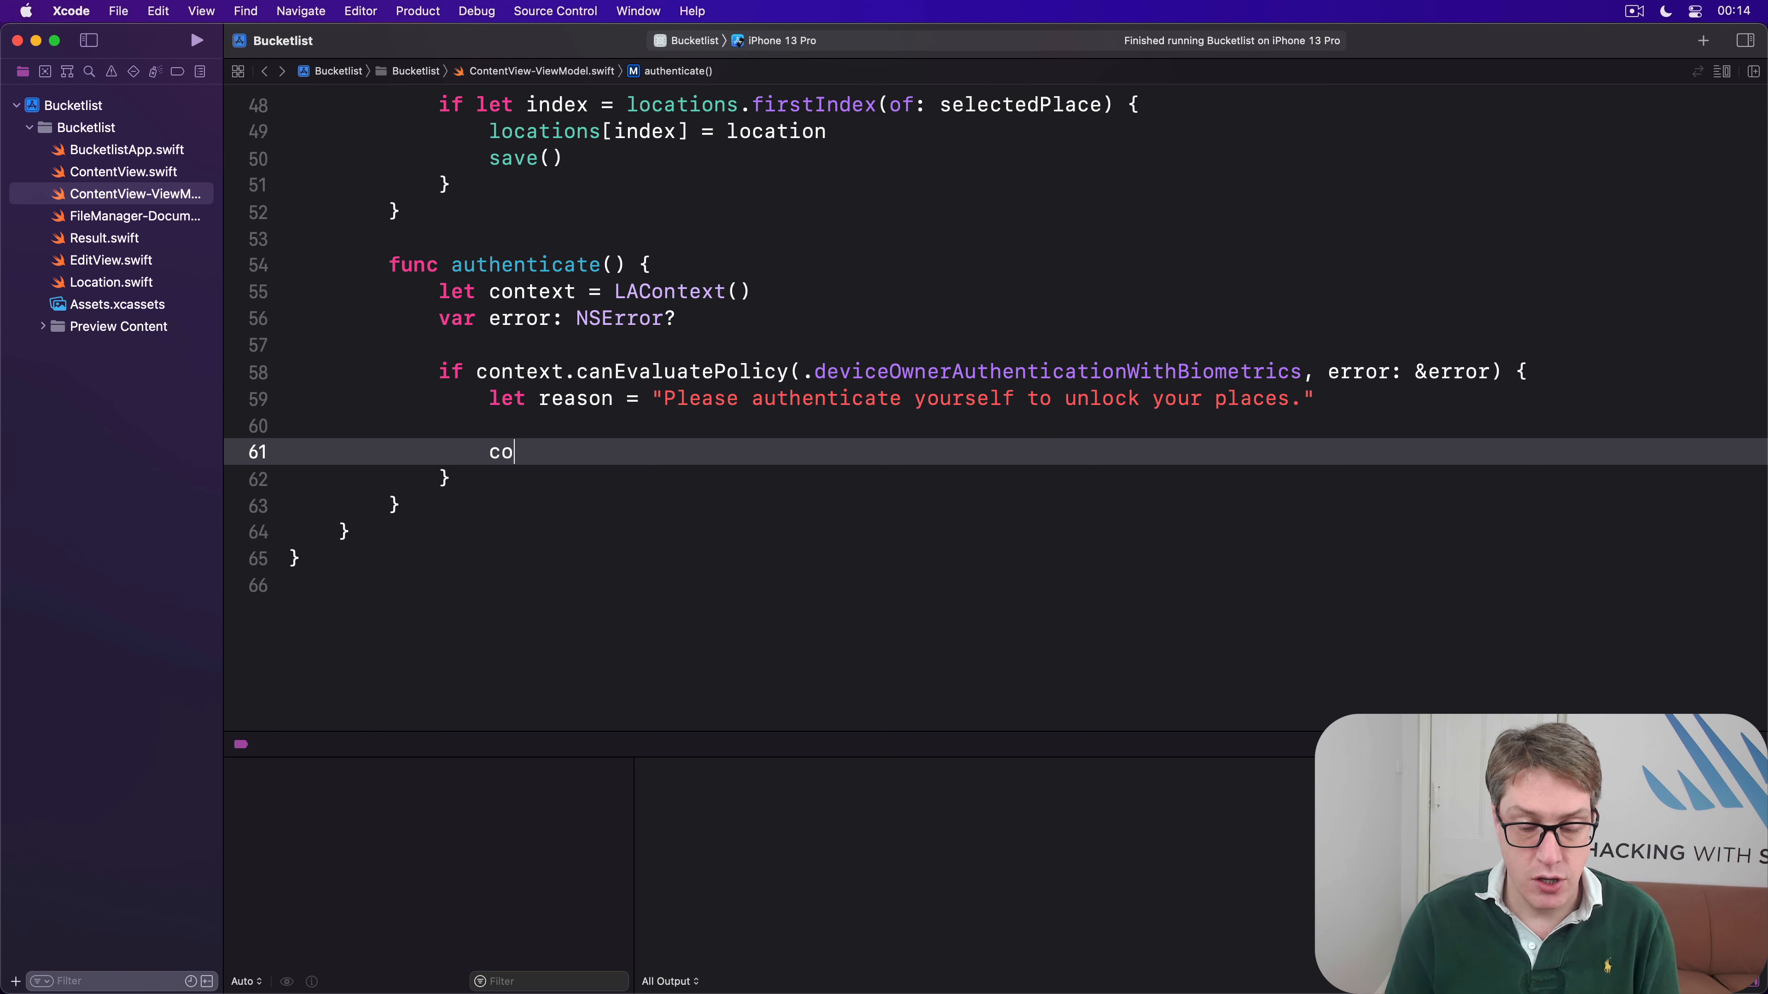
pyautogui.write('ntext.ev')
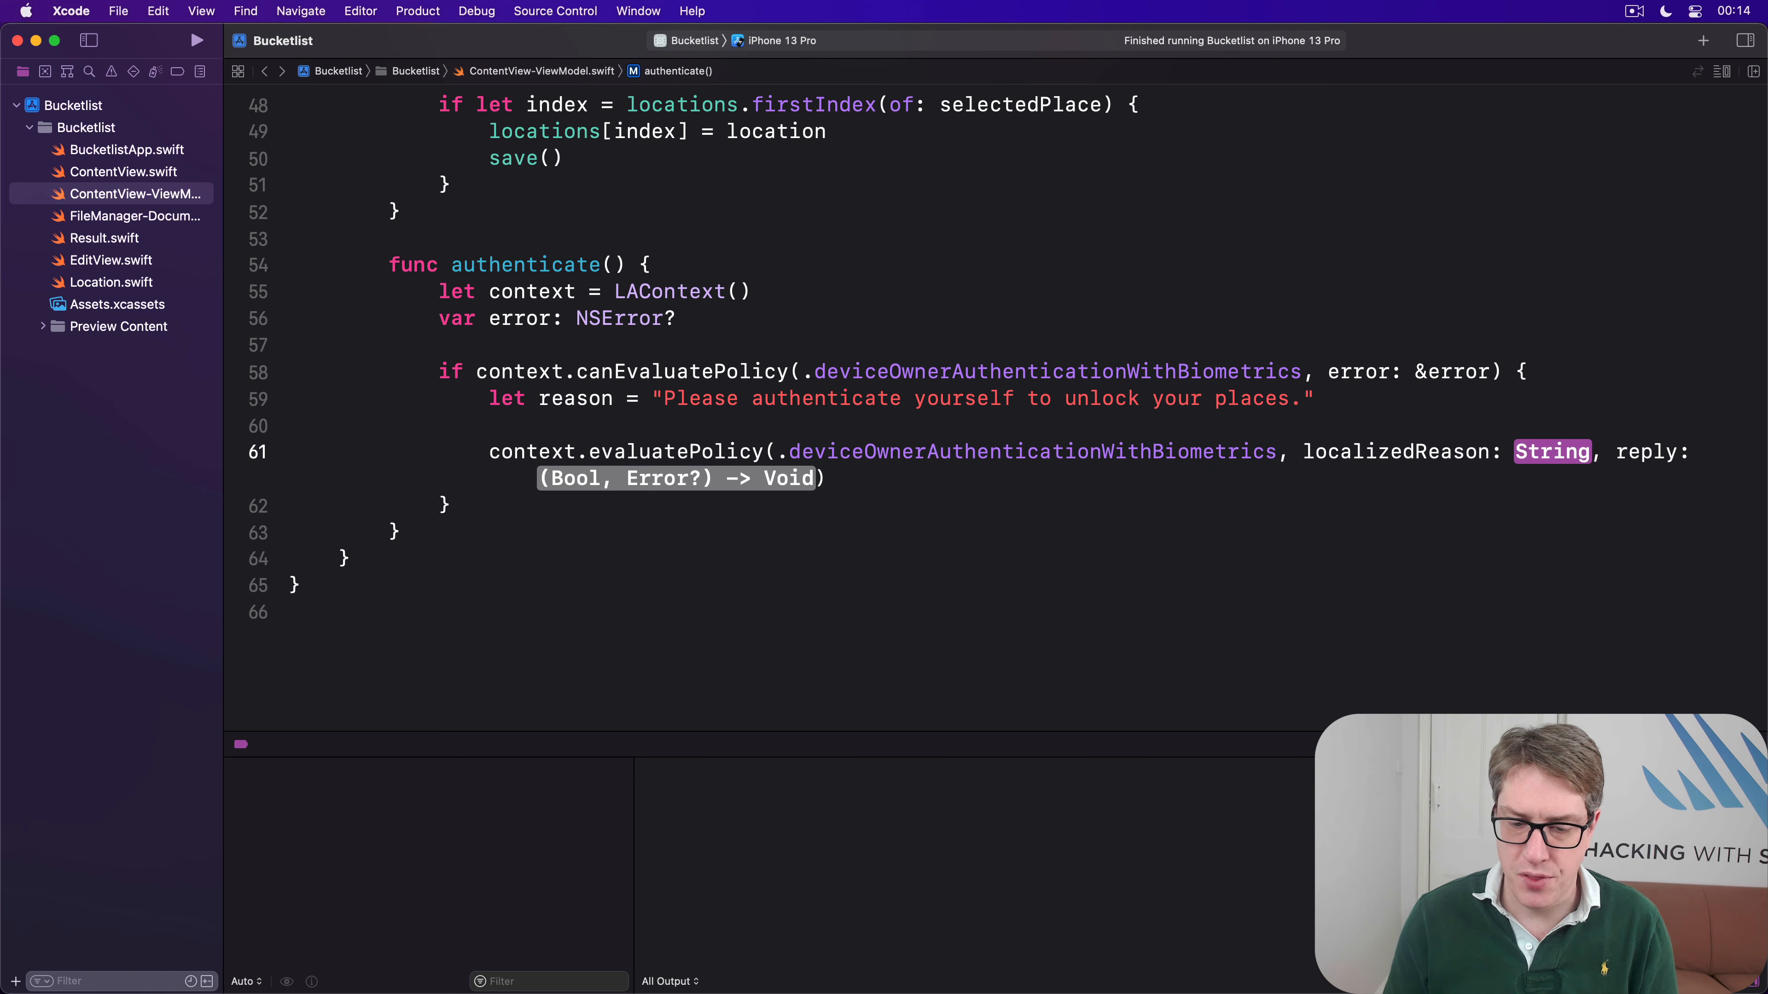
pyautogui.write('reason')
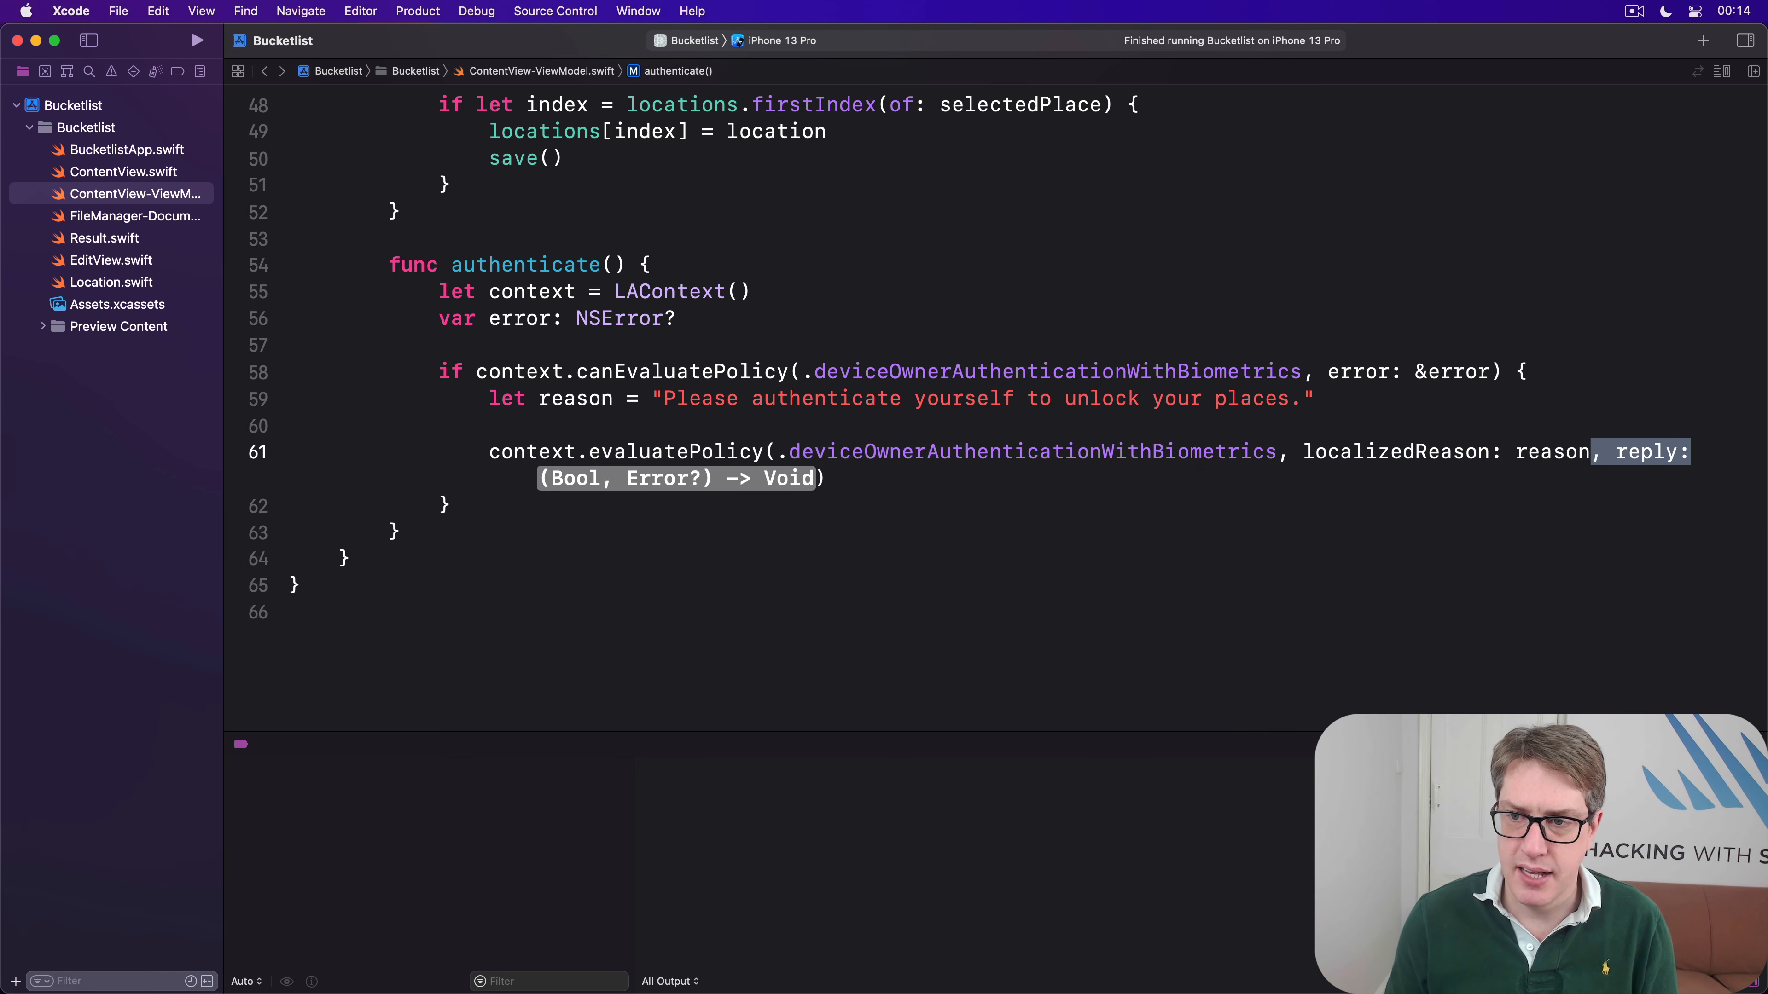
pyautogui.press('delete')
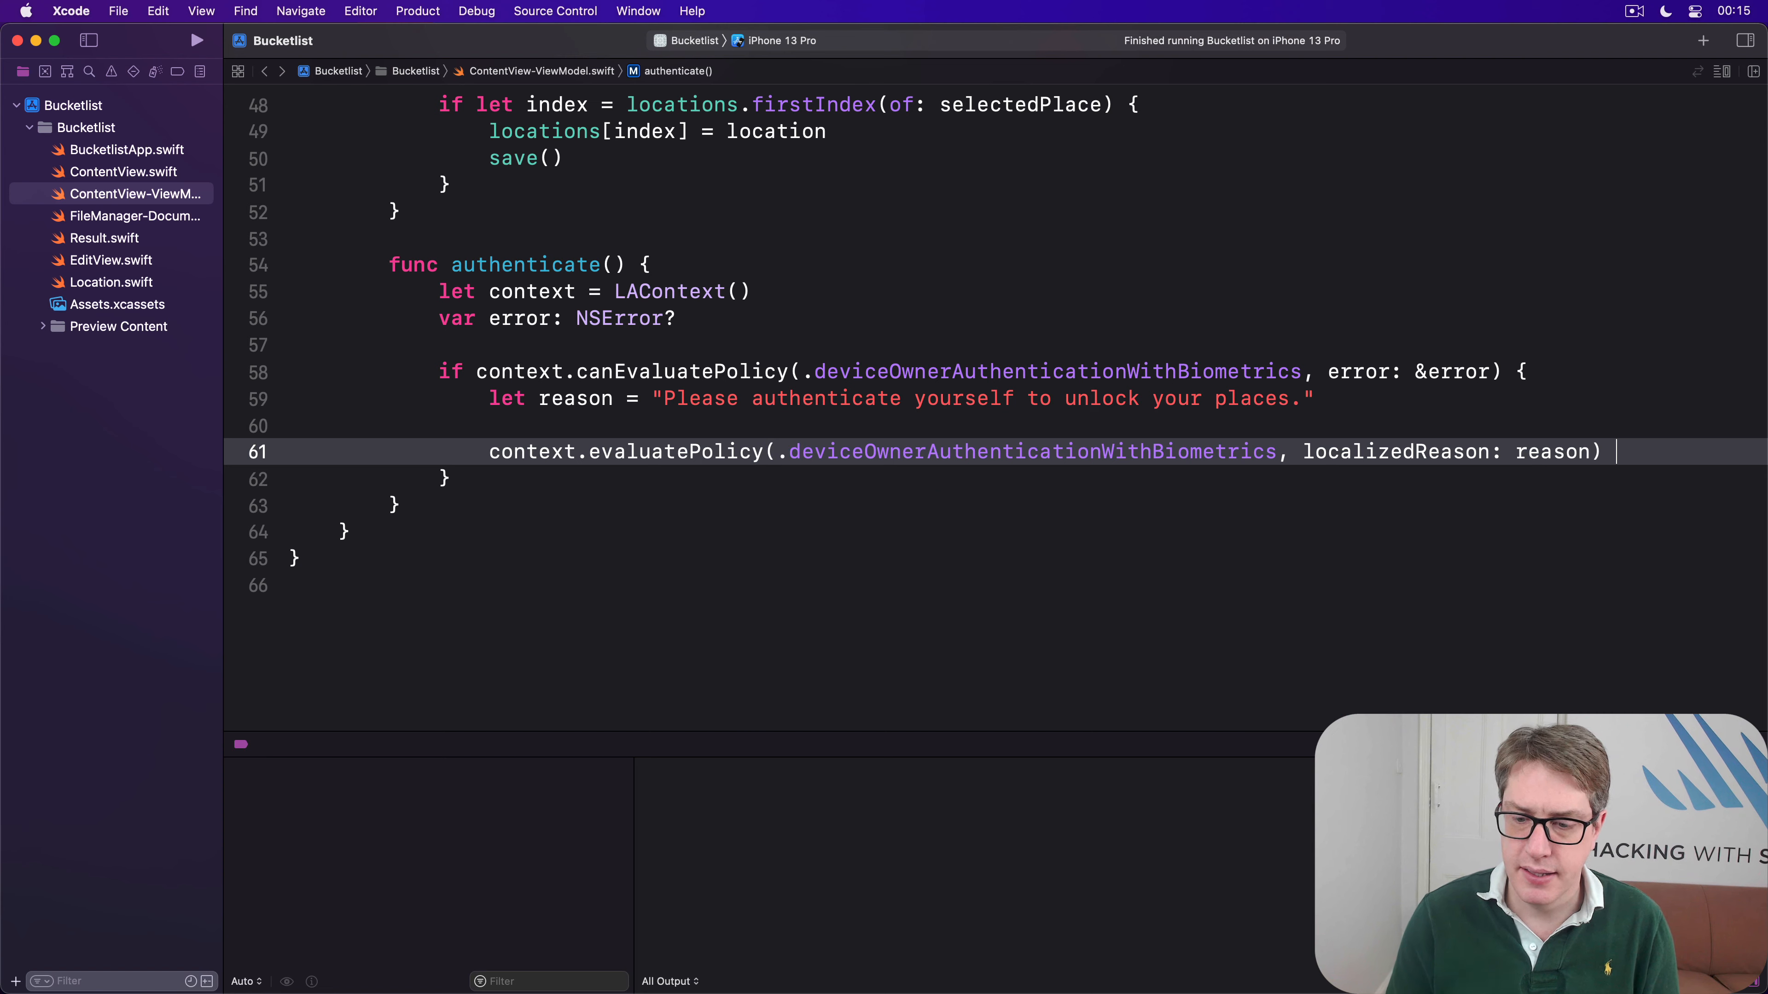
pyautogui.write('{success, authenticationError in')
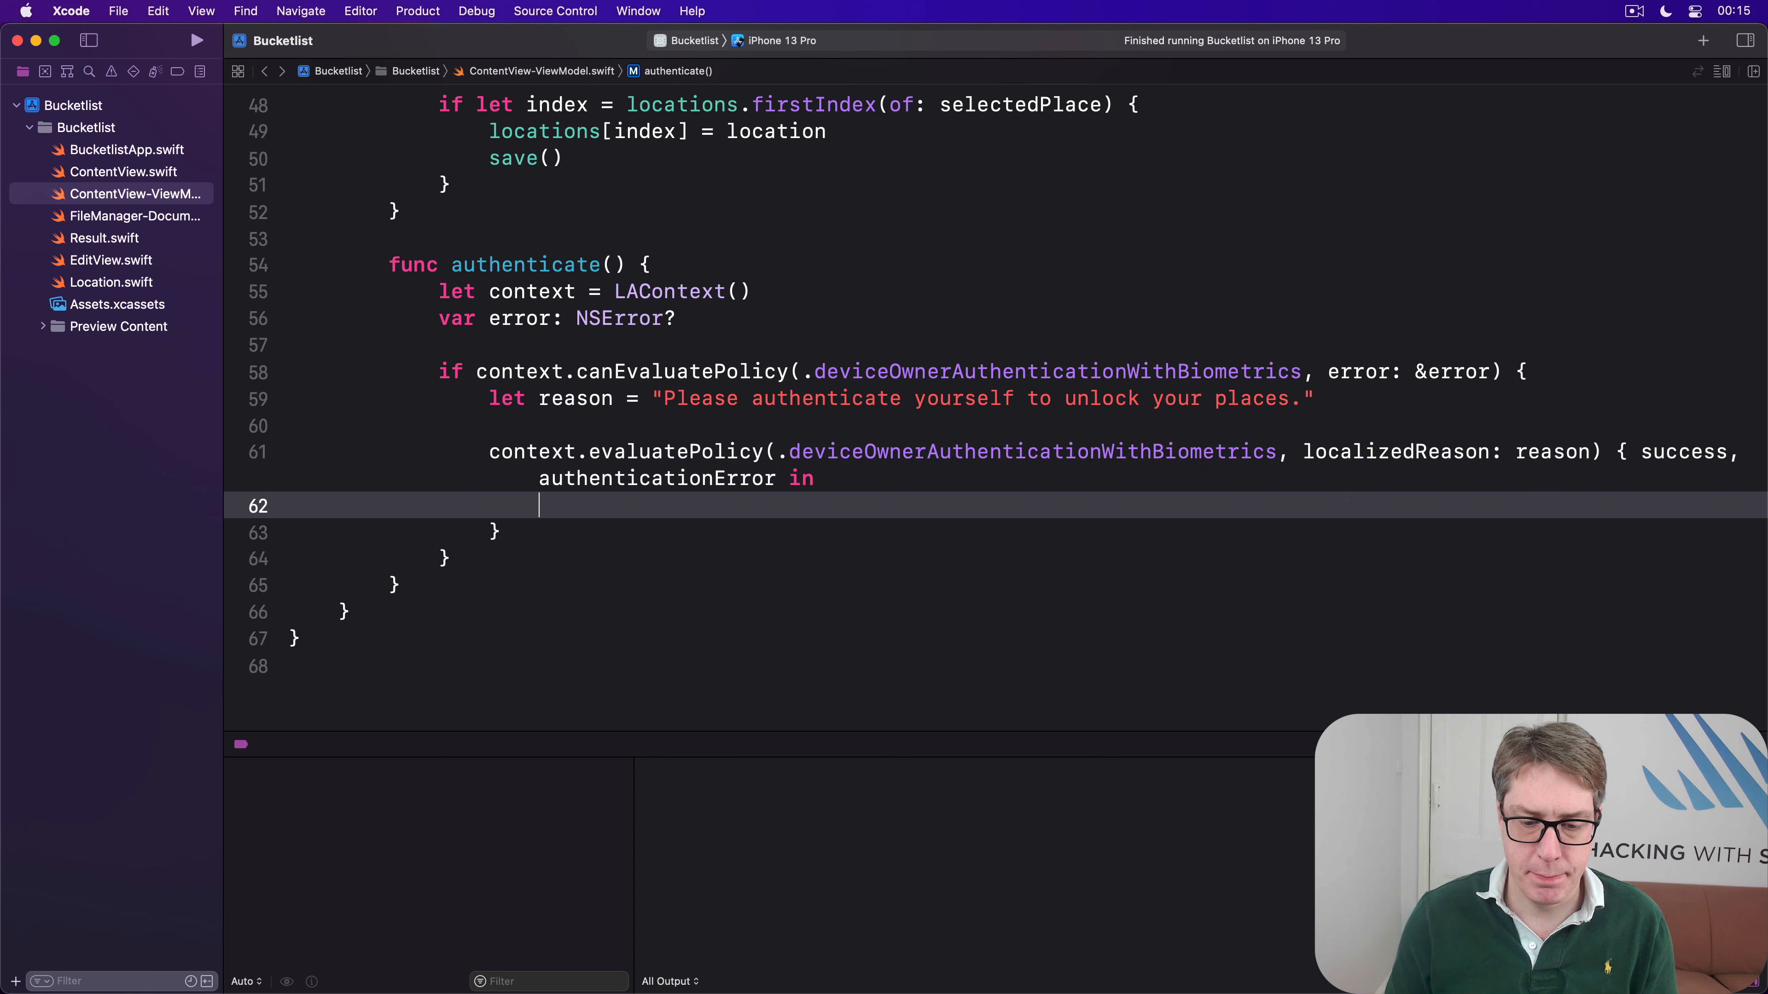
pyautogui.write('if success {')
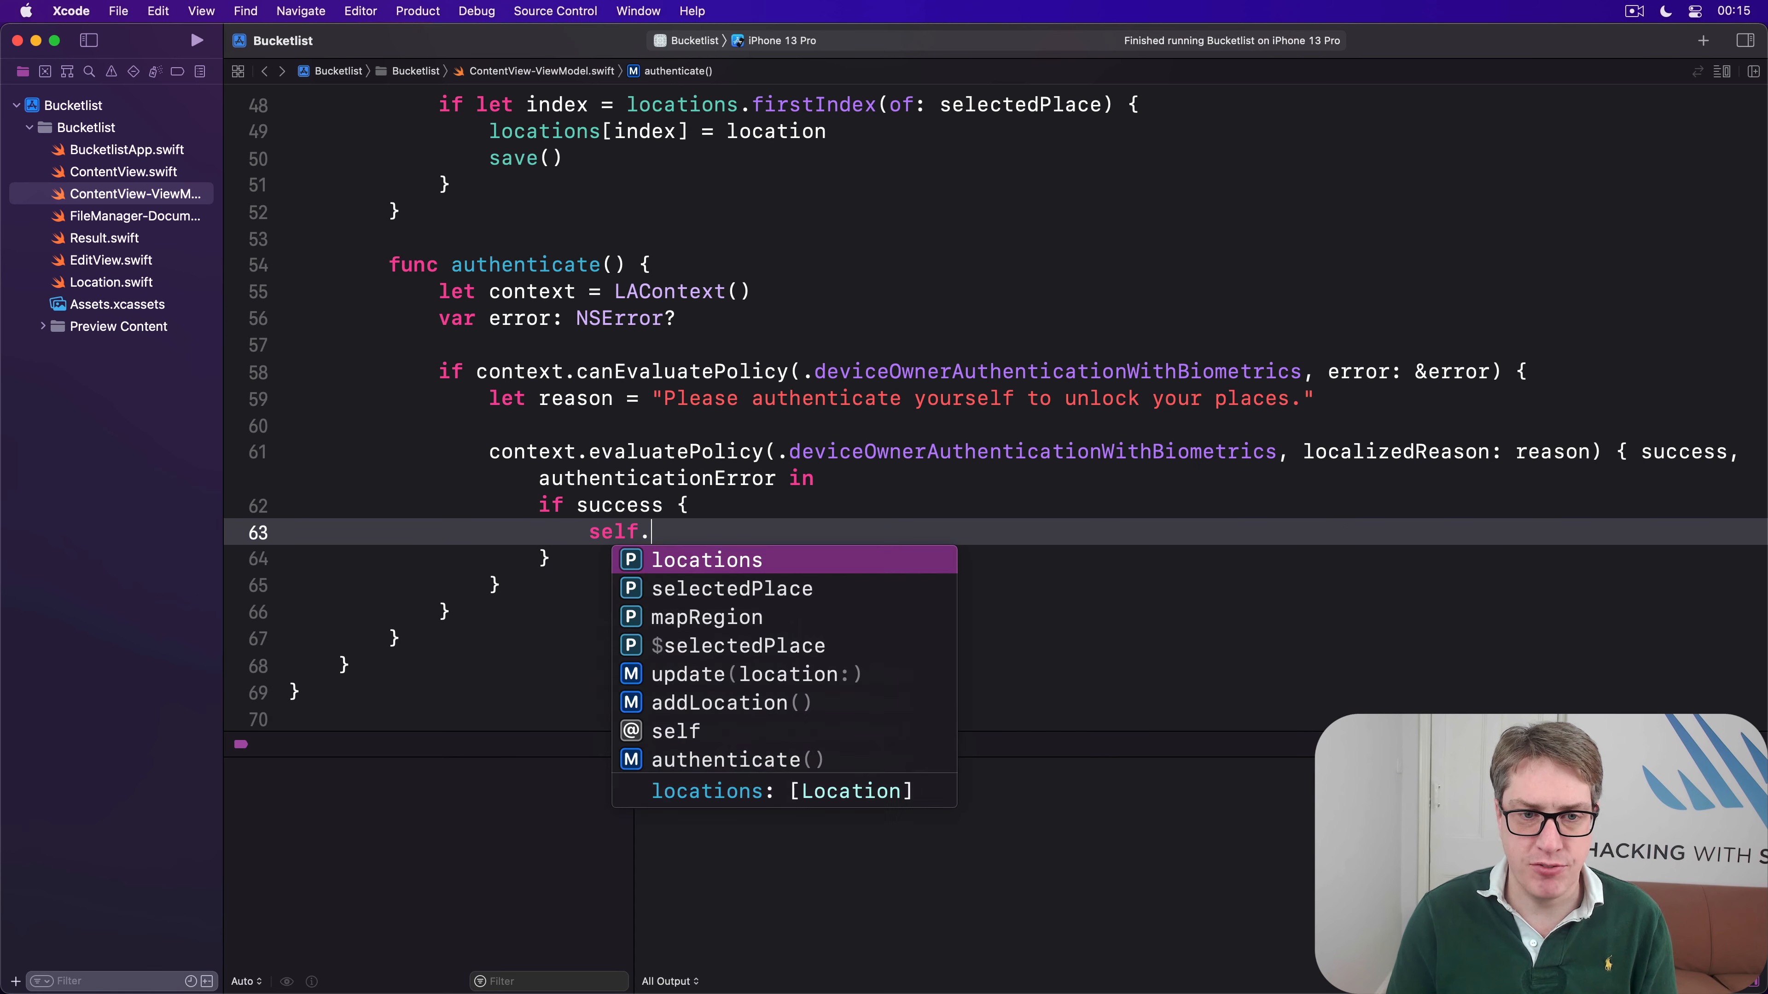
pyautogui.write('isUnlocked = true')
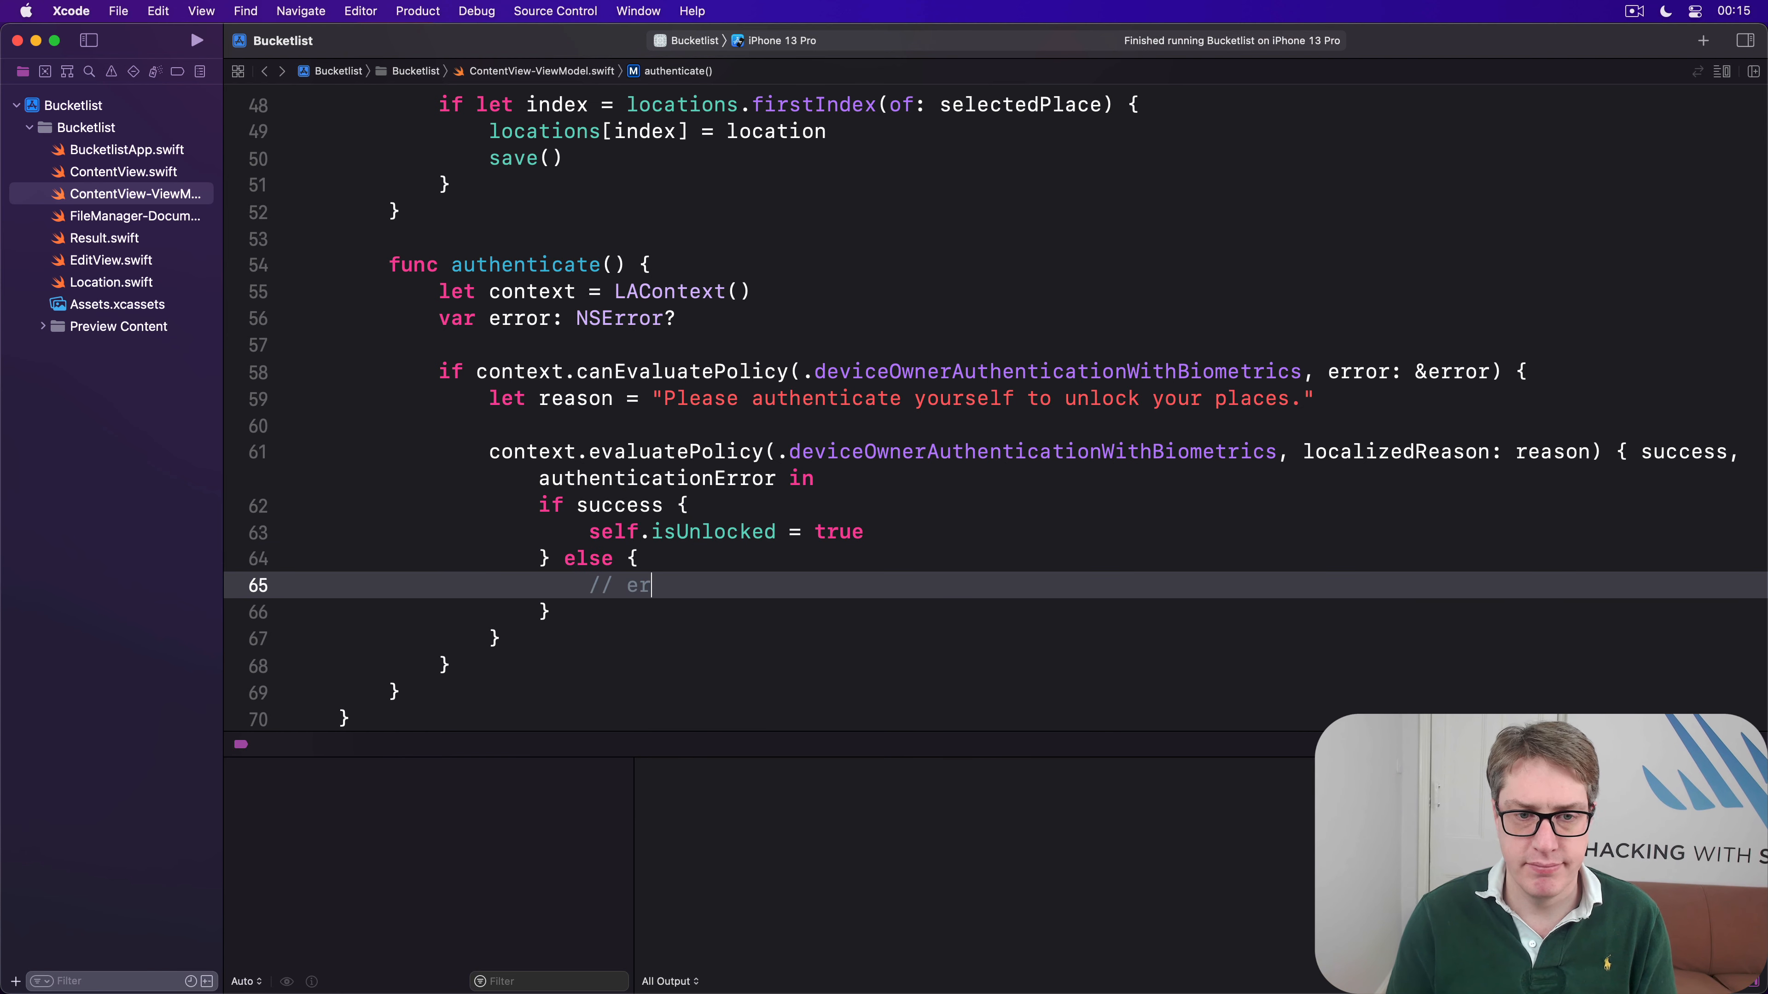
pyautogui.write('ror')
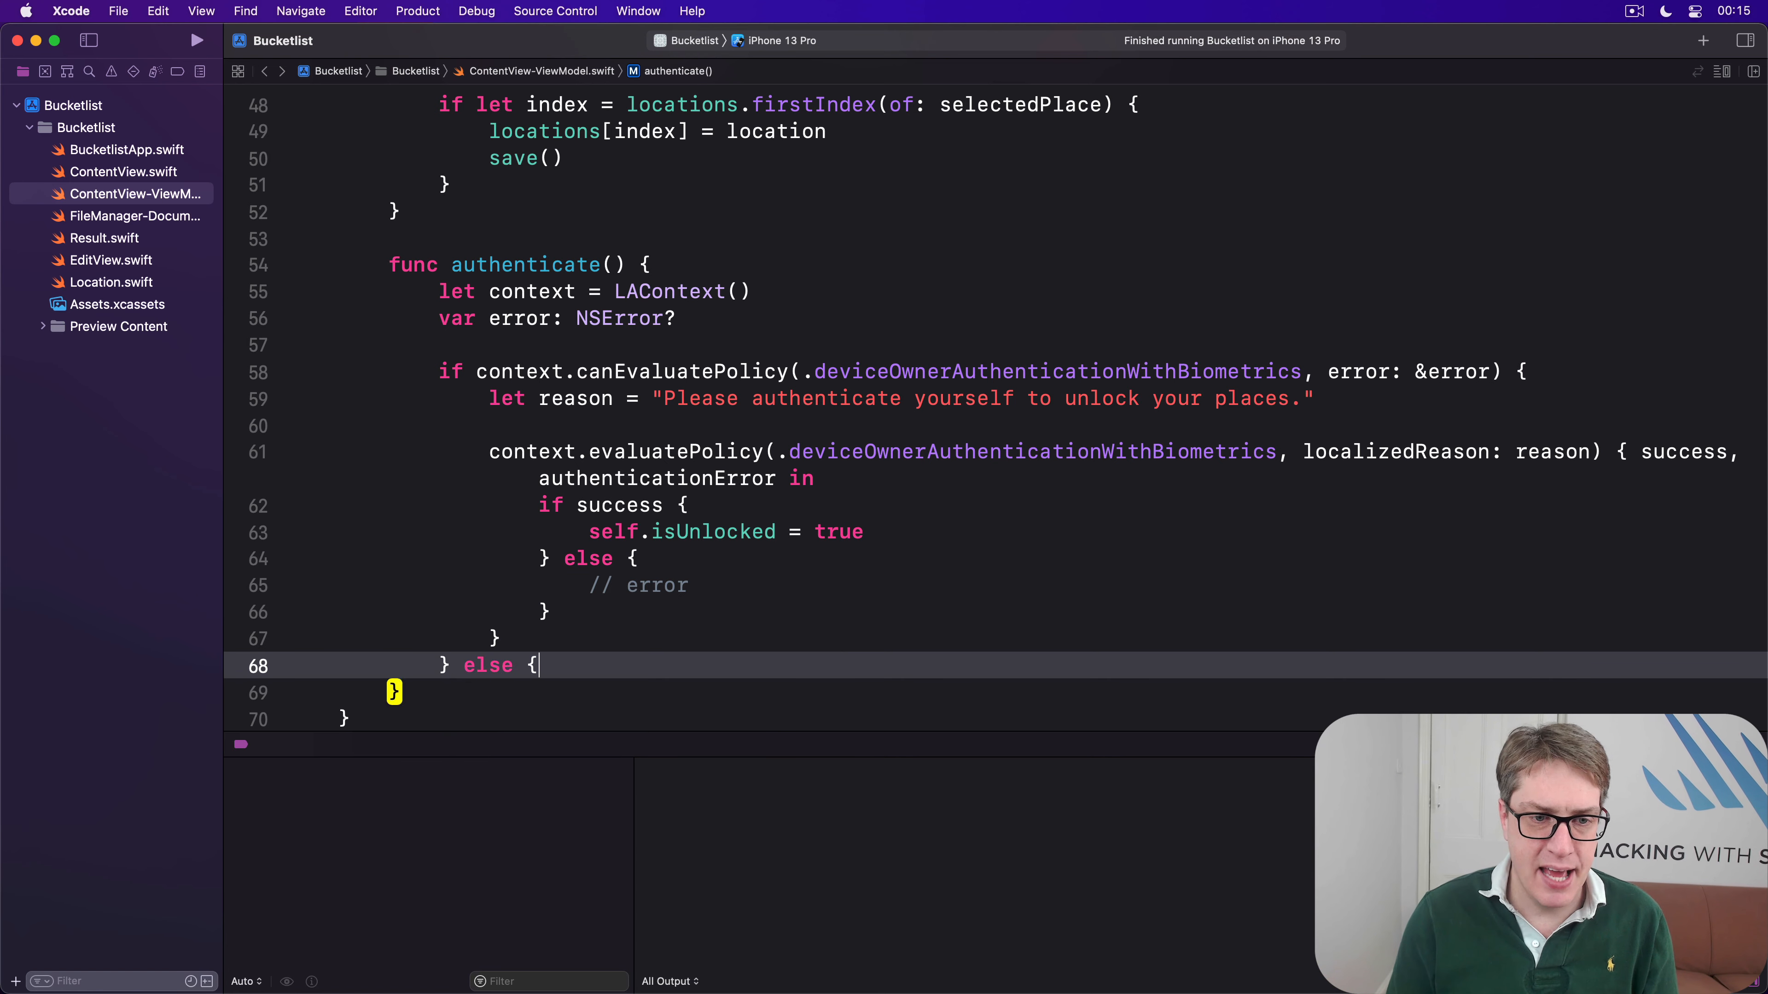
pyautogui.write('// no biometri')
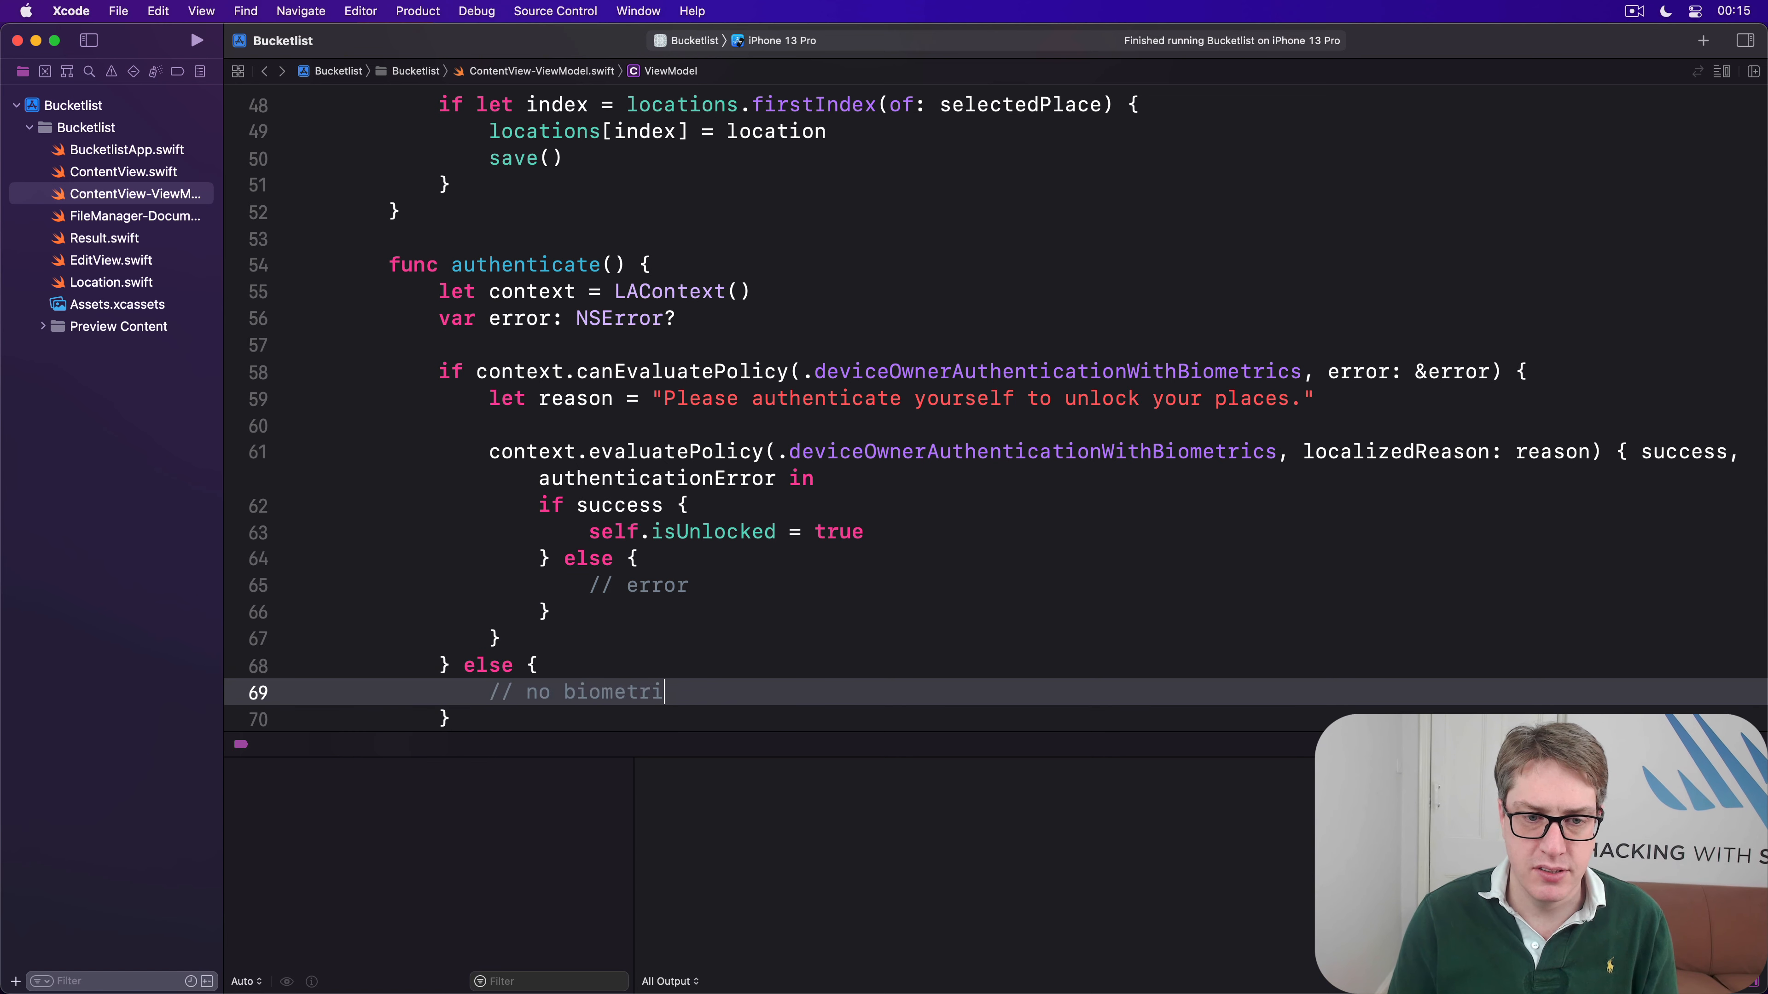
pyautogui.write('cs')
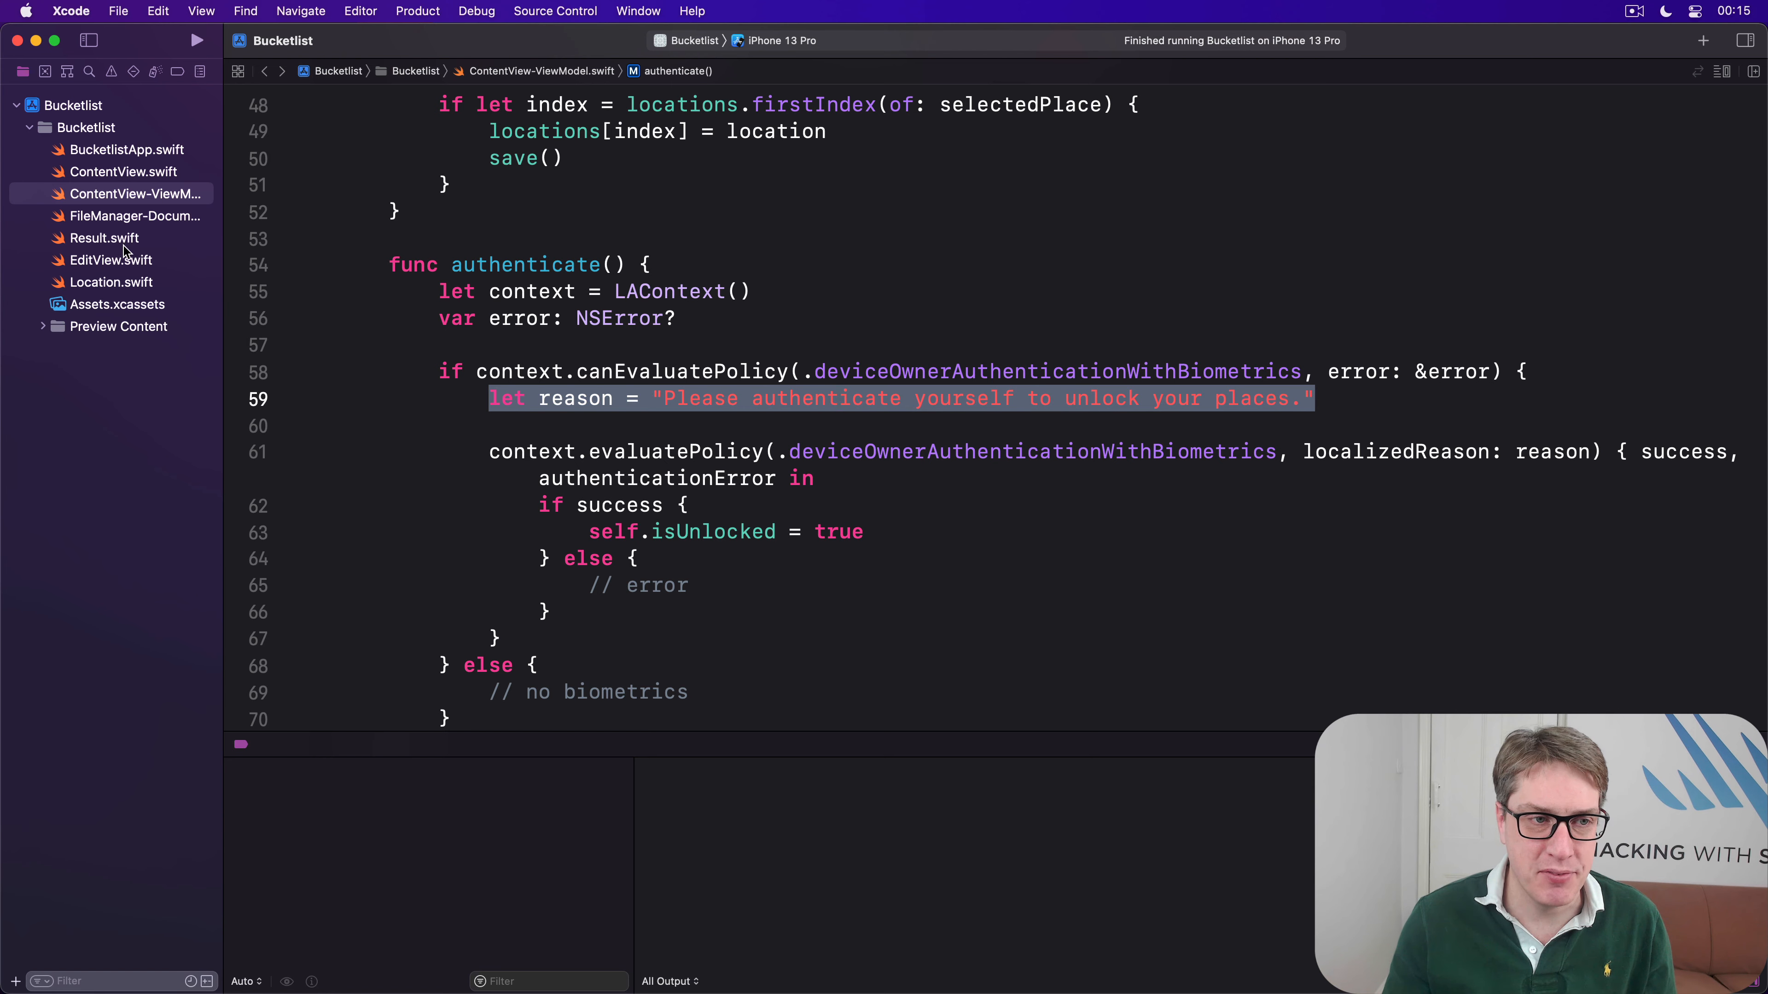
pyautogui.moveTo(122, 169)
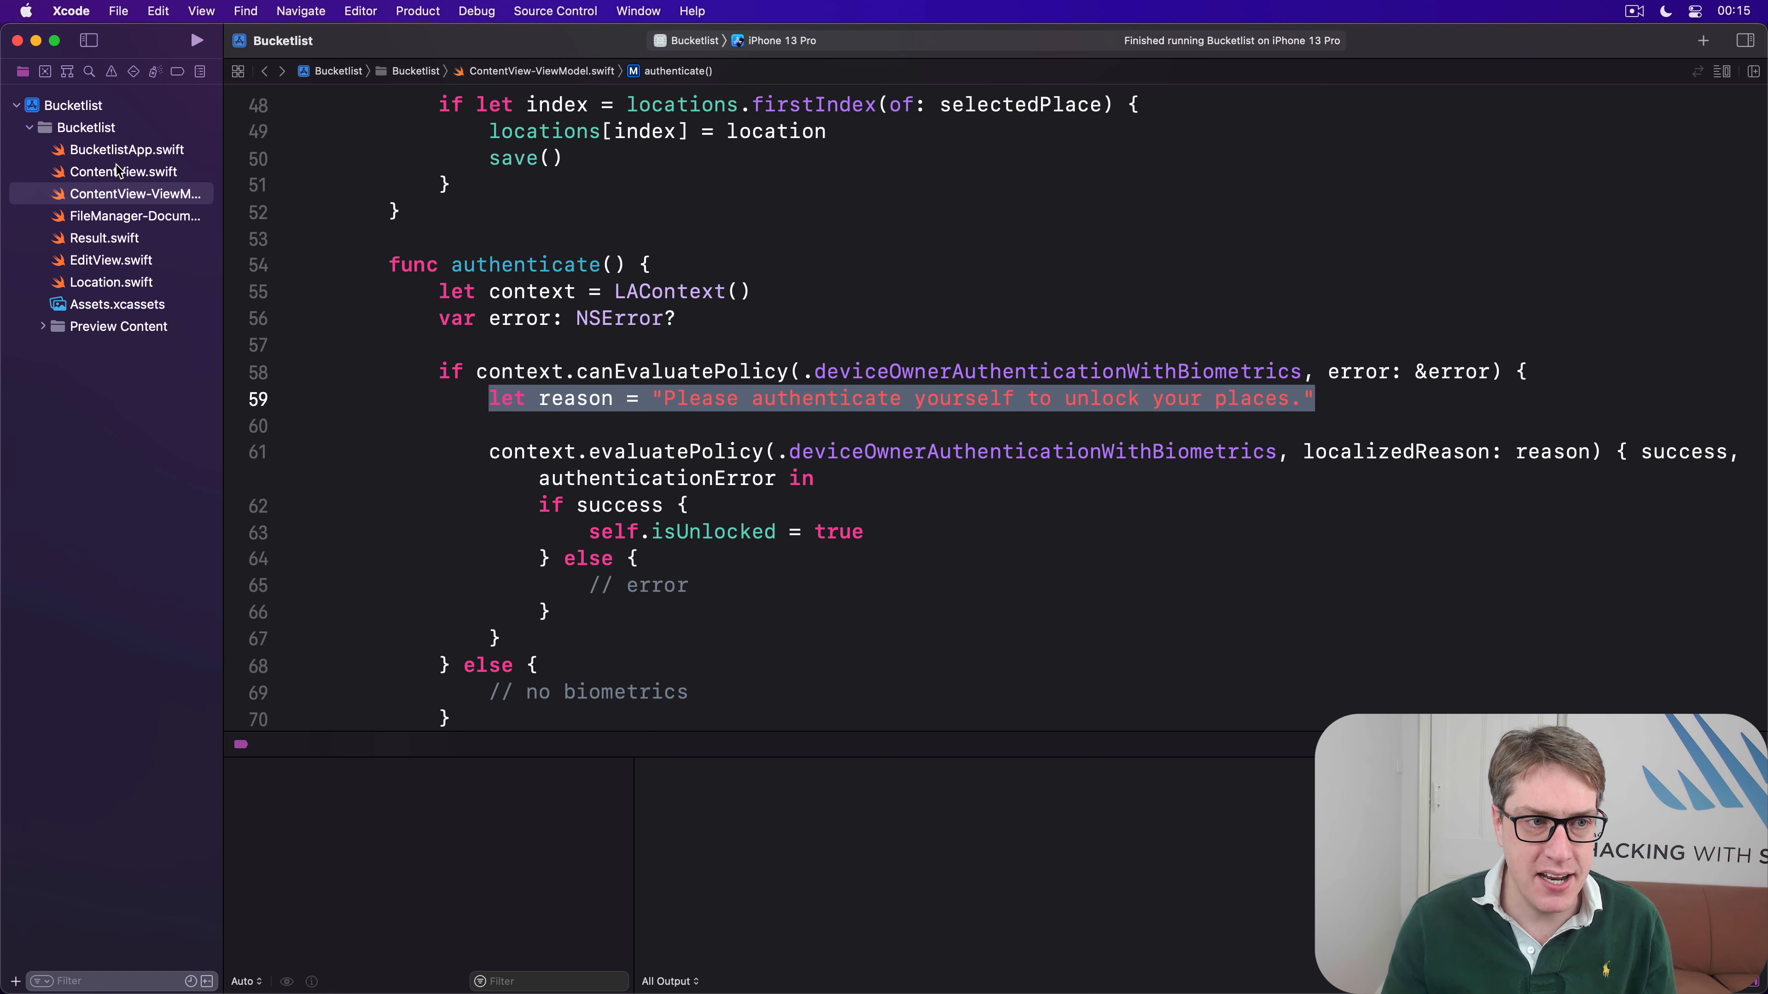
# In ContentView, wrap the ZStack in `if viewModel.isUnlocked { }` with an else holding a // button here comment
pyautogui.click(123, 171)
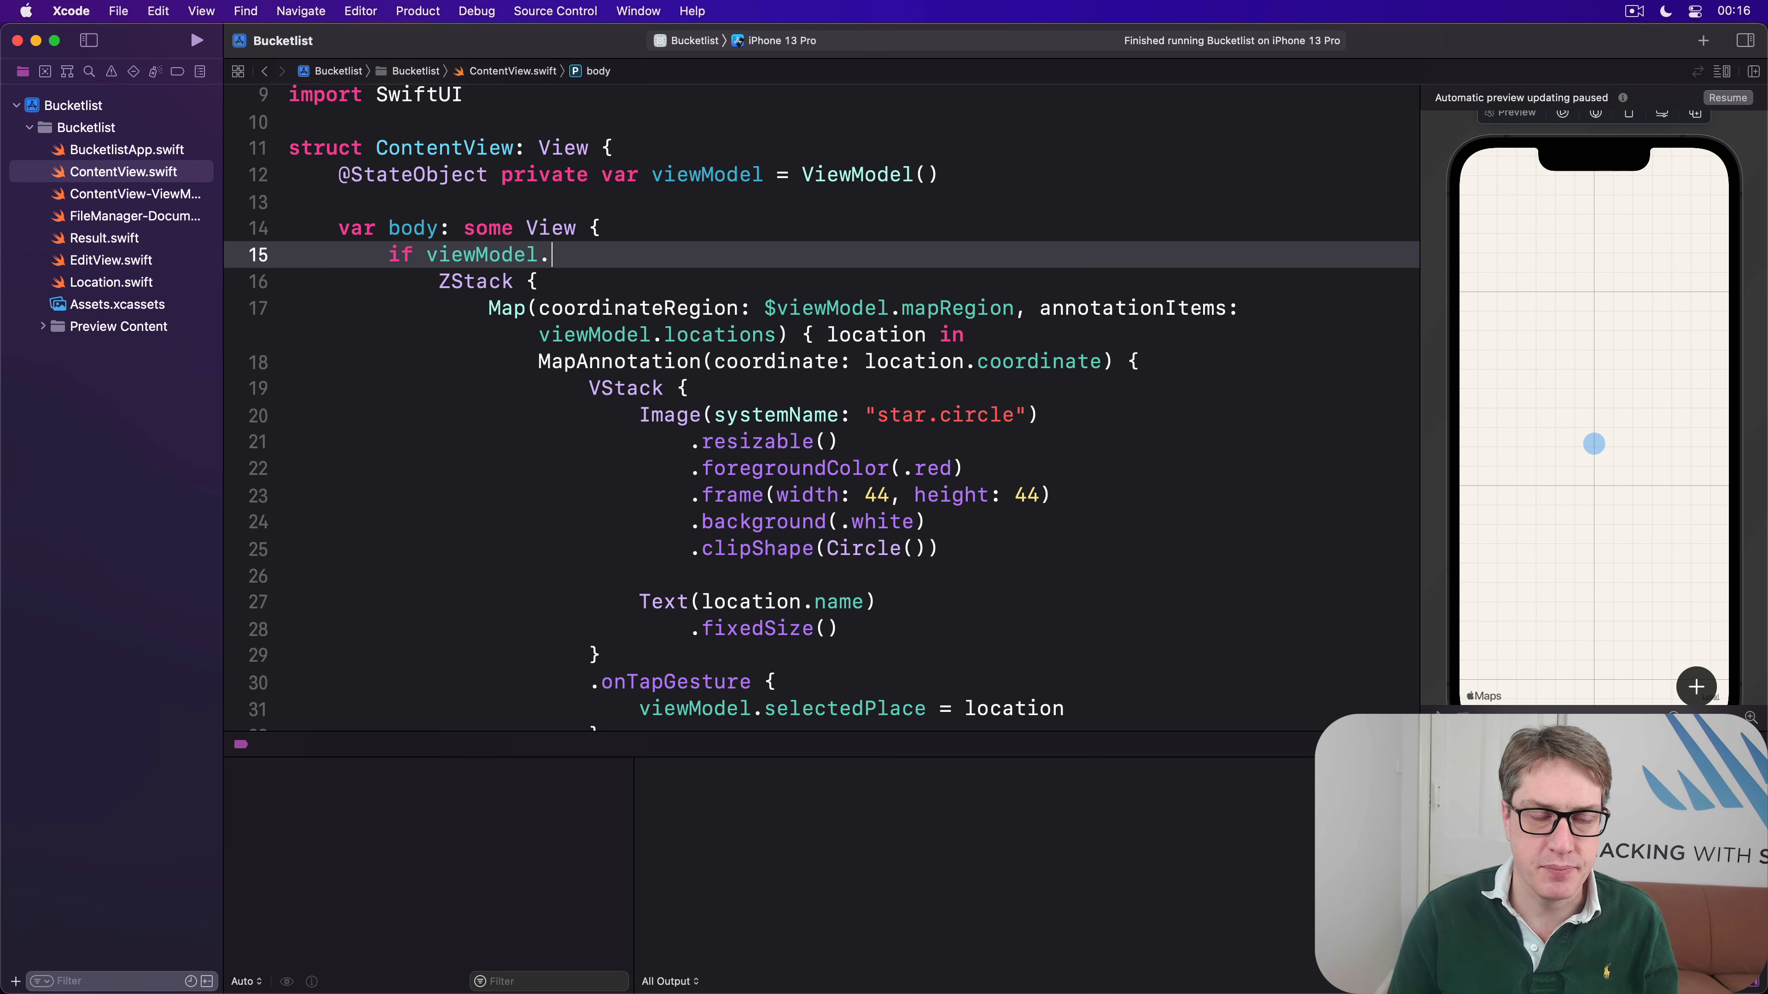
pyautogui.write('isUnlocked {')
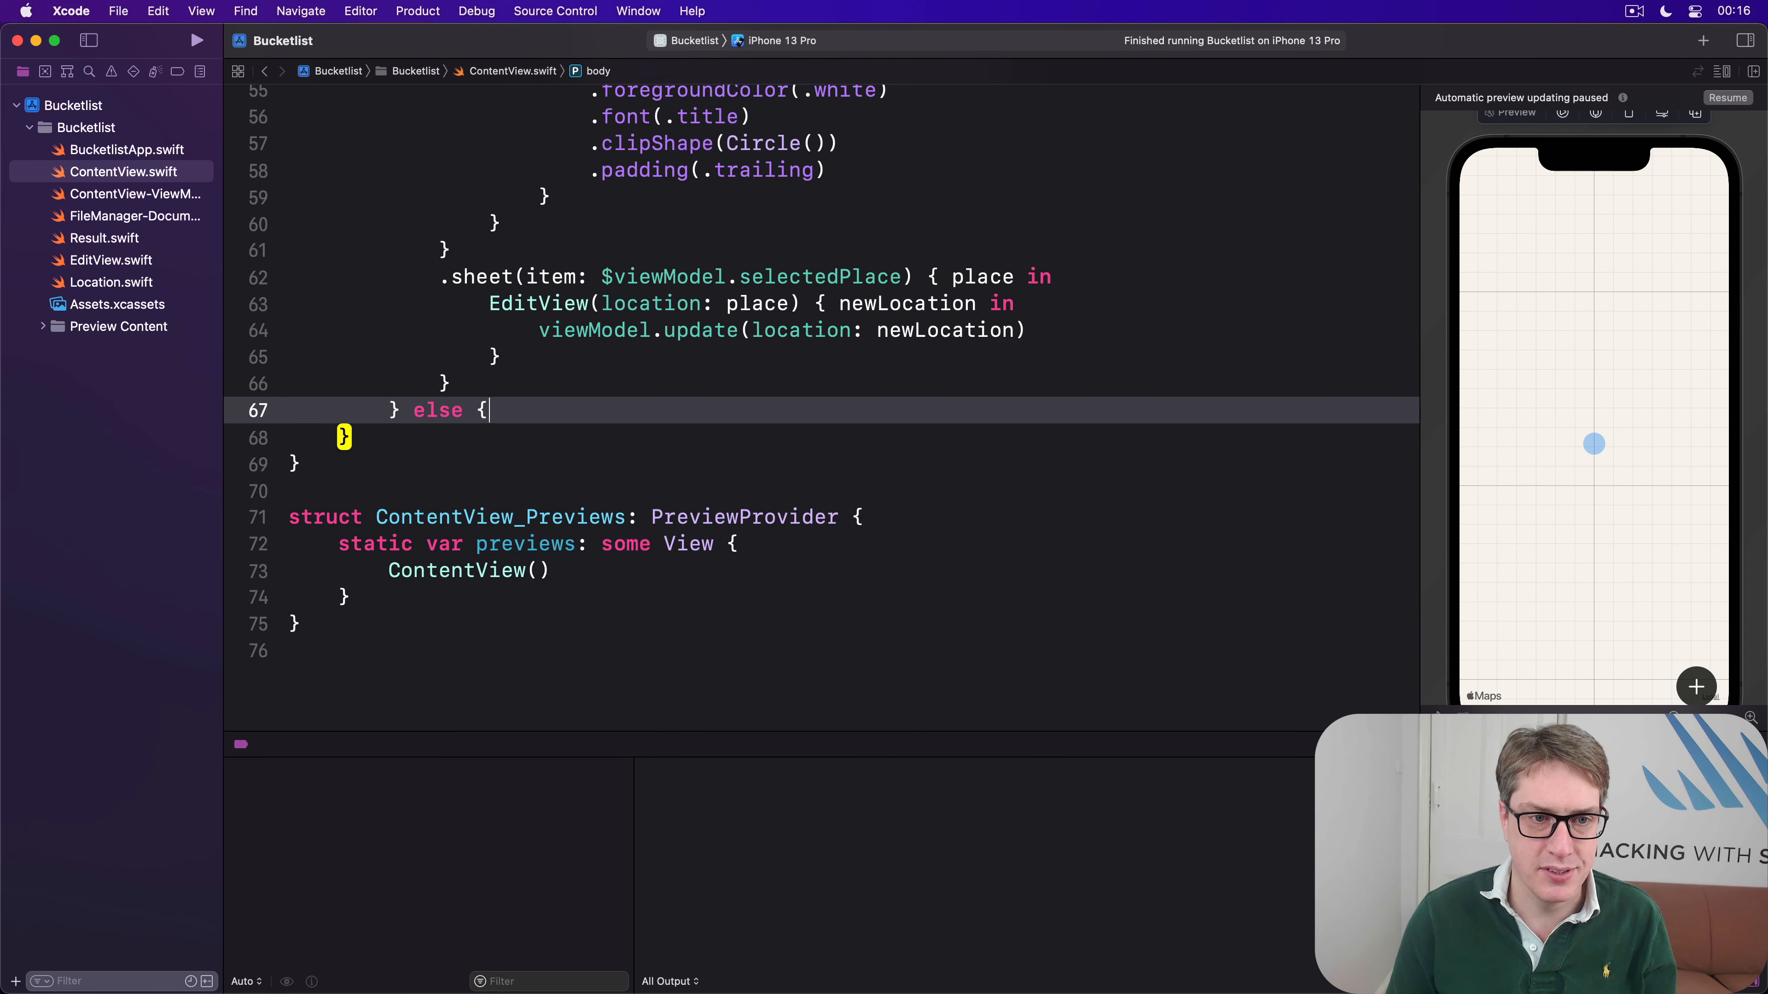
pyautogui.write('// button here')
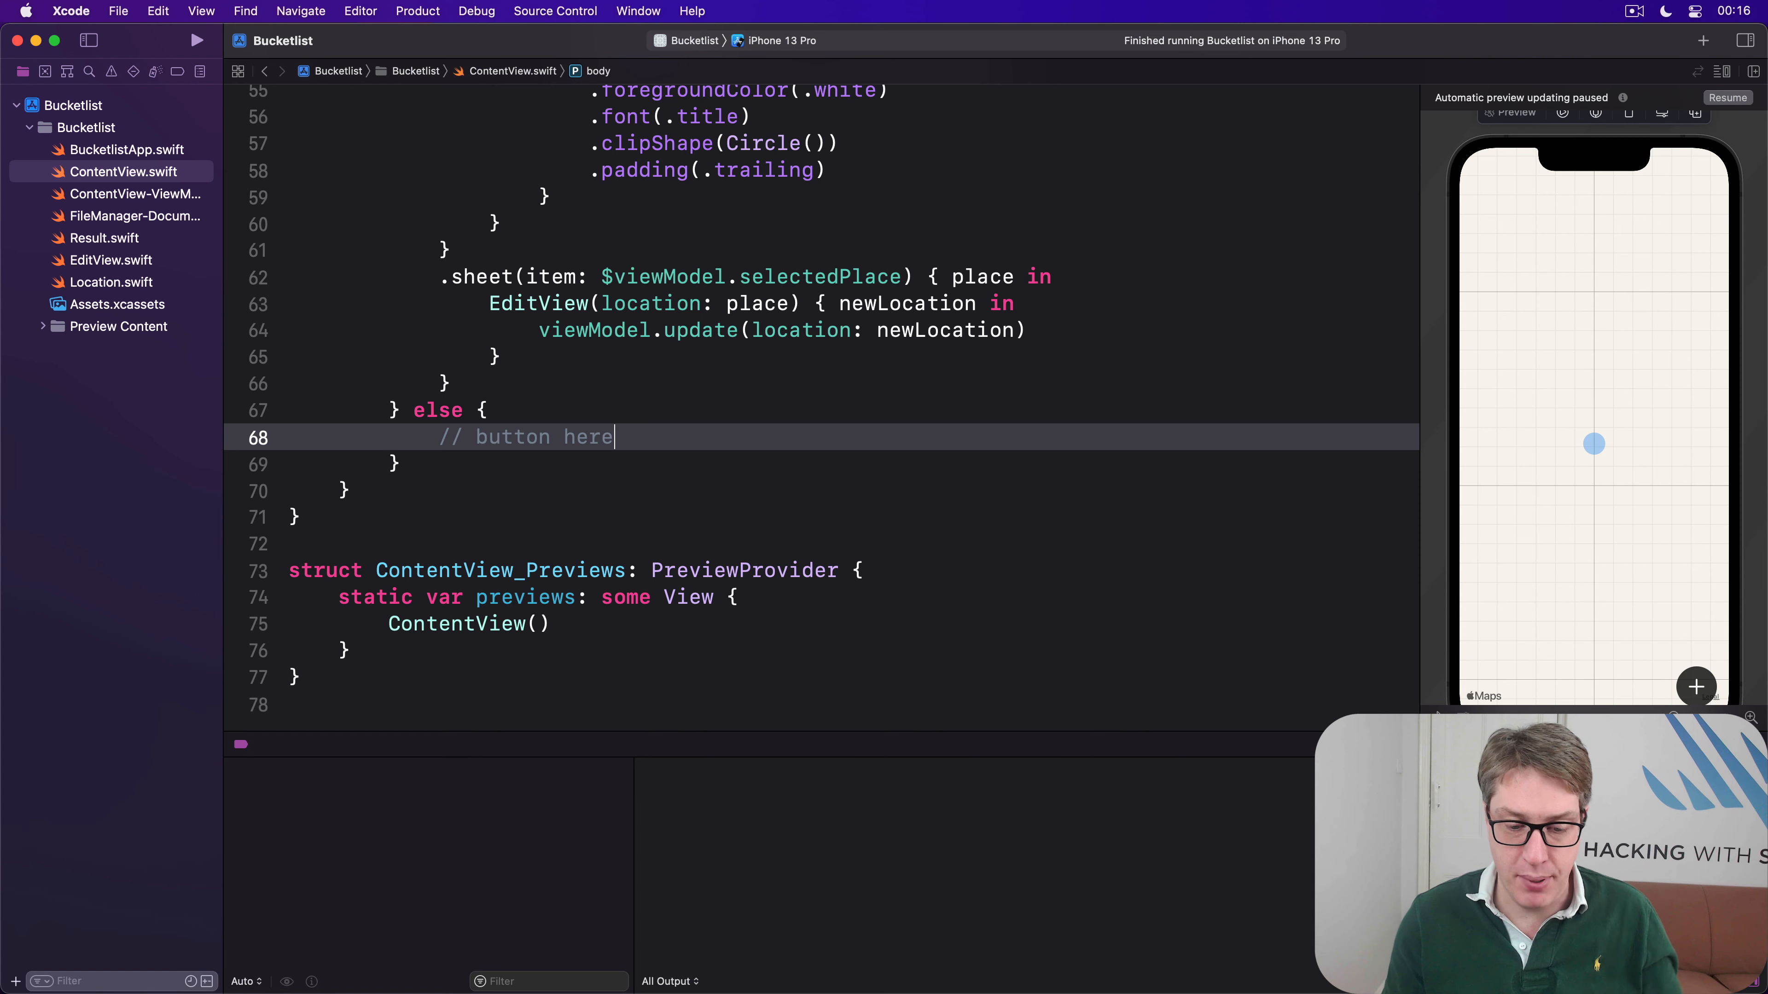
# Add Button("Unlock Places") calling viewModel.authenticate(), with padding, blue background, white text and Capsule clipShape
pyautogui.write('Button')
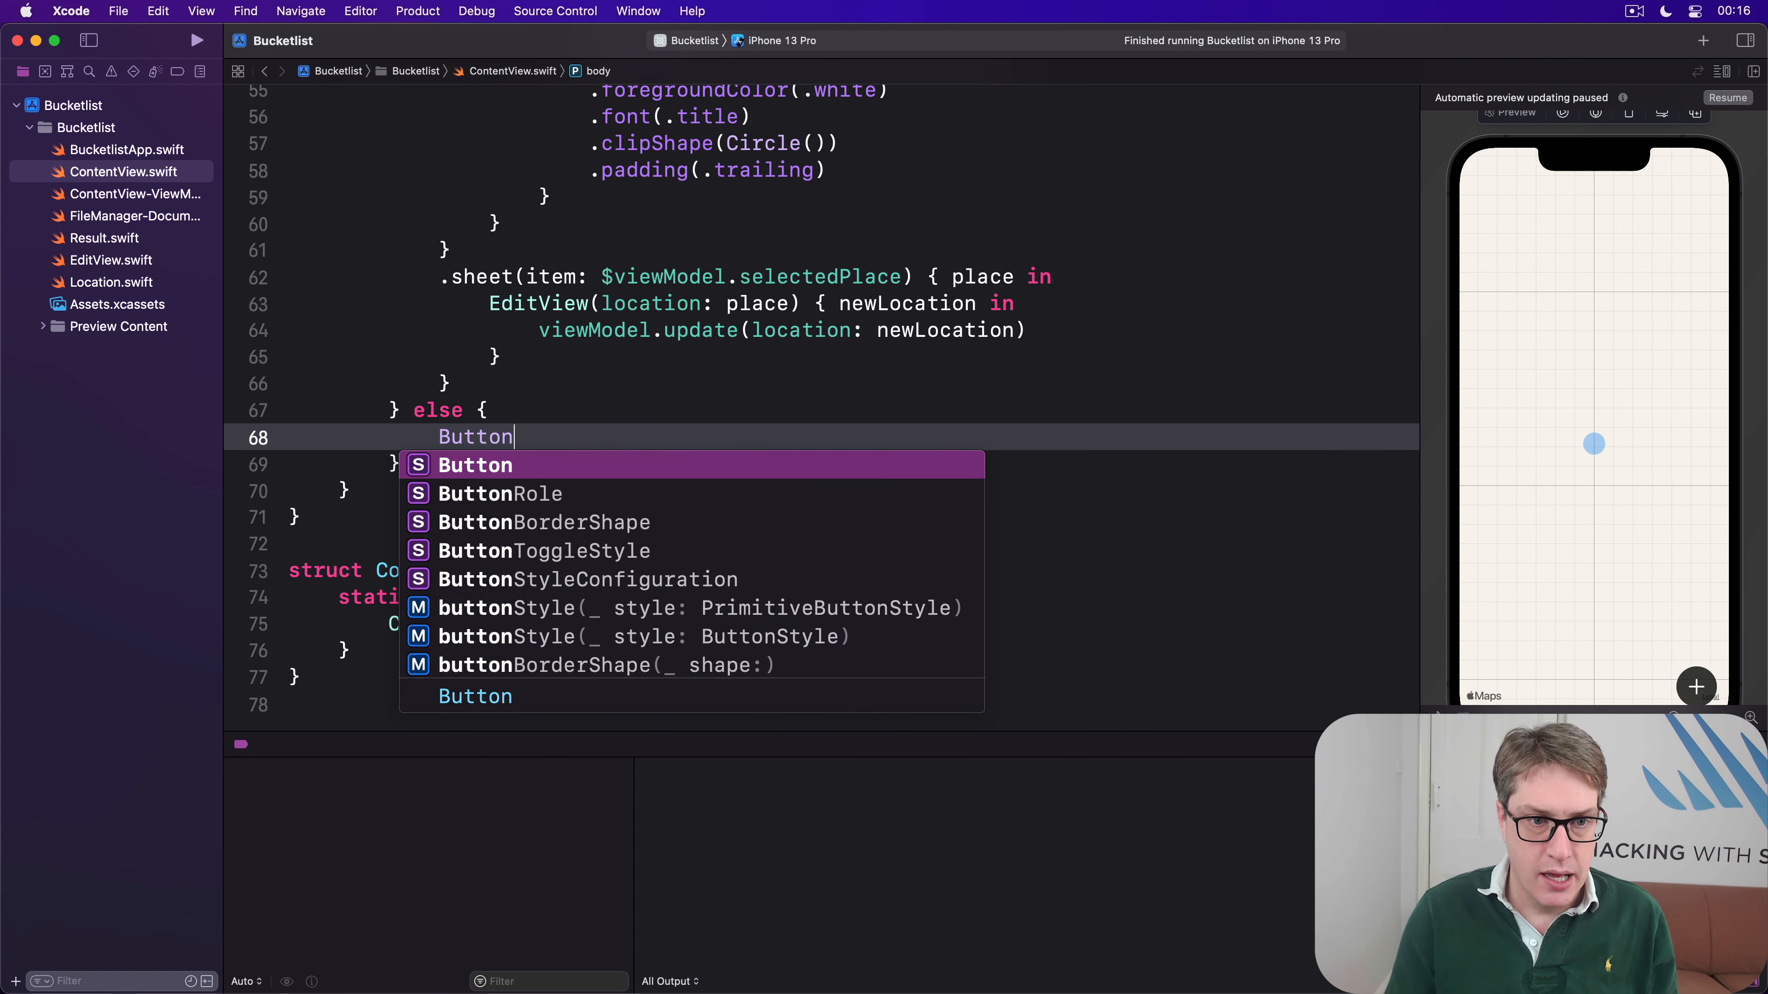
pyautogui.write('("Un")')
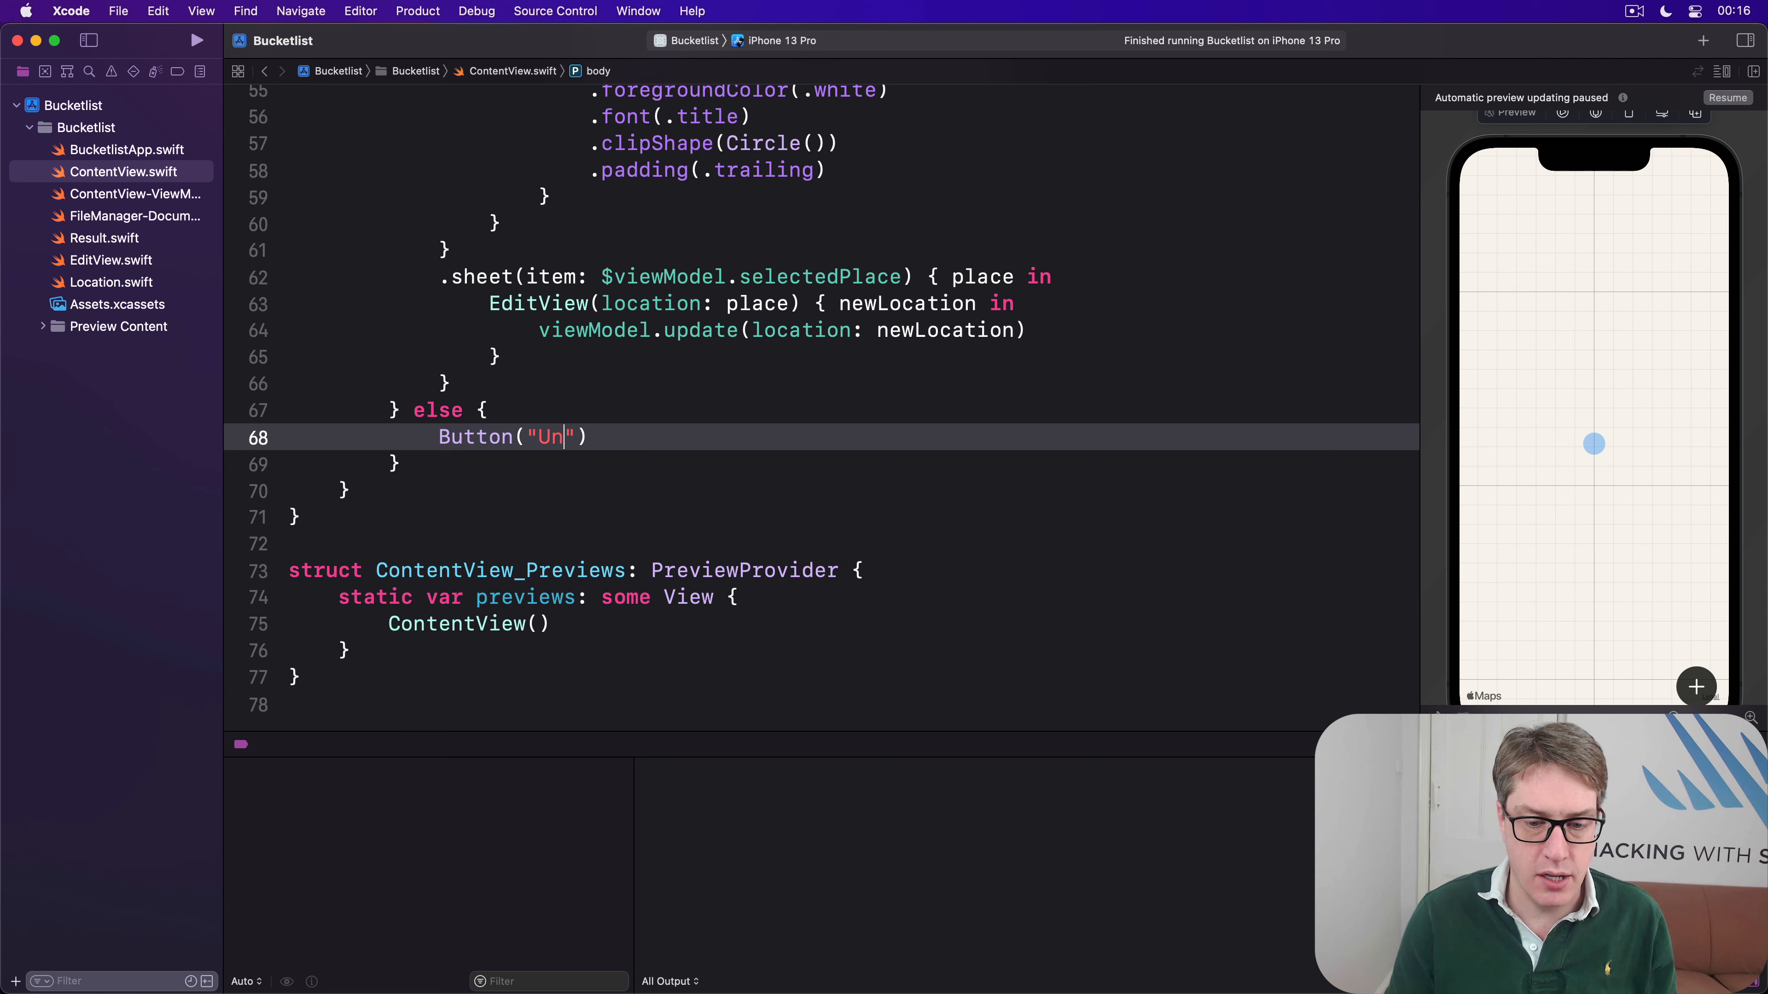
pyautogui.write('lock Places')
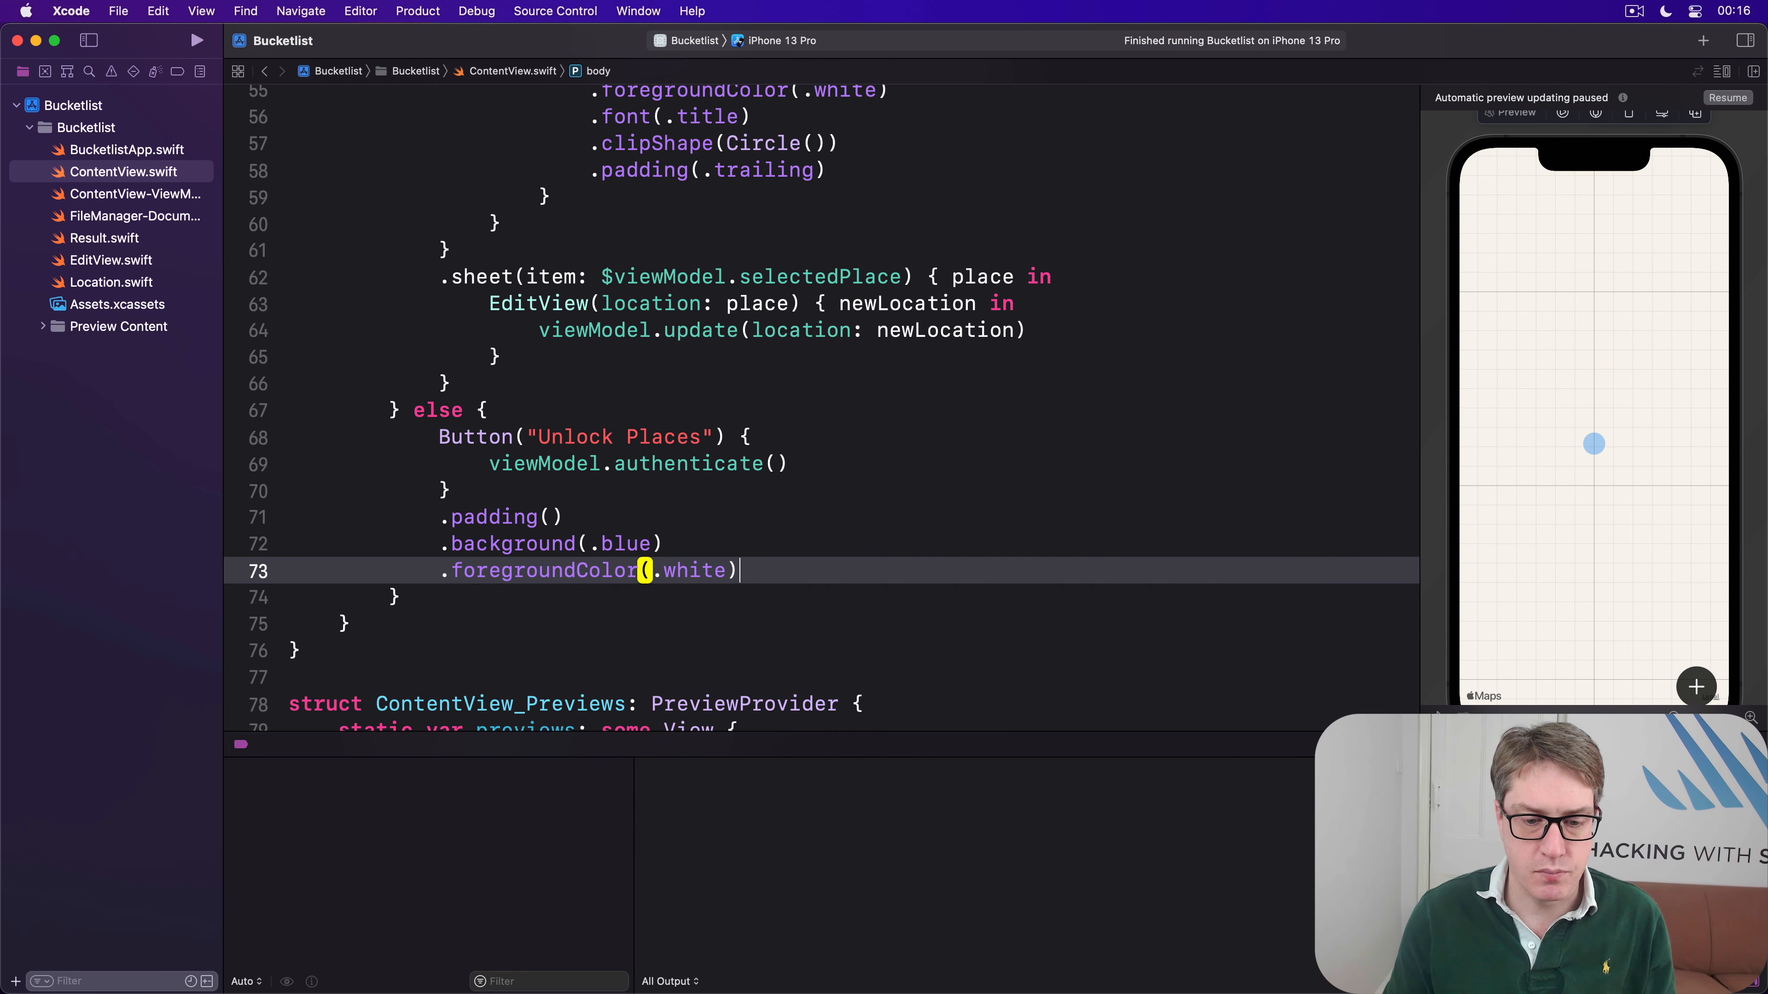
pyautogui.write('.clipShape(Capsule(')
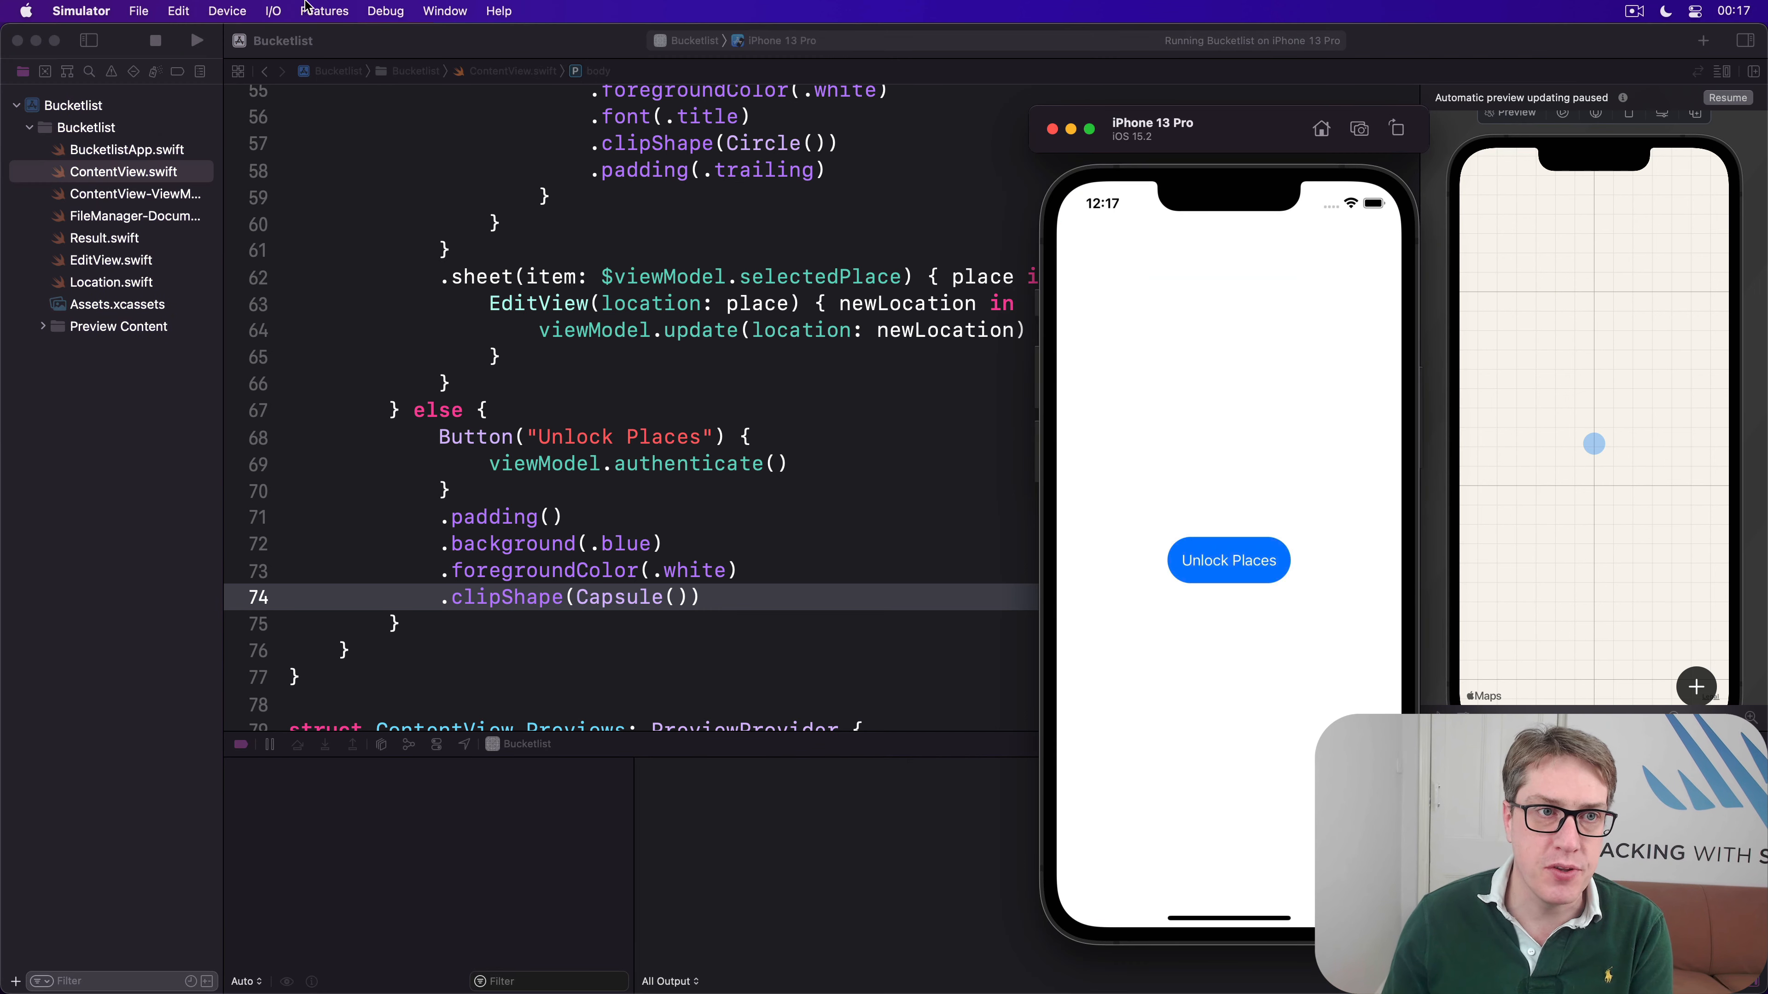
# Simulate a matching Face ID scan so the app unlocks and shows the map
pyautogui.click(325, 10)
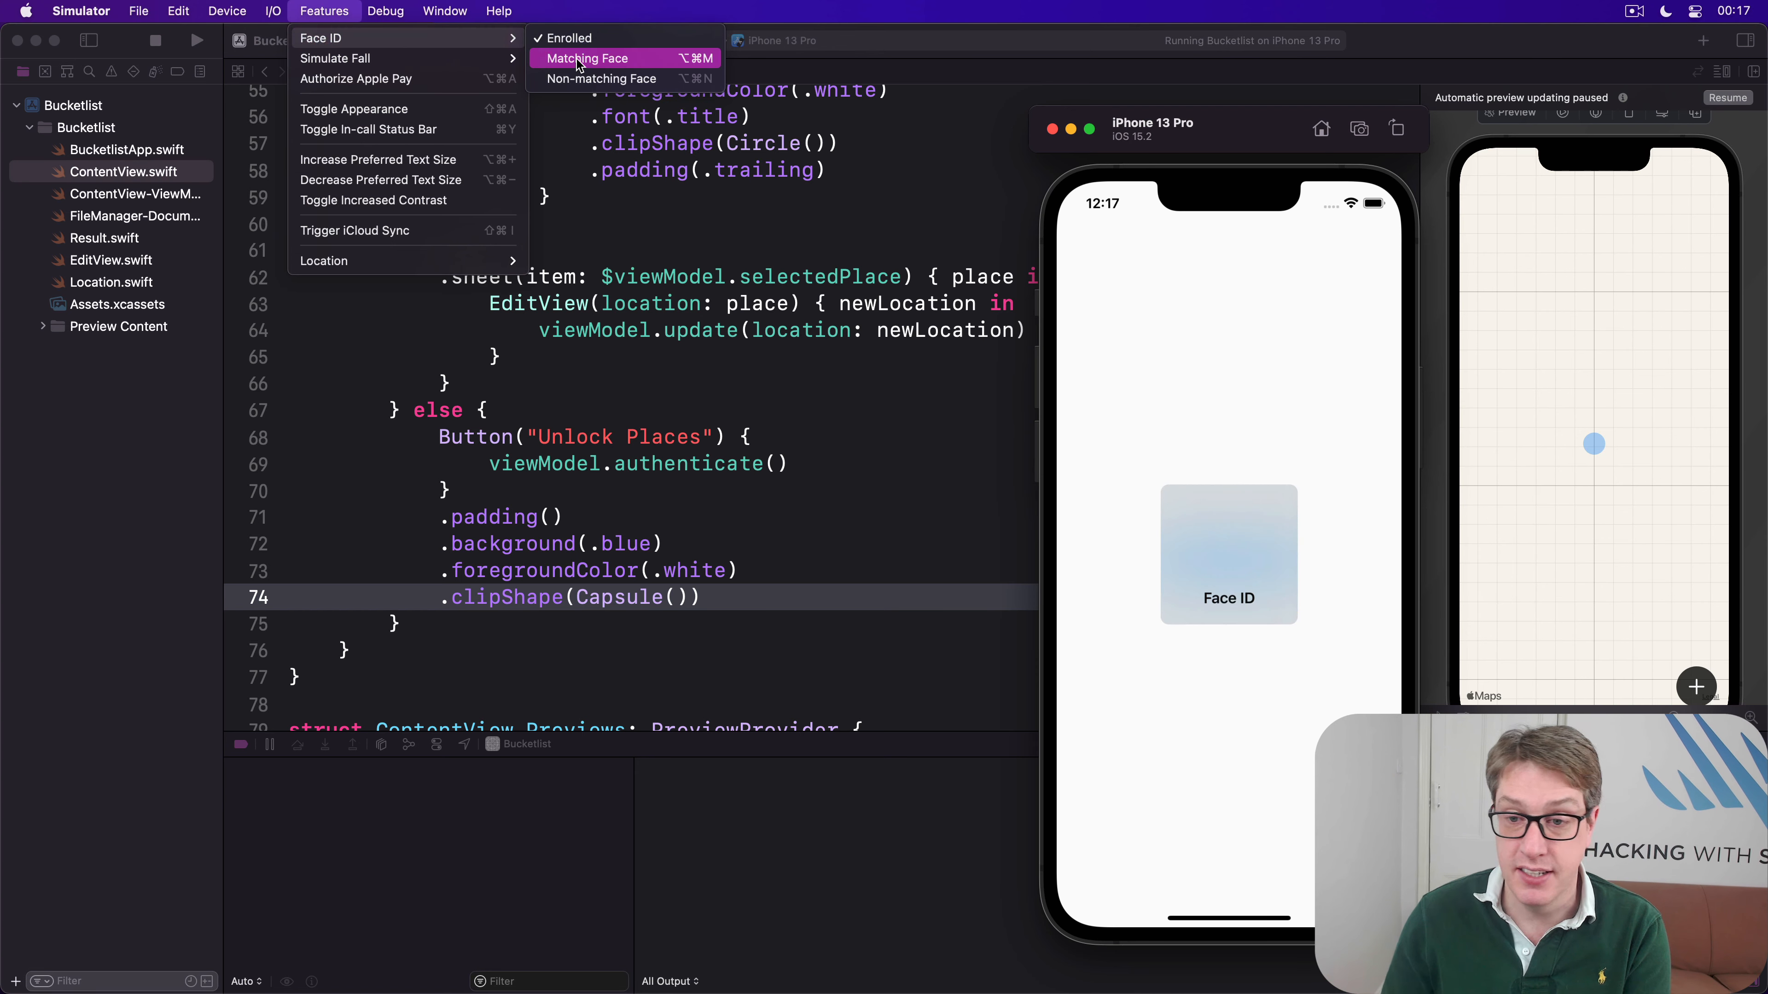
pyautogui.click(586, 57)
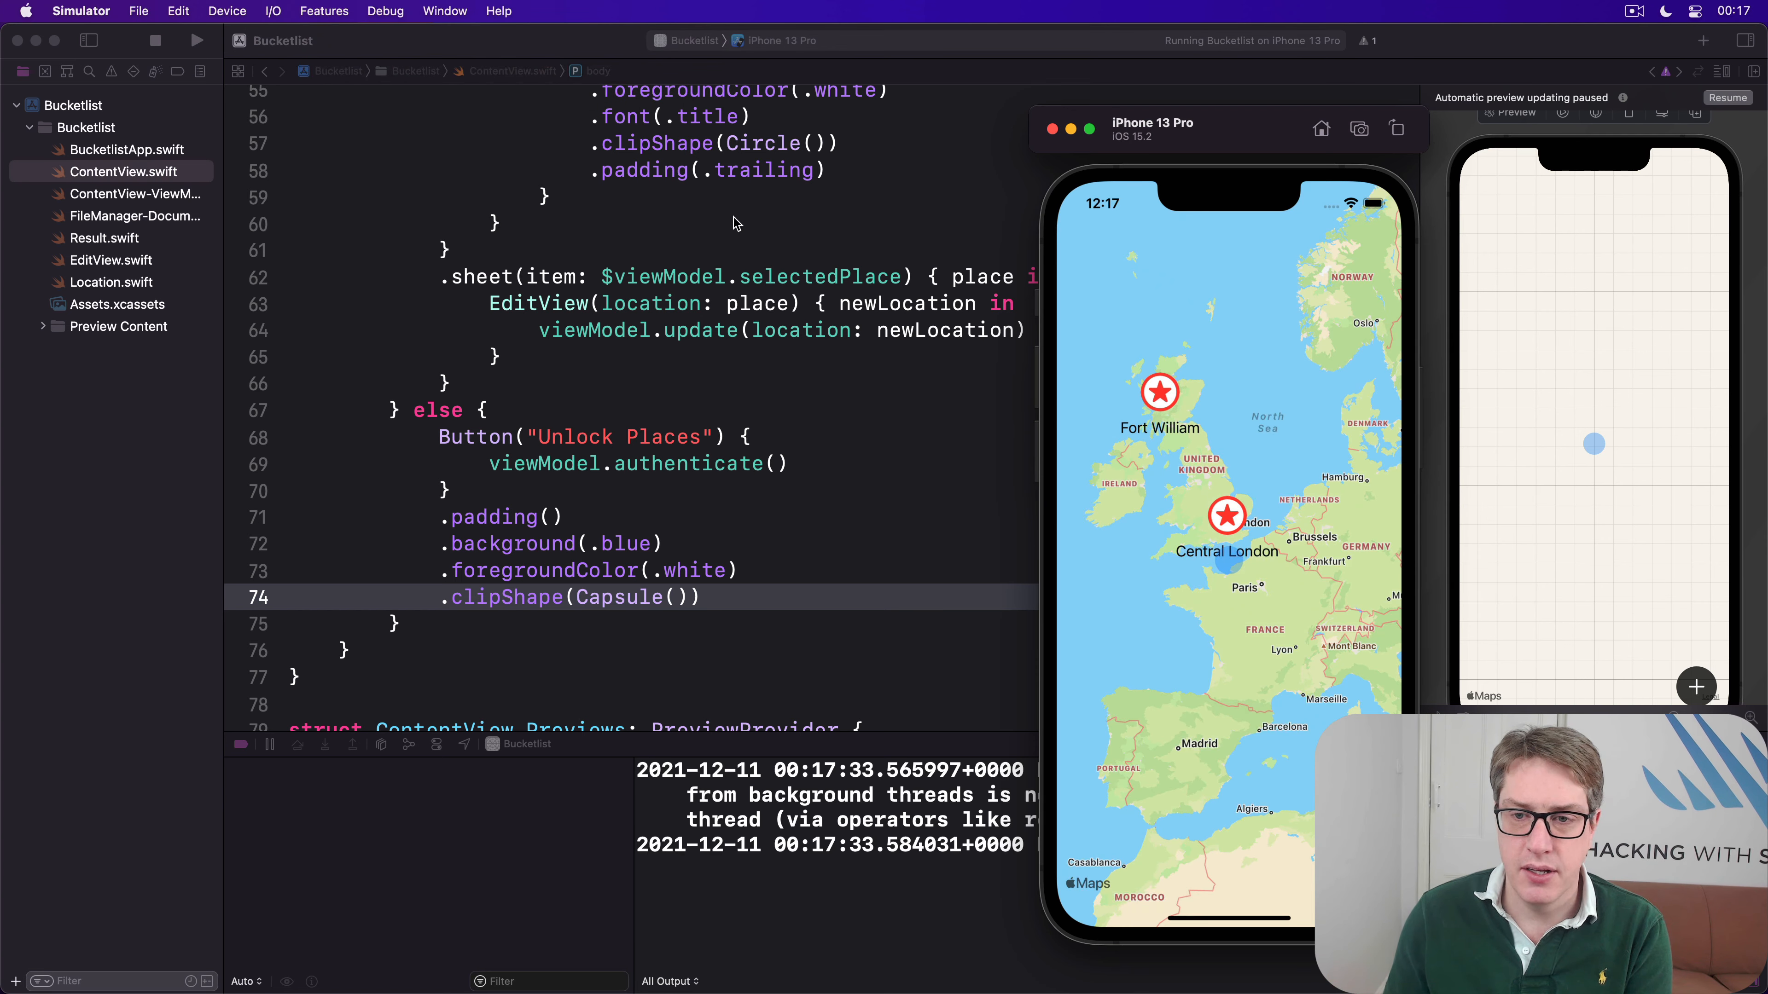
pyautogui.moveTo(1261, 443)
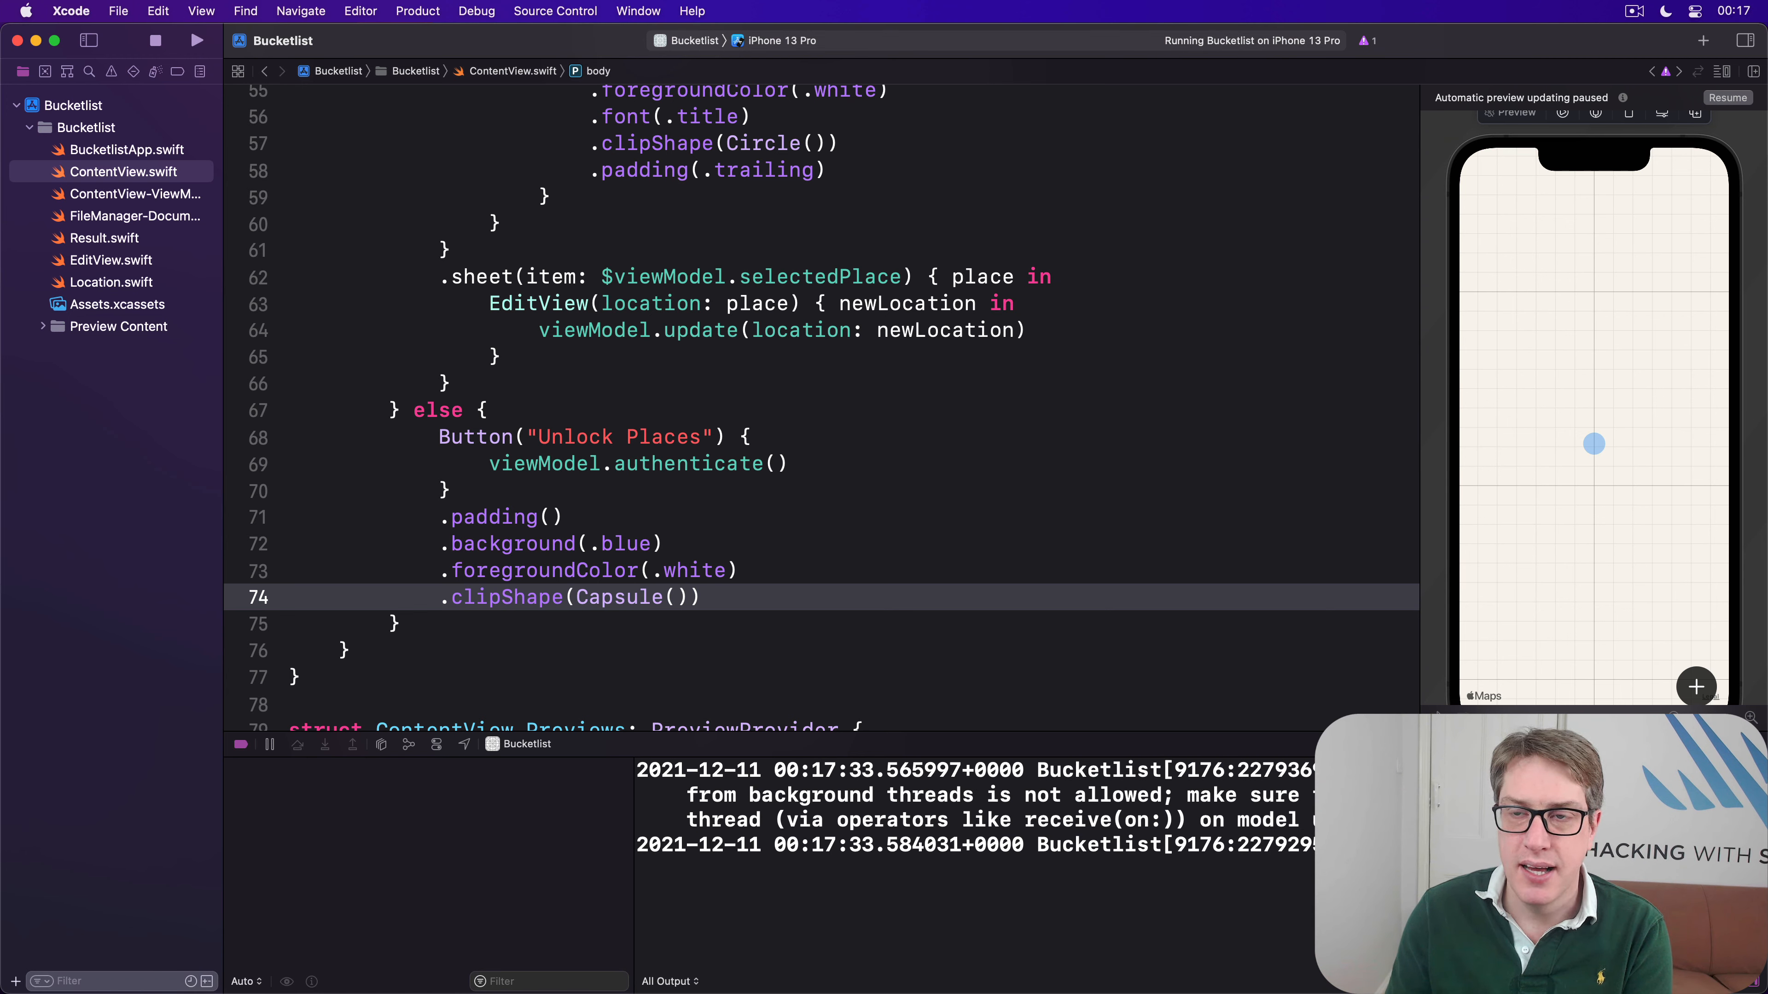
pyautogui.moveTo(1345, 36)
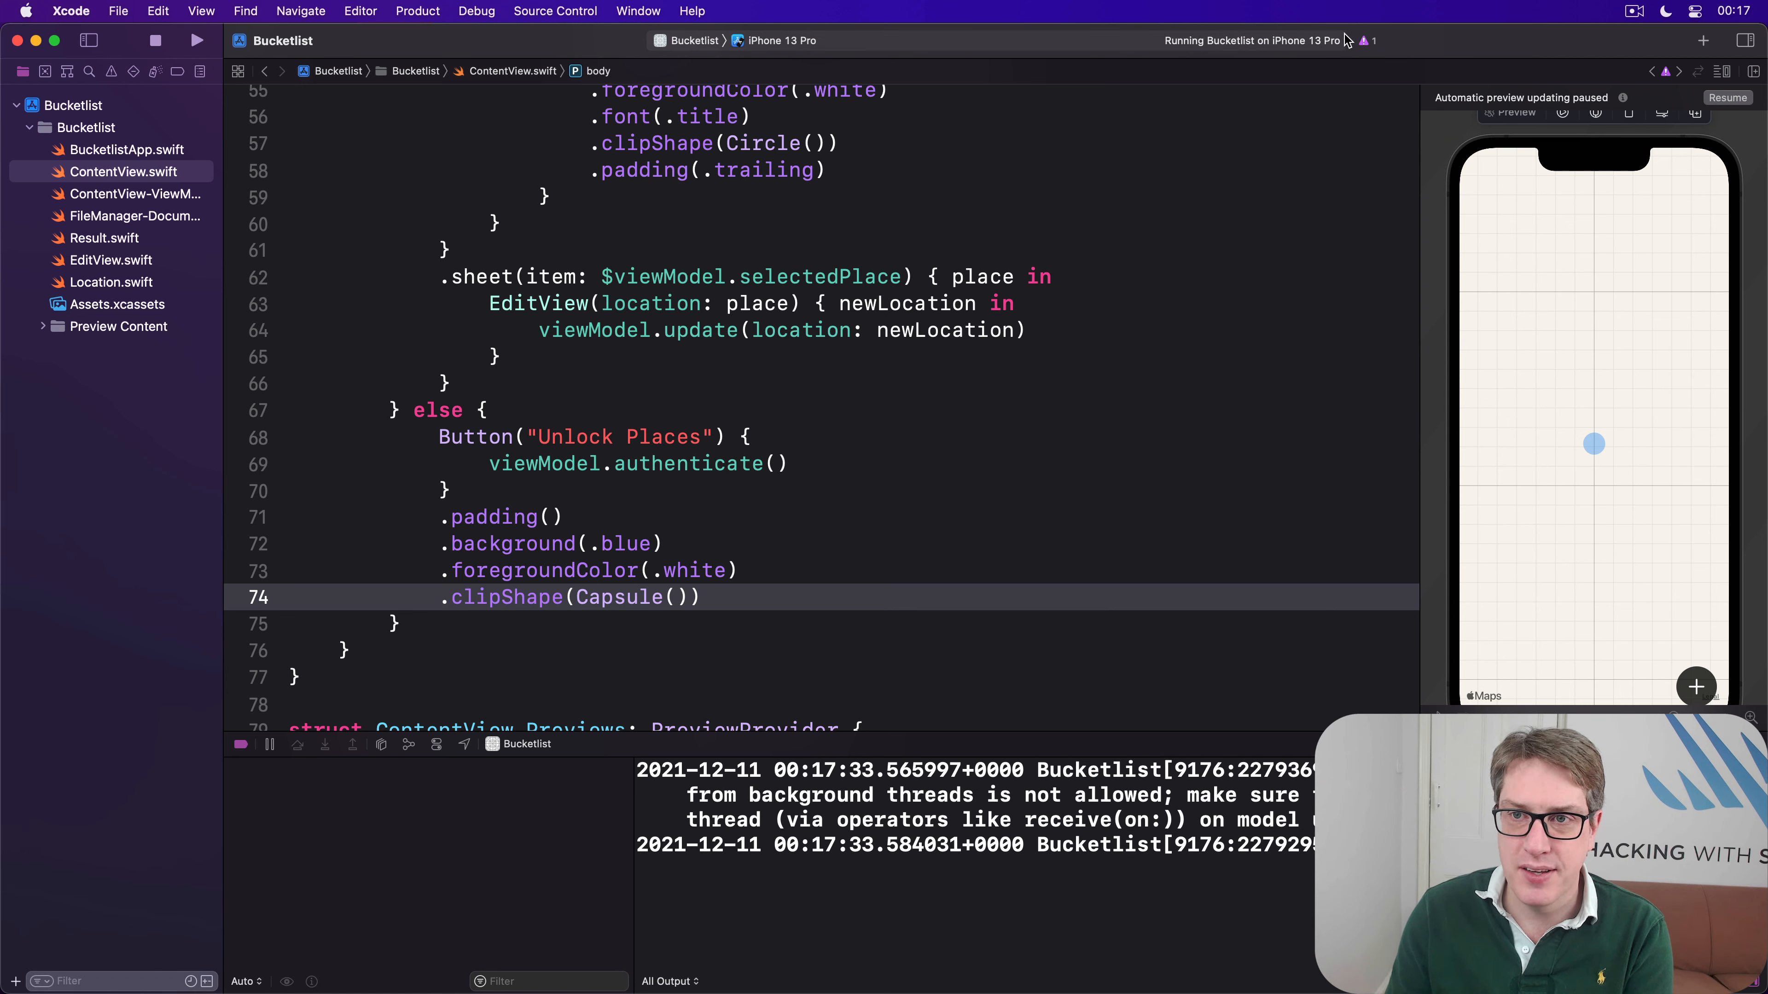
pyautogui.moveTo(1371, 41)
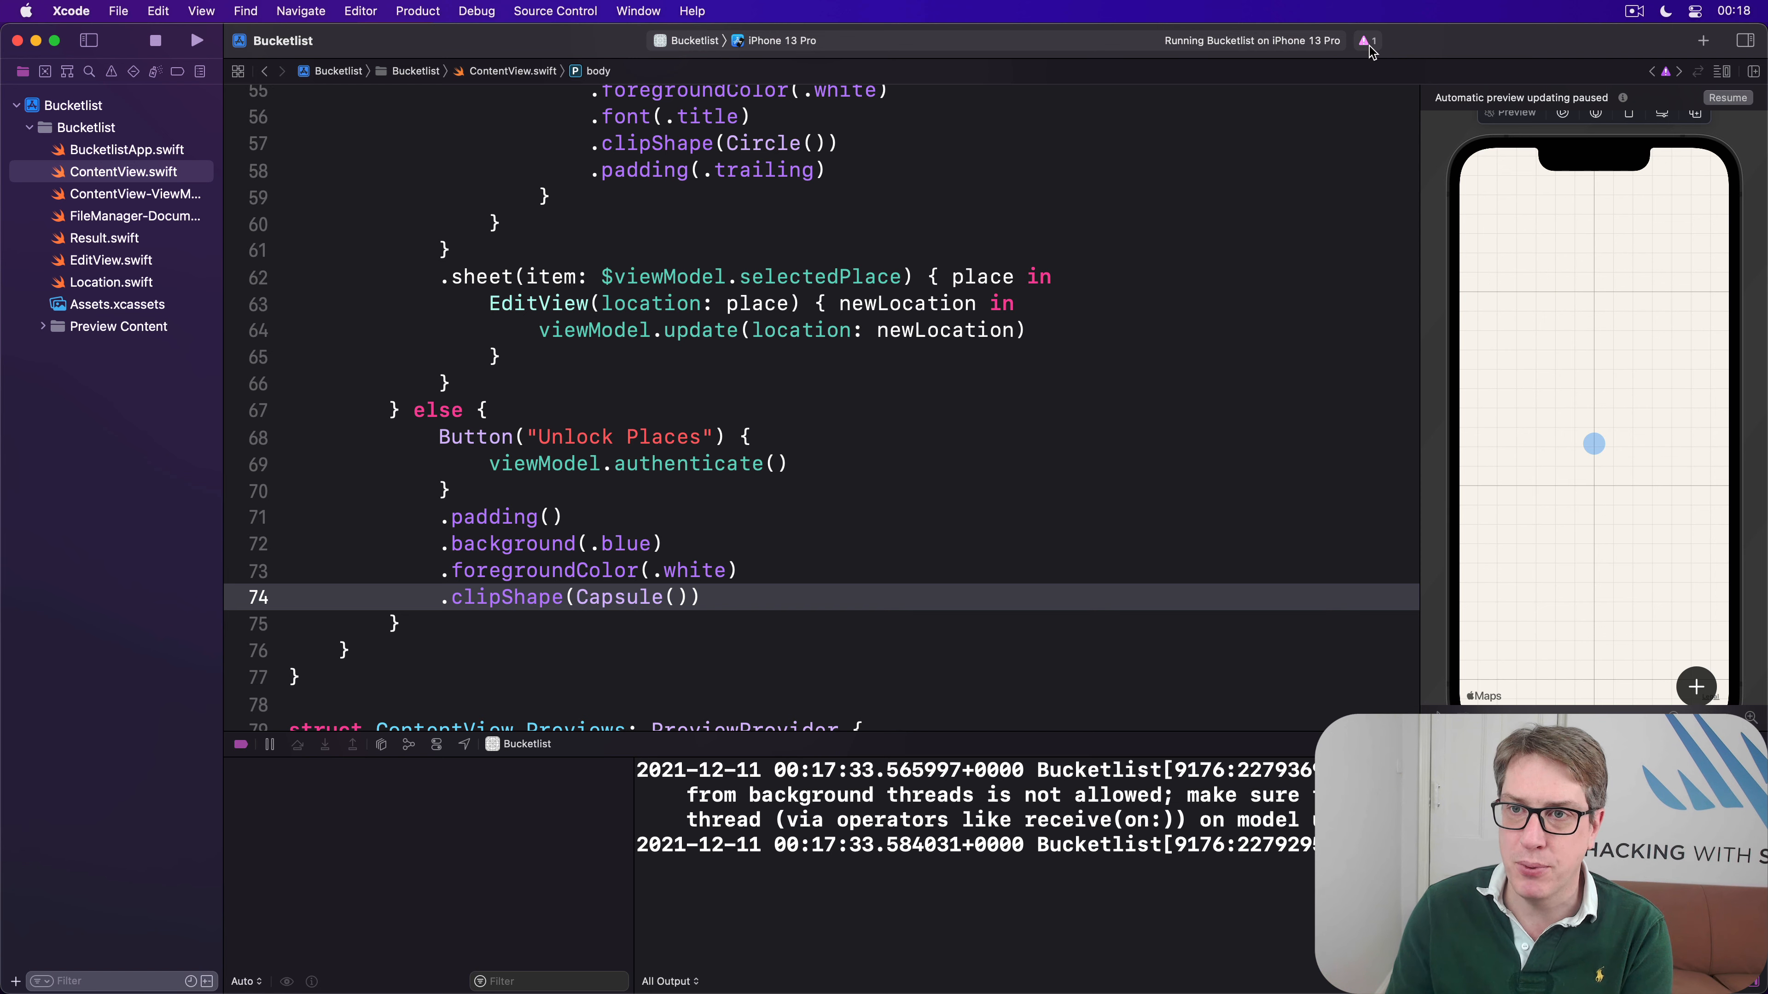
pyautogui.moveTo(1108, 370)
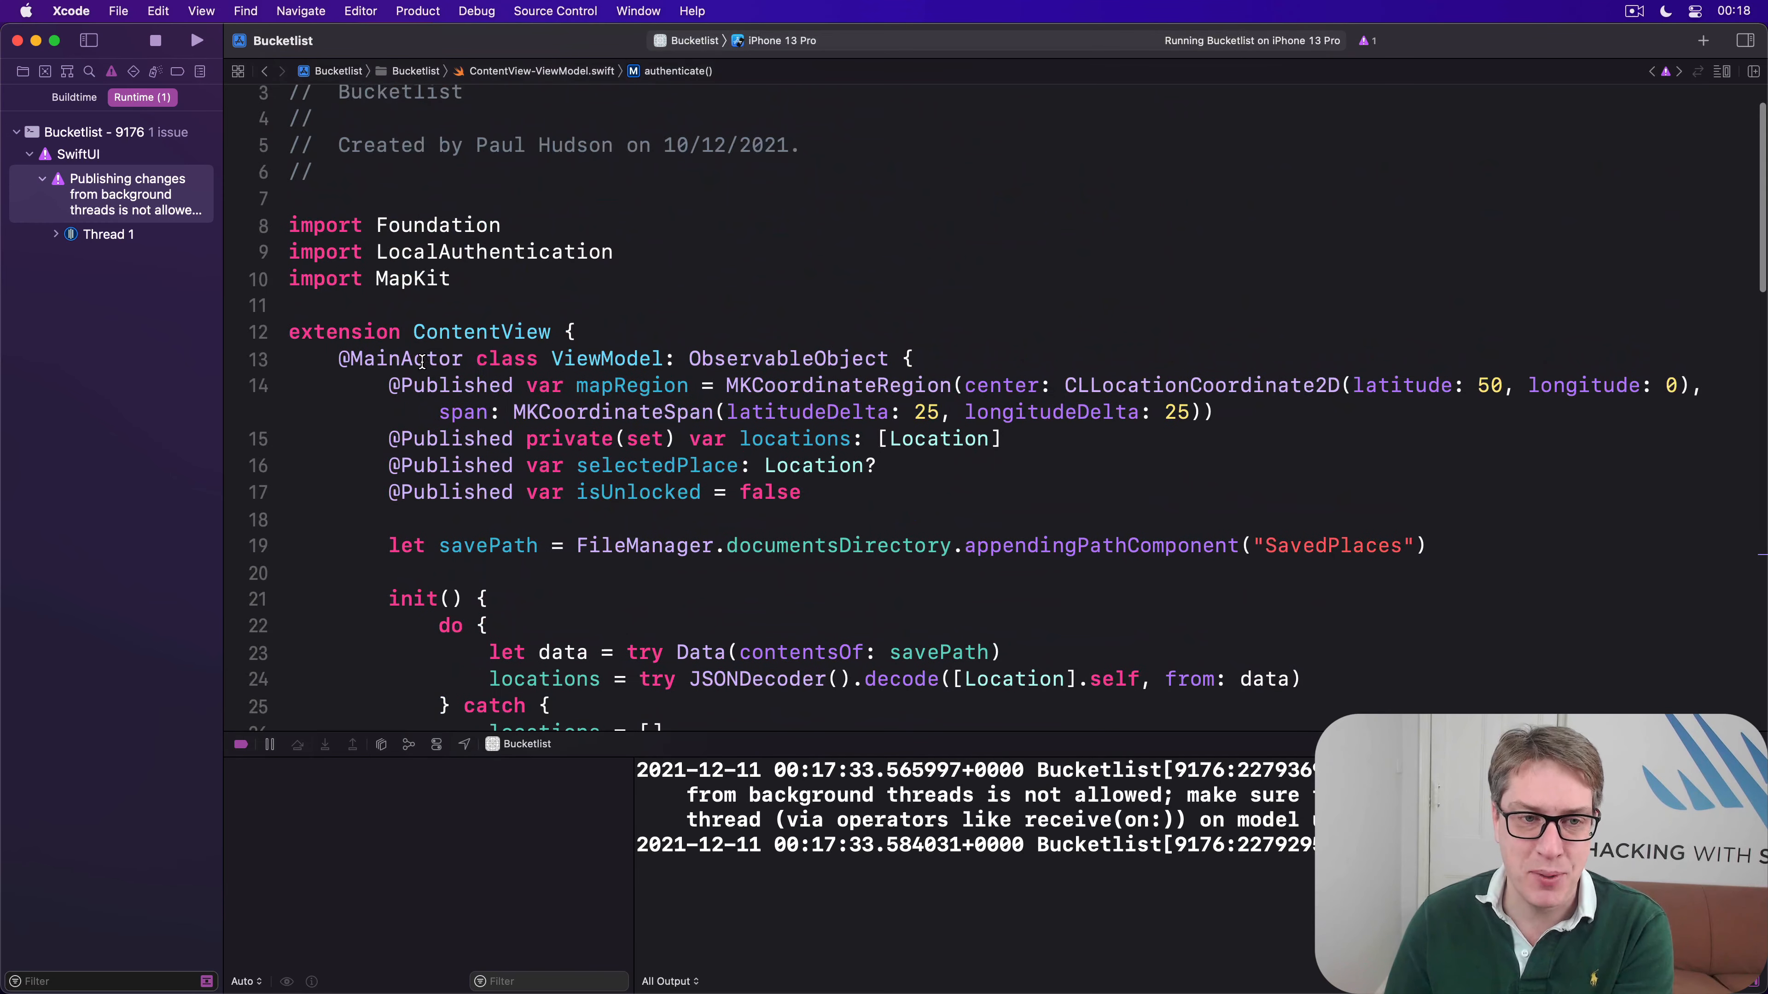
pyautogui.doubleClick(400, 358)
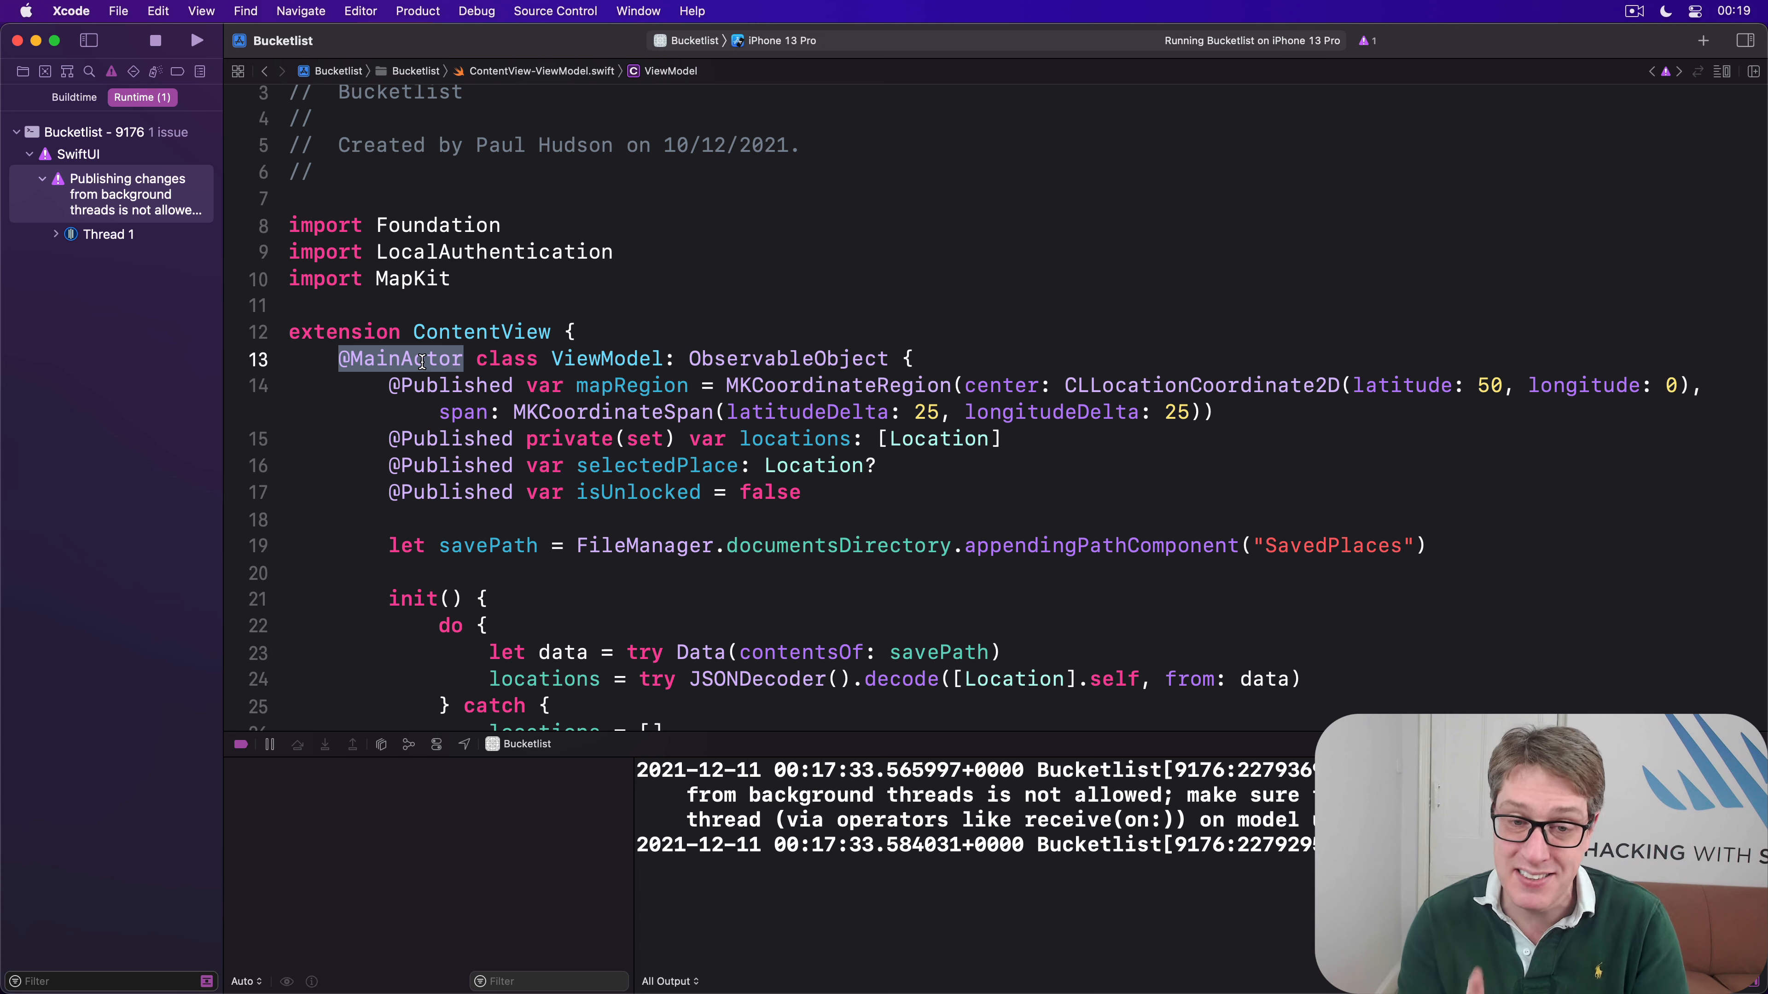
pyautogui.scroll(-3)
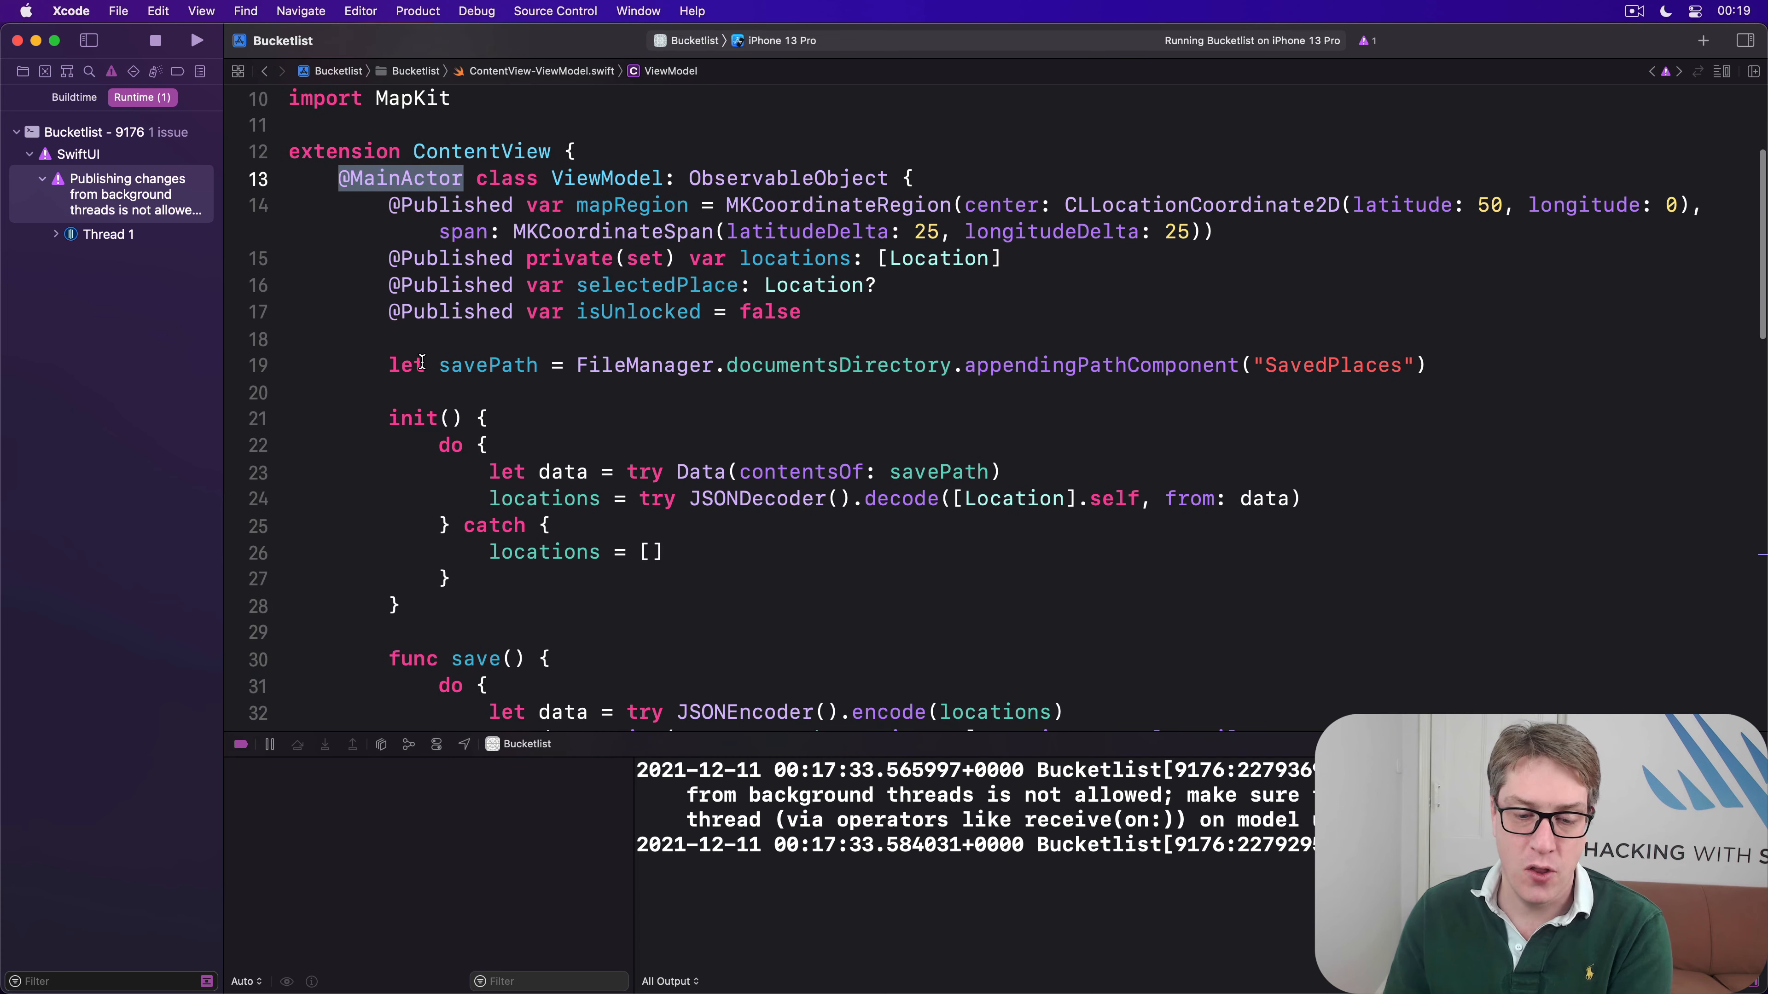
pyautogui.scroll(-3)
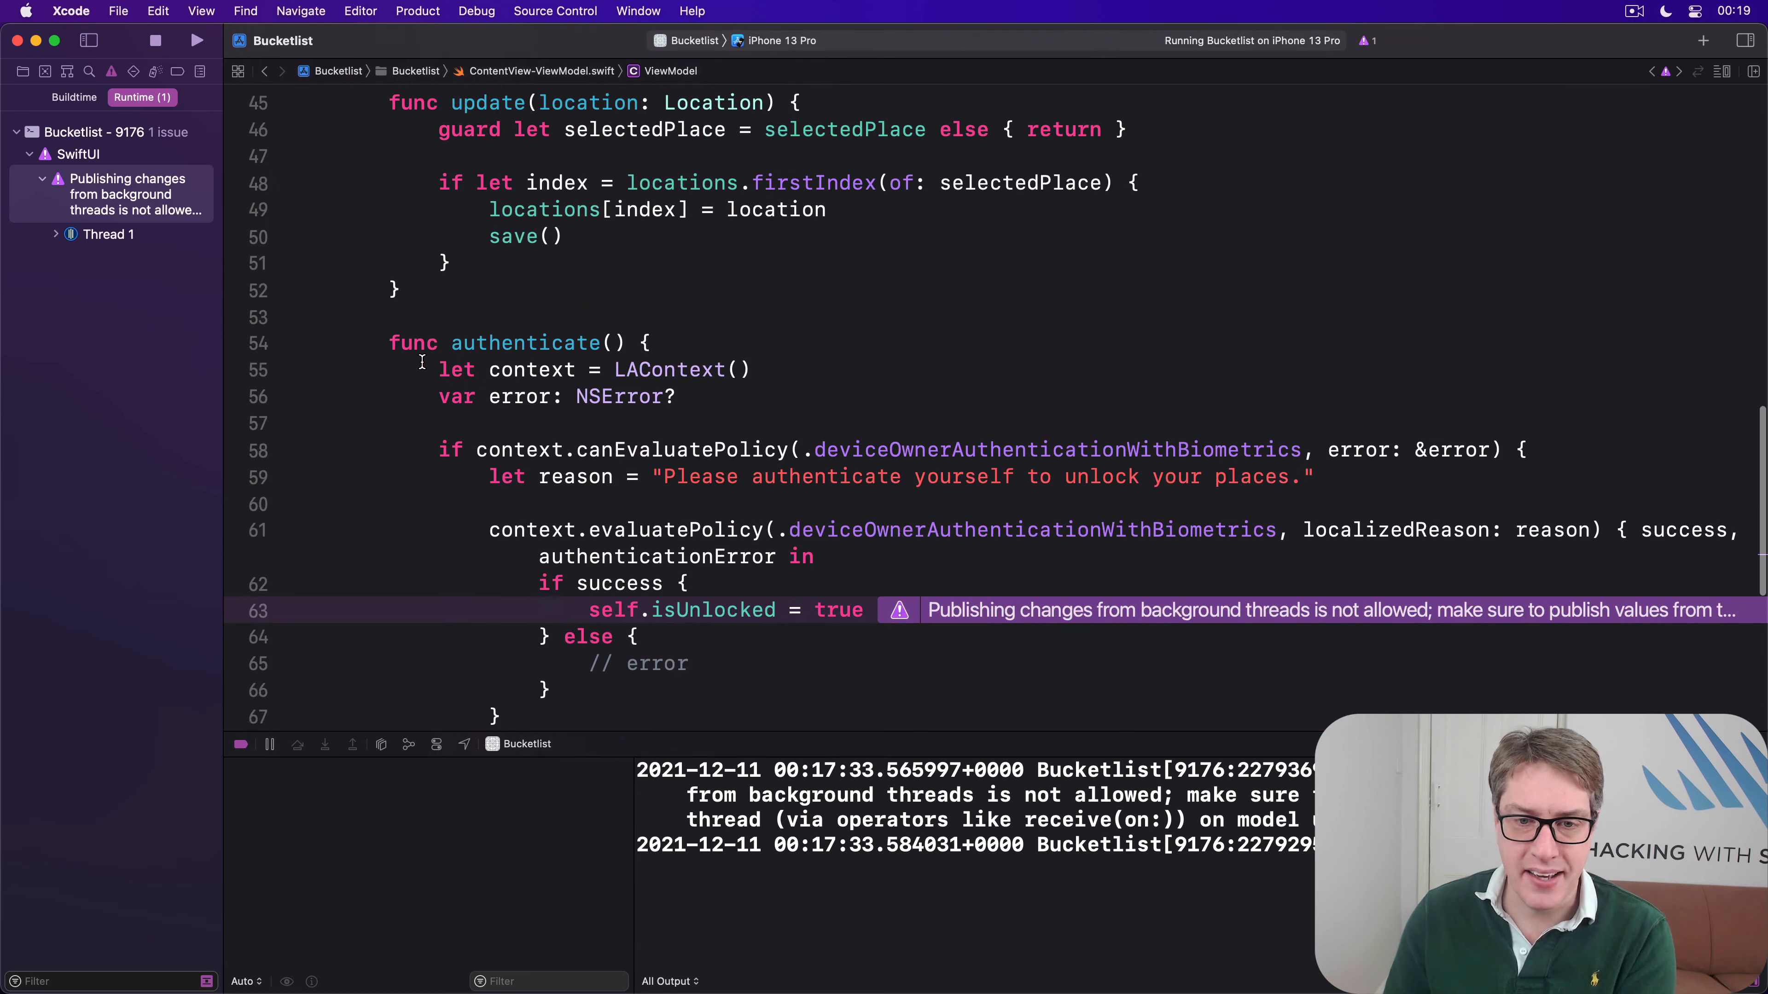
pyautogui.scroll(-3)
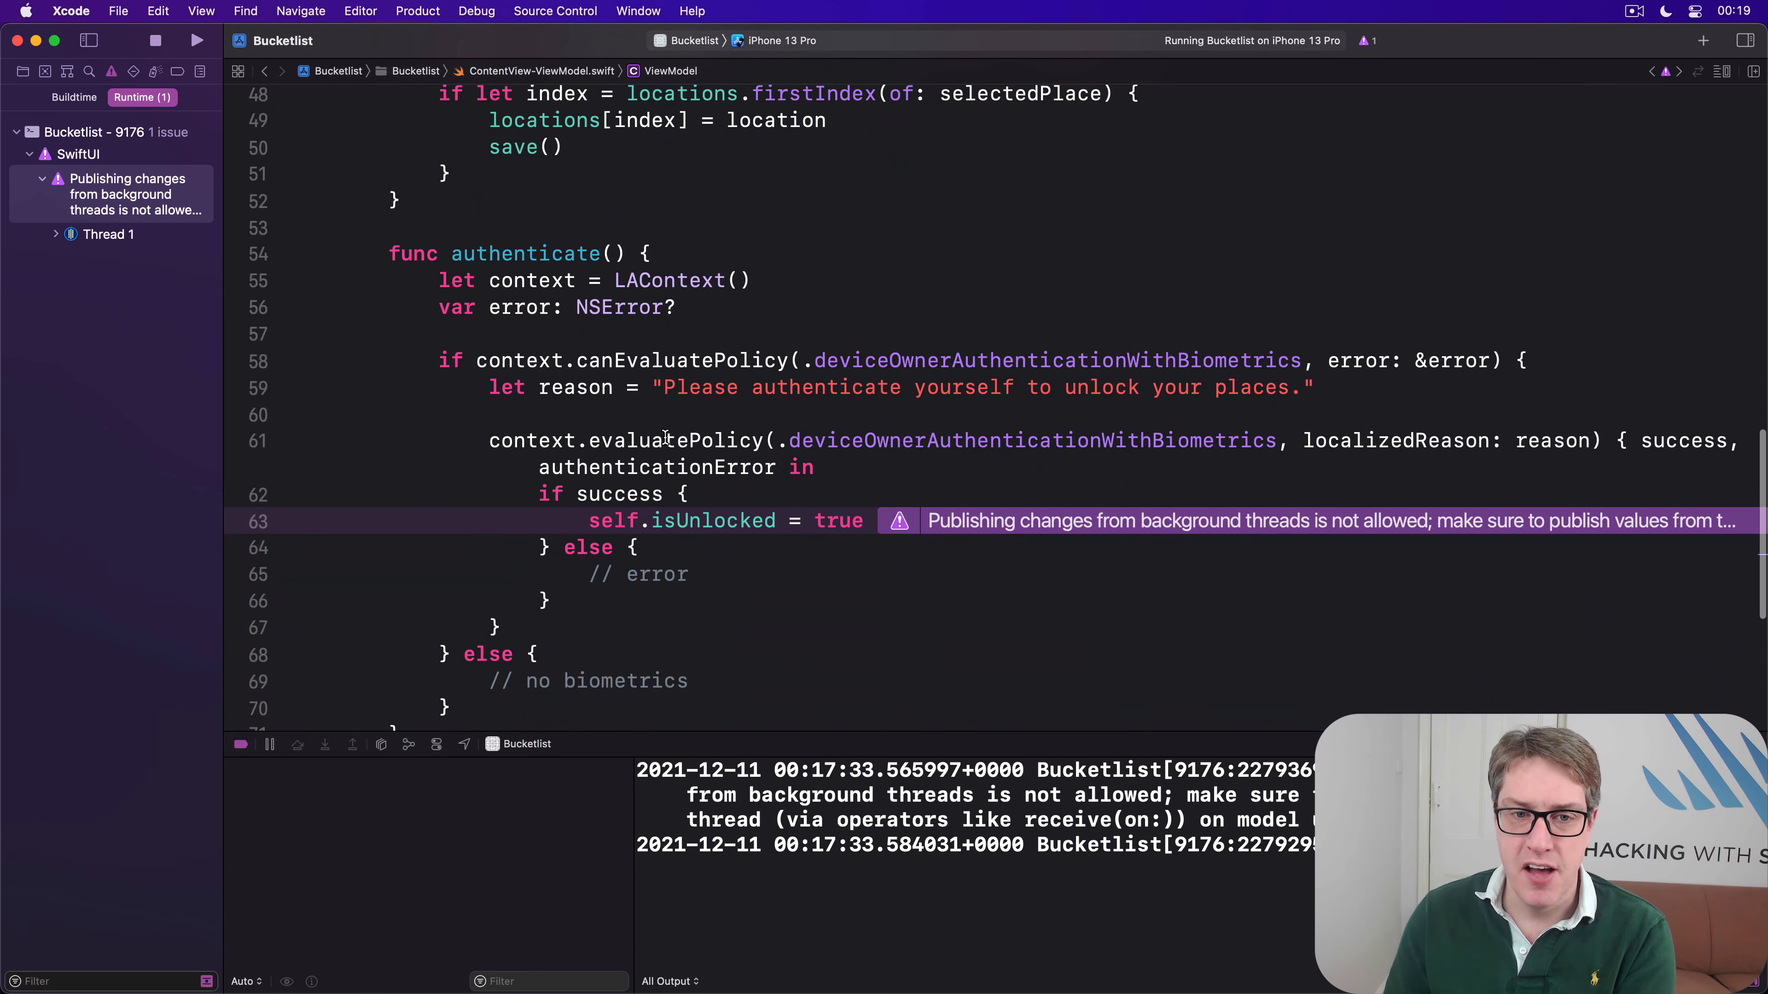
pyautogui.doubleClick(673, 440)
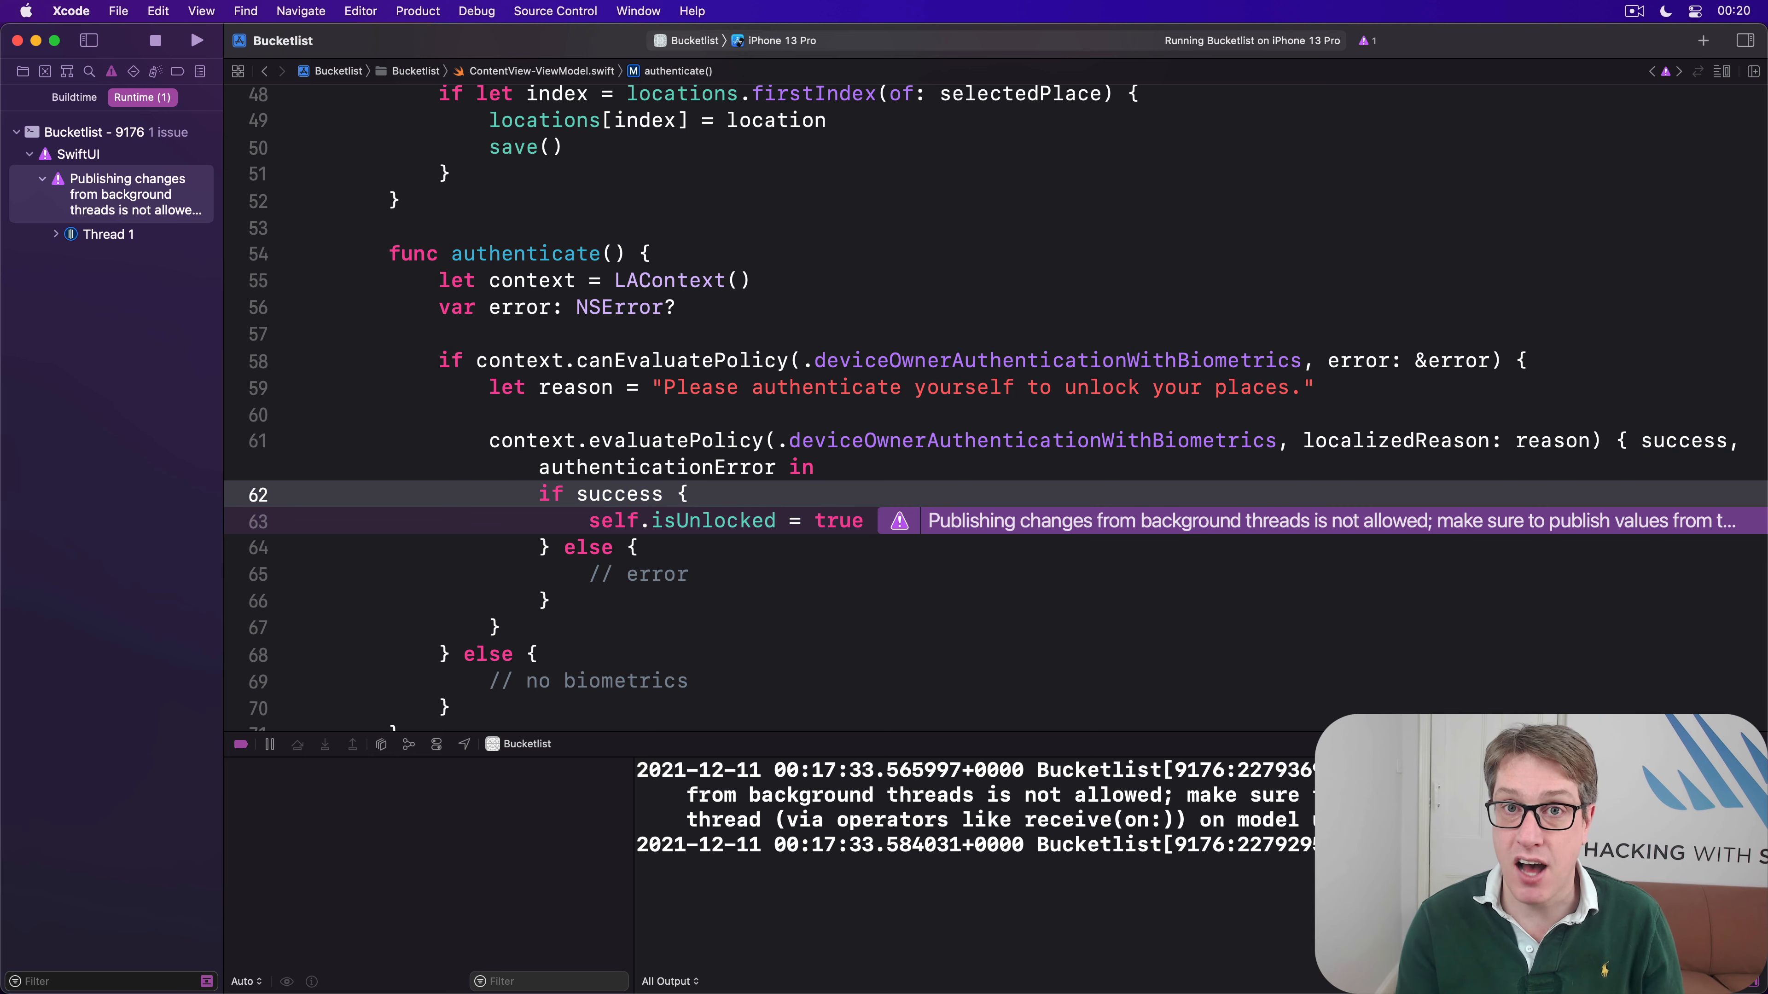
# Move self.isUnlocked = true inside `Task { await MainActor.run { } }` in the success branch
pyautogui.click(688, 493)
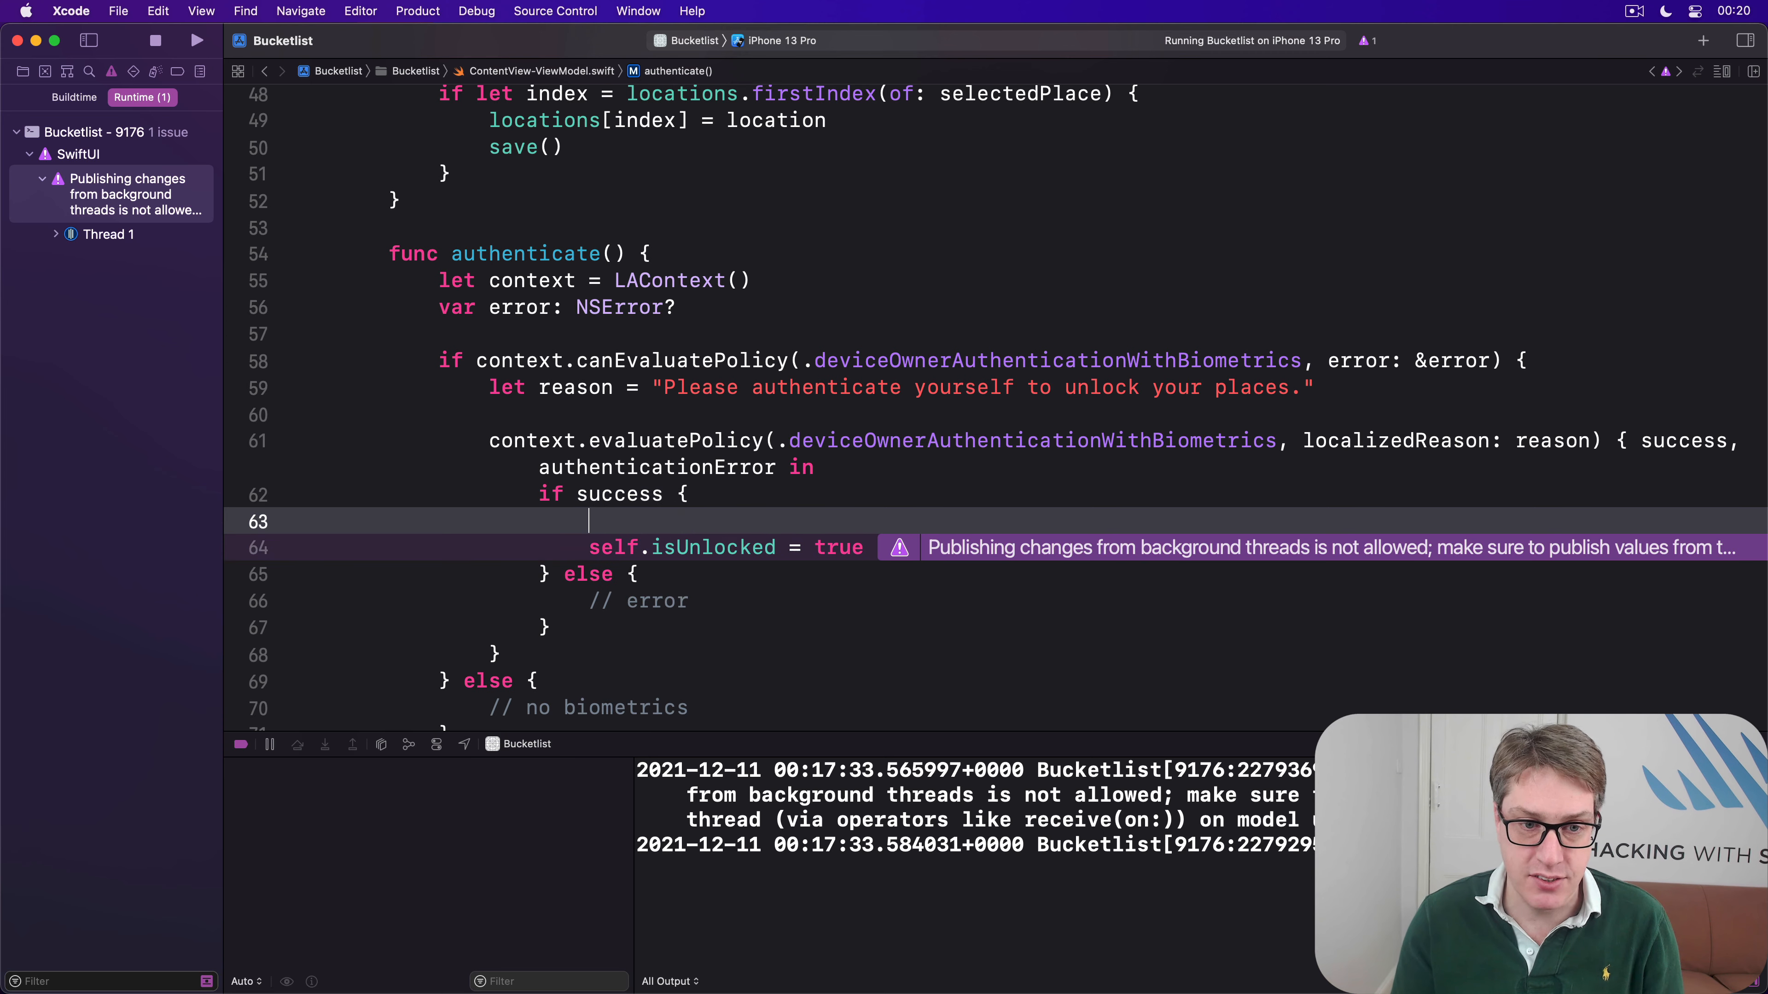
pyautogui.write('Task {')
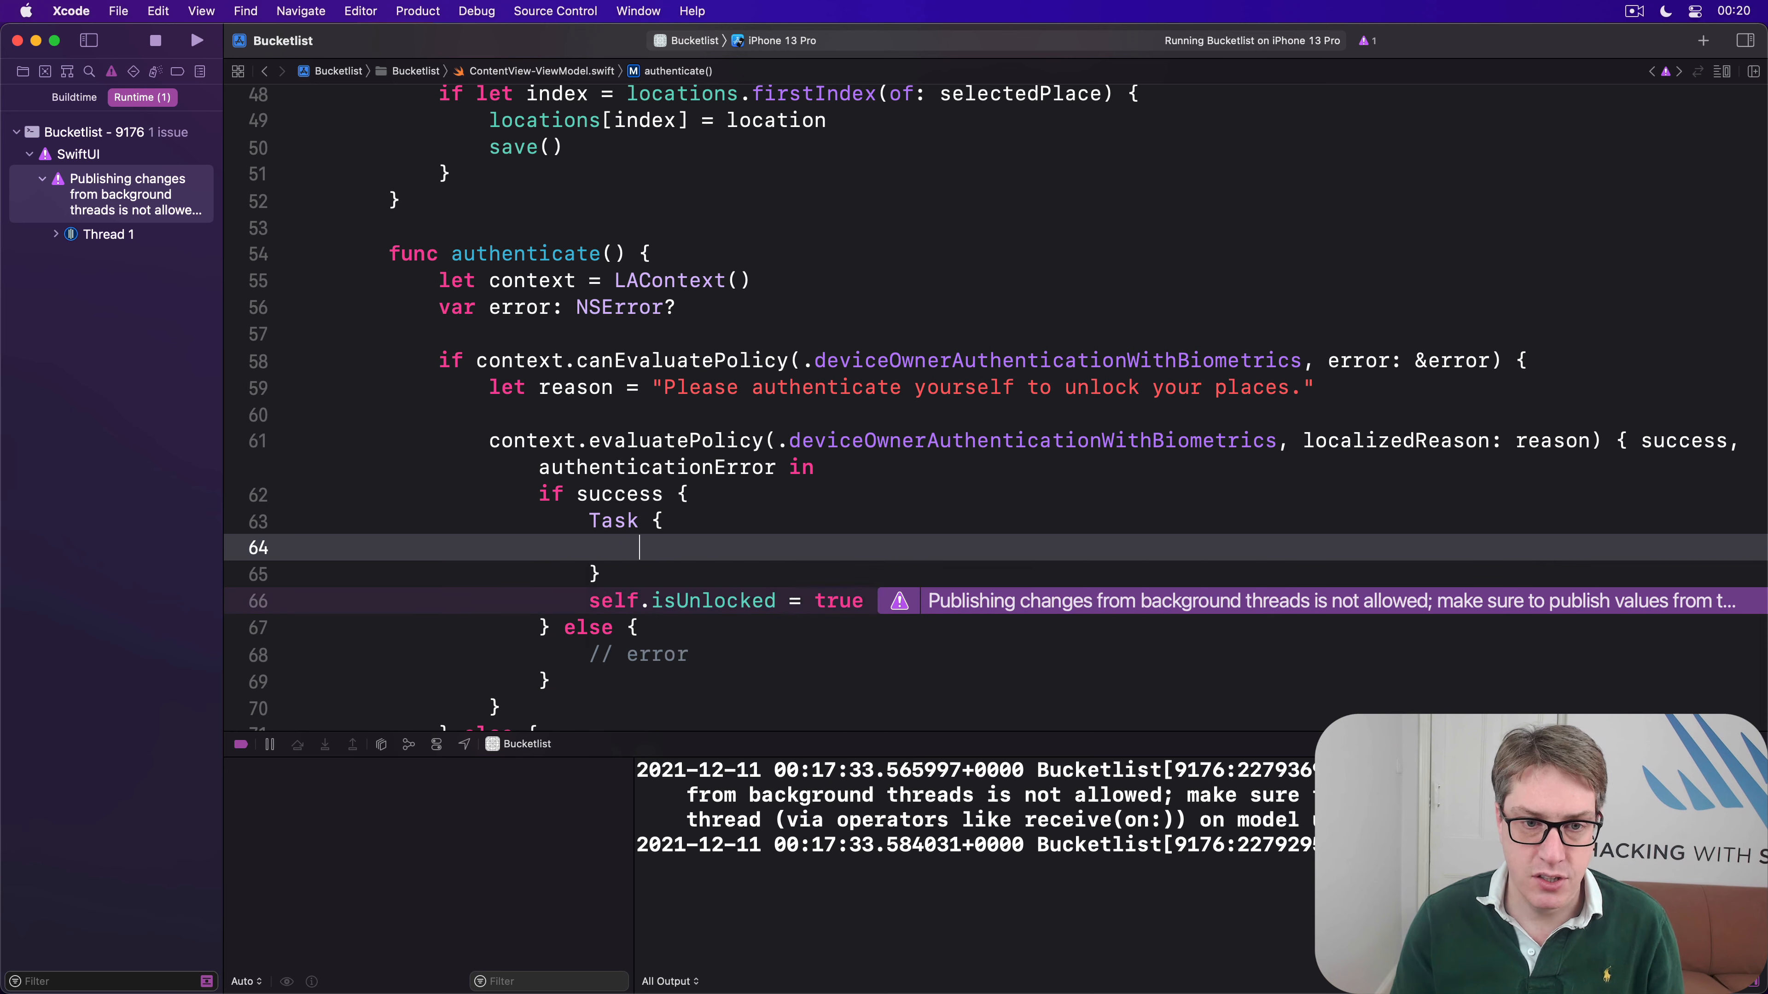
pyautogui.write('await MainActor.run {')
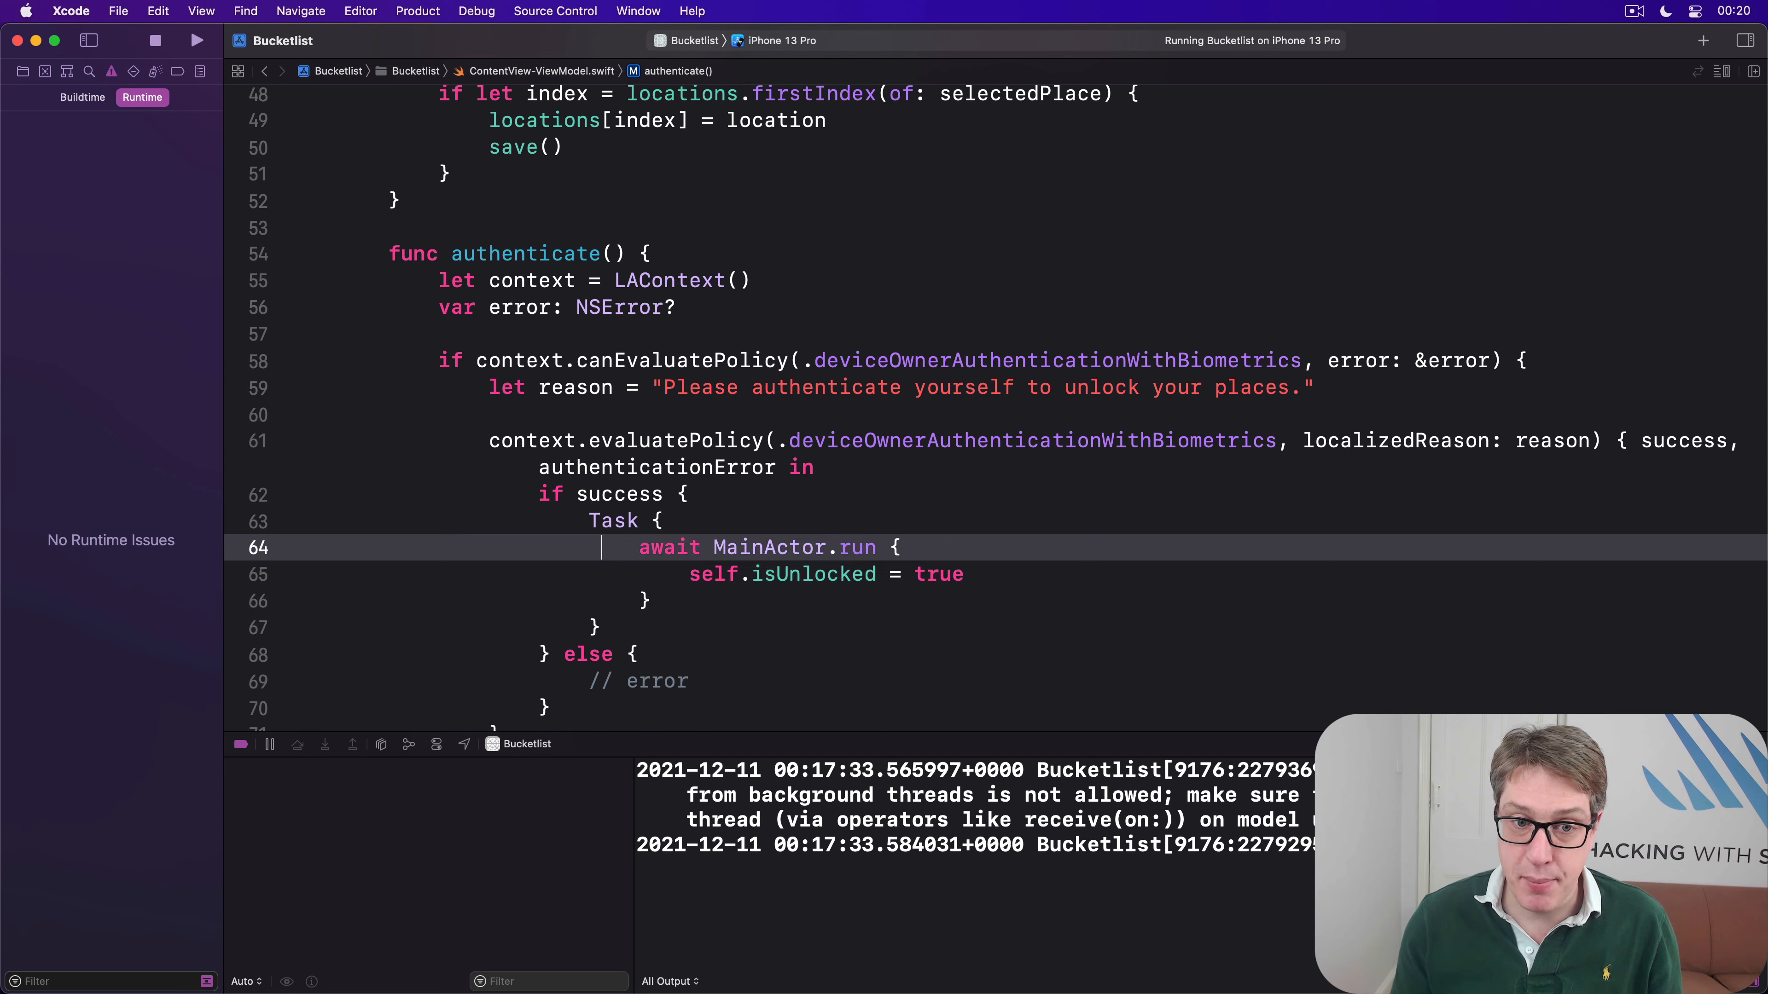
pyautogui.doubleClick(613, 519)
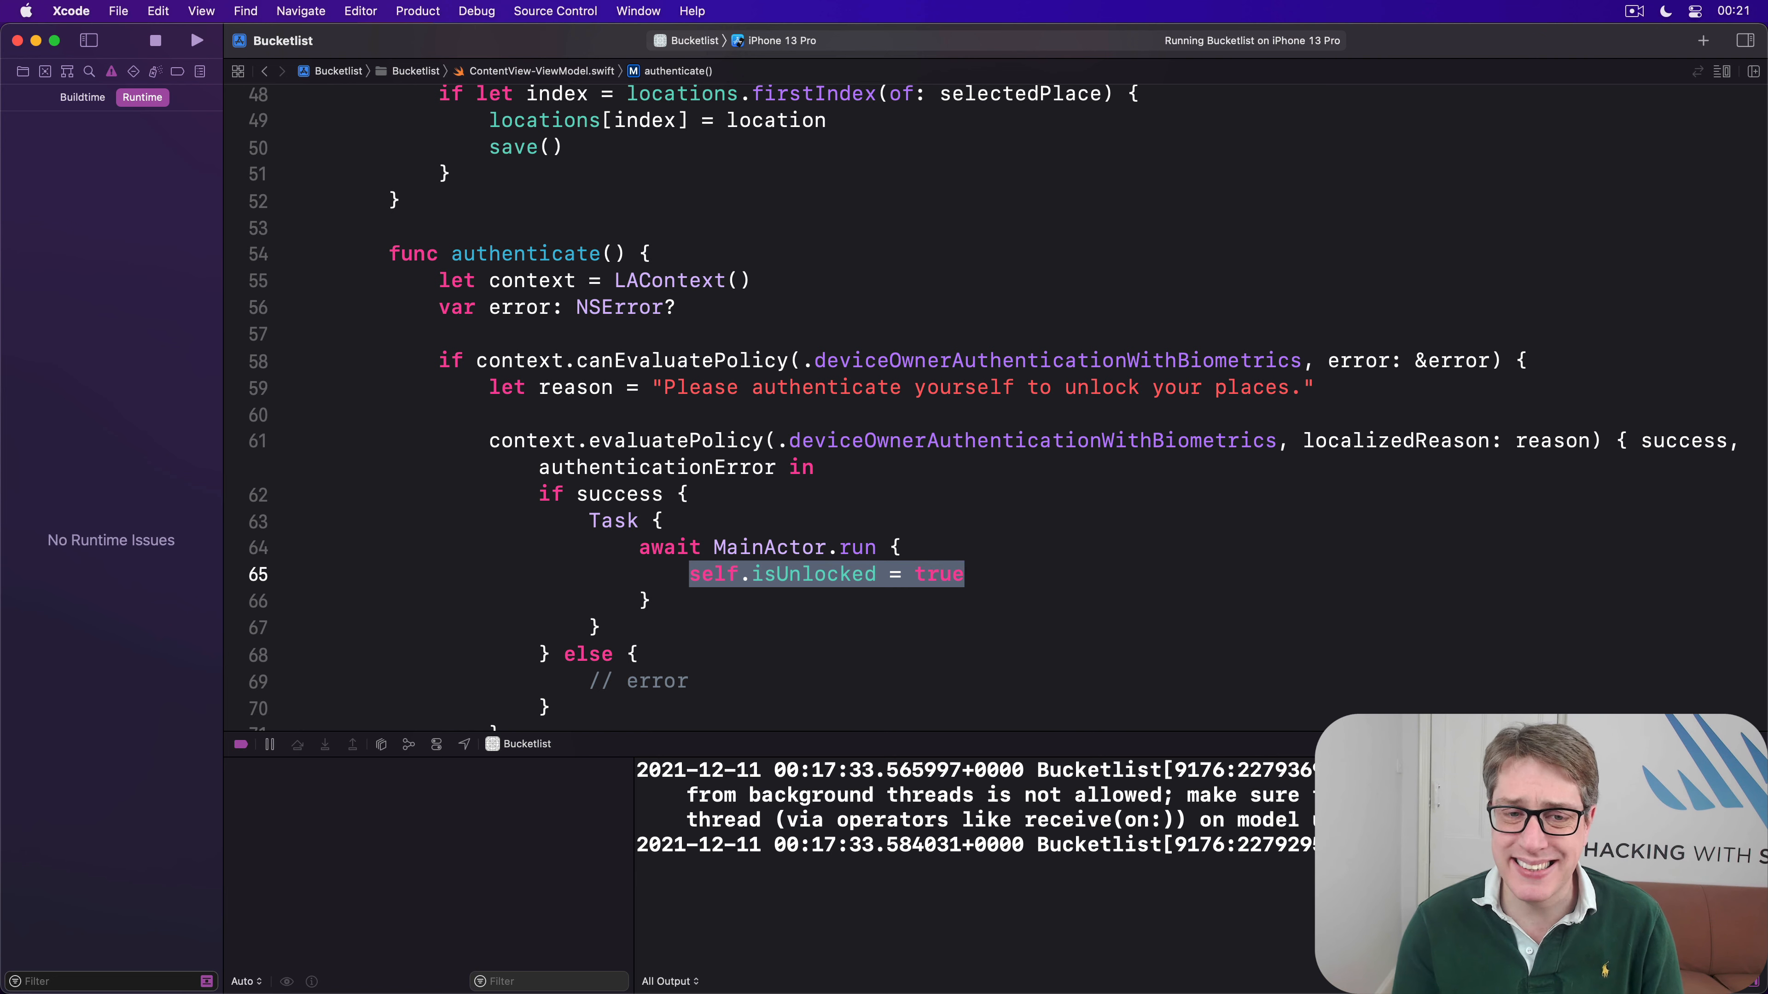
pyautogui.click(613, 521)
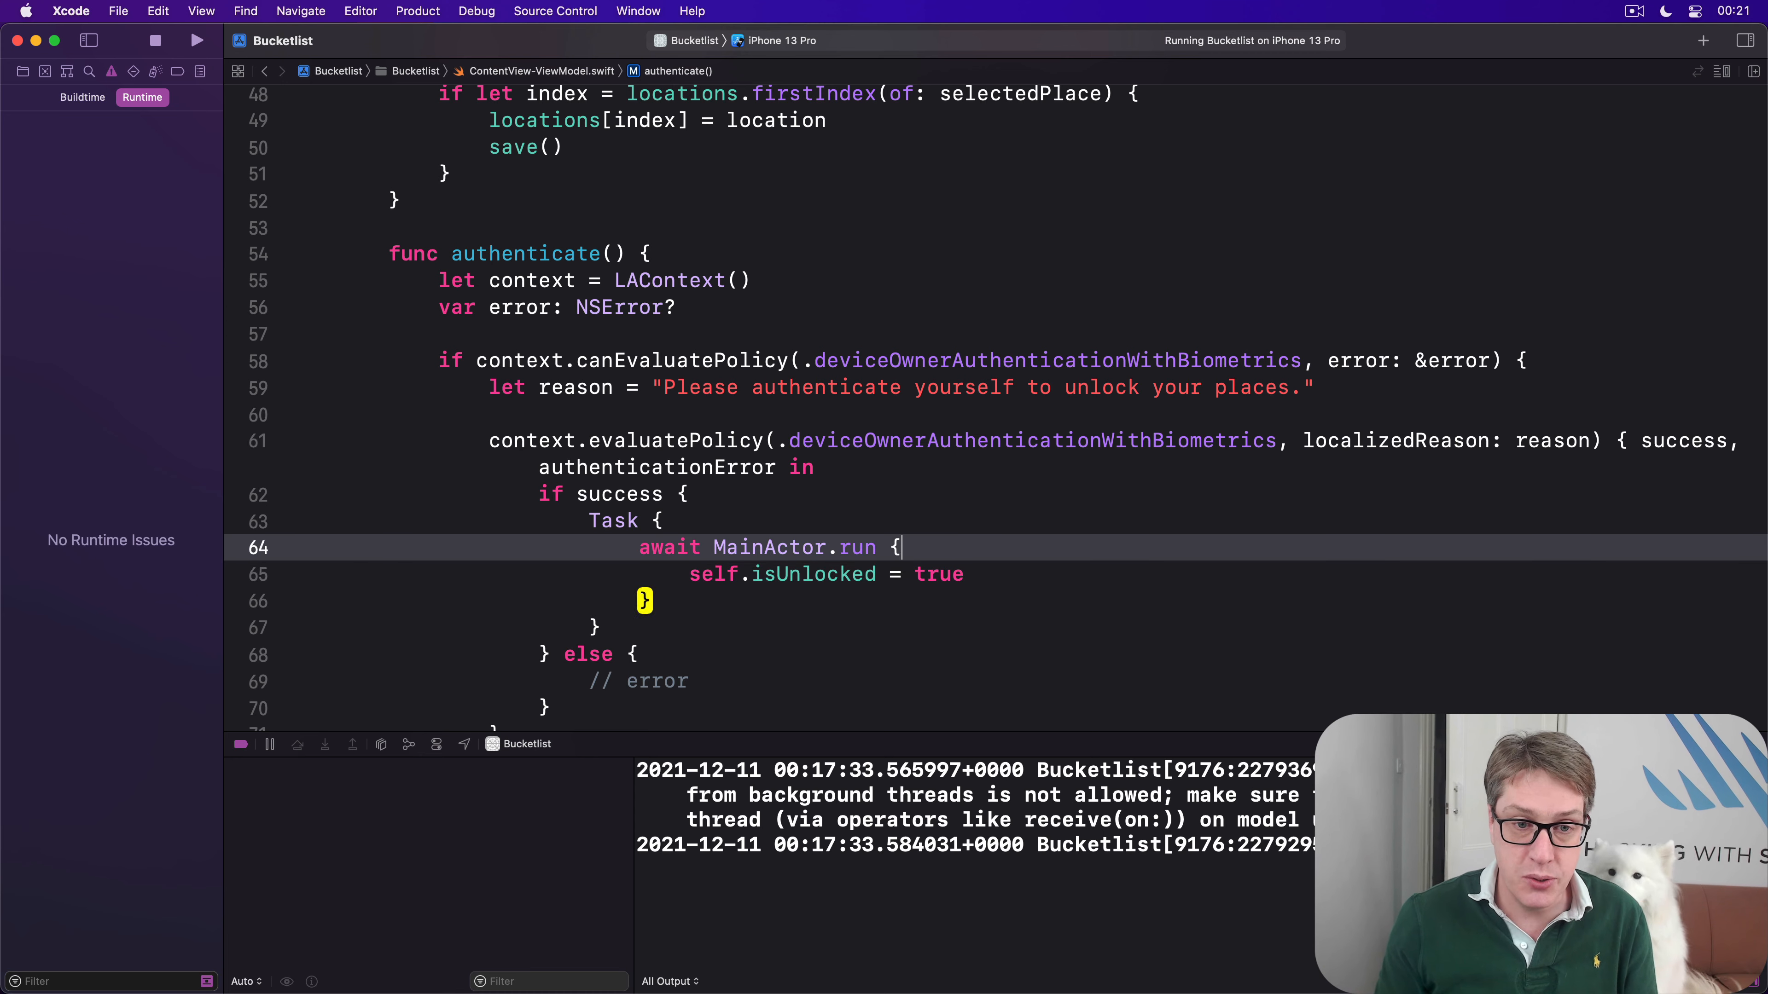
pyautogui.press('Backspace')
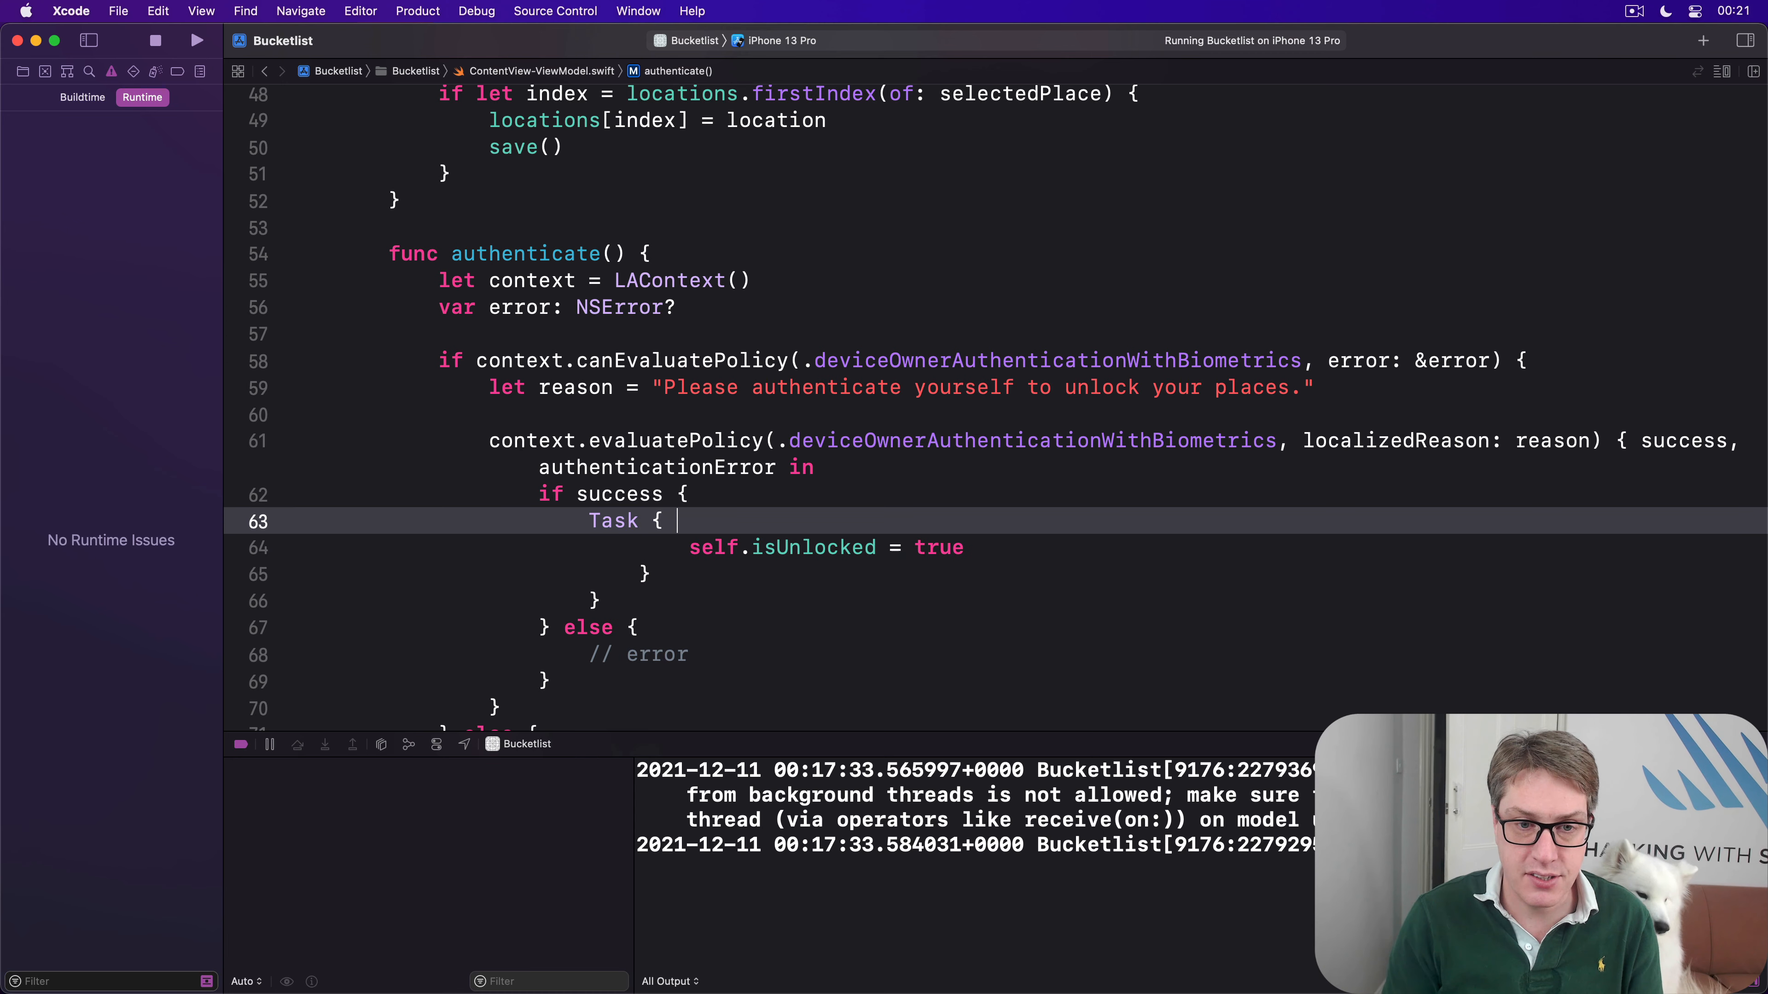
pyautogui.write('@MainActor in')
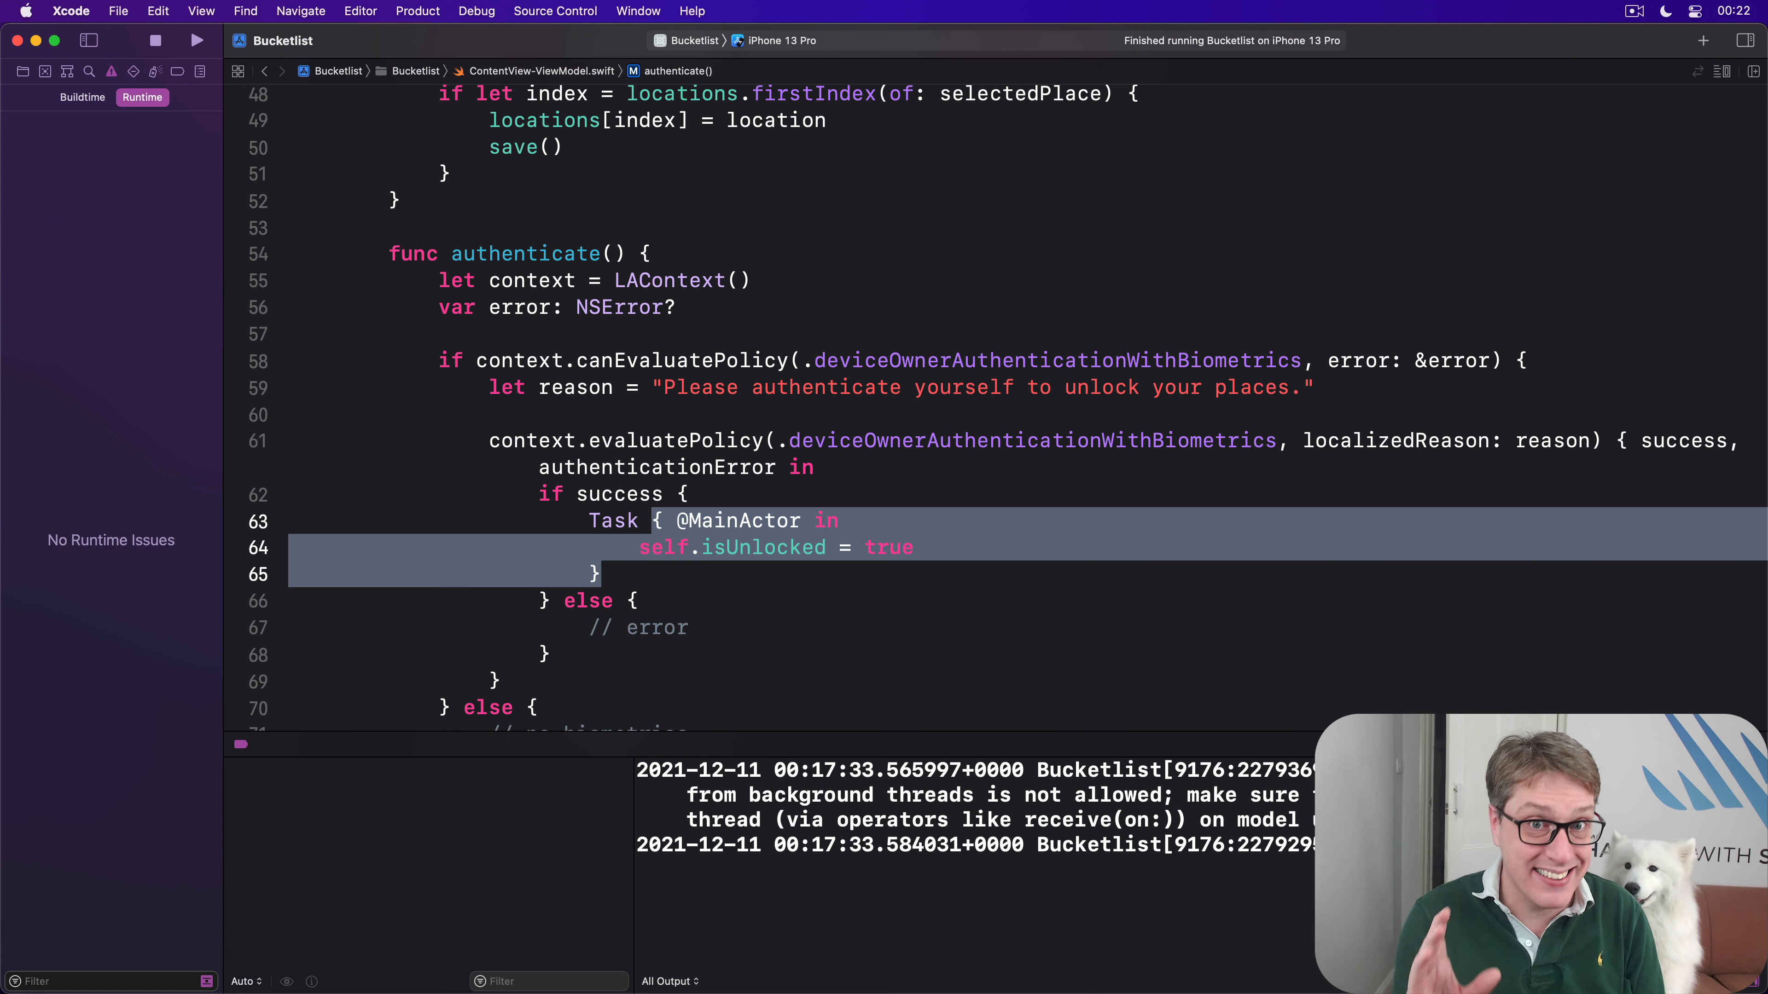
pyautogui.click(196, 41)
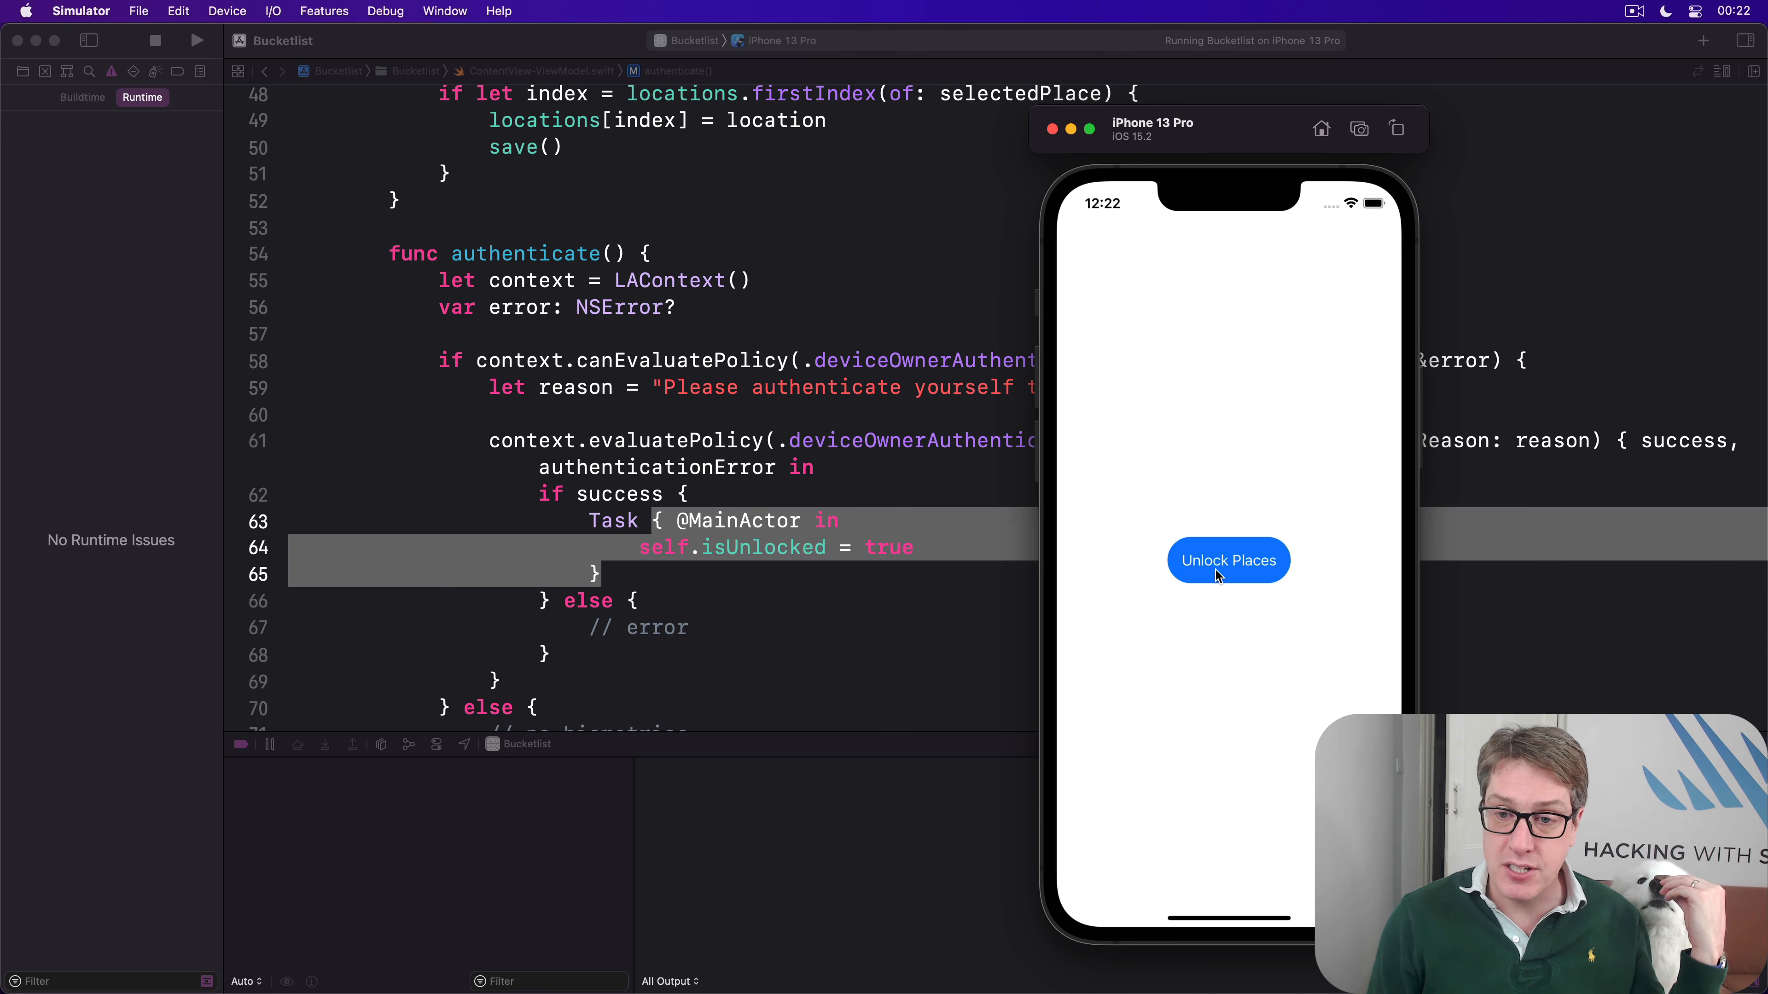
# Unlock Places with Features > Face ID > Matching Face to reveal the pinned map
pyautogui.click(1227, 561)
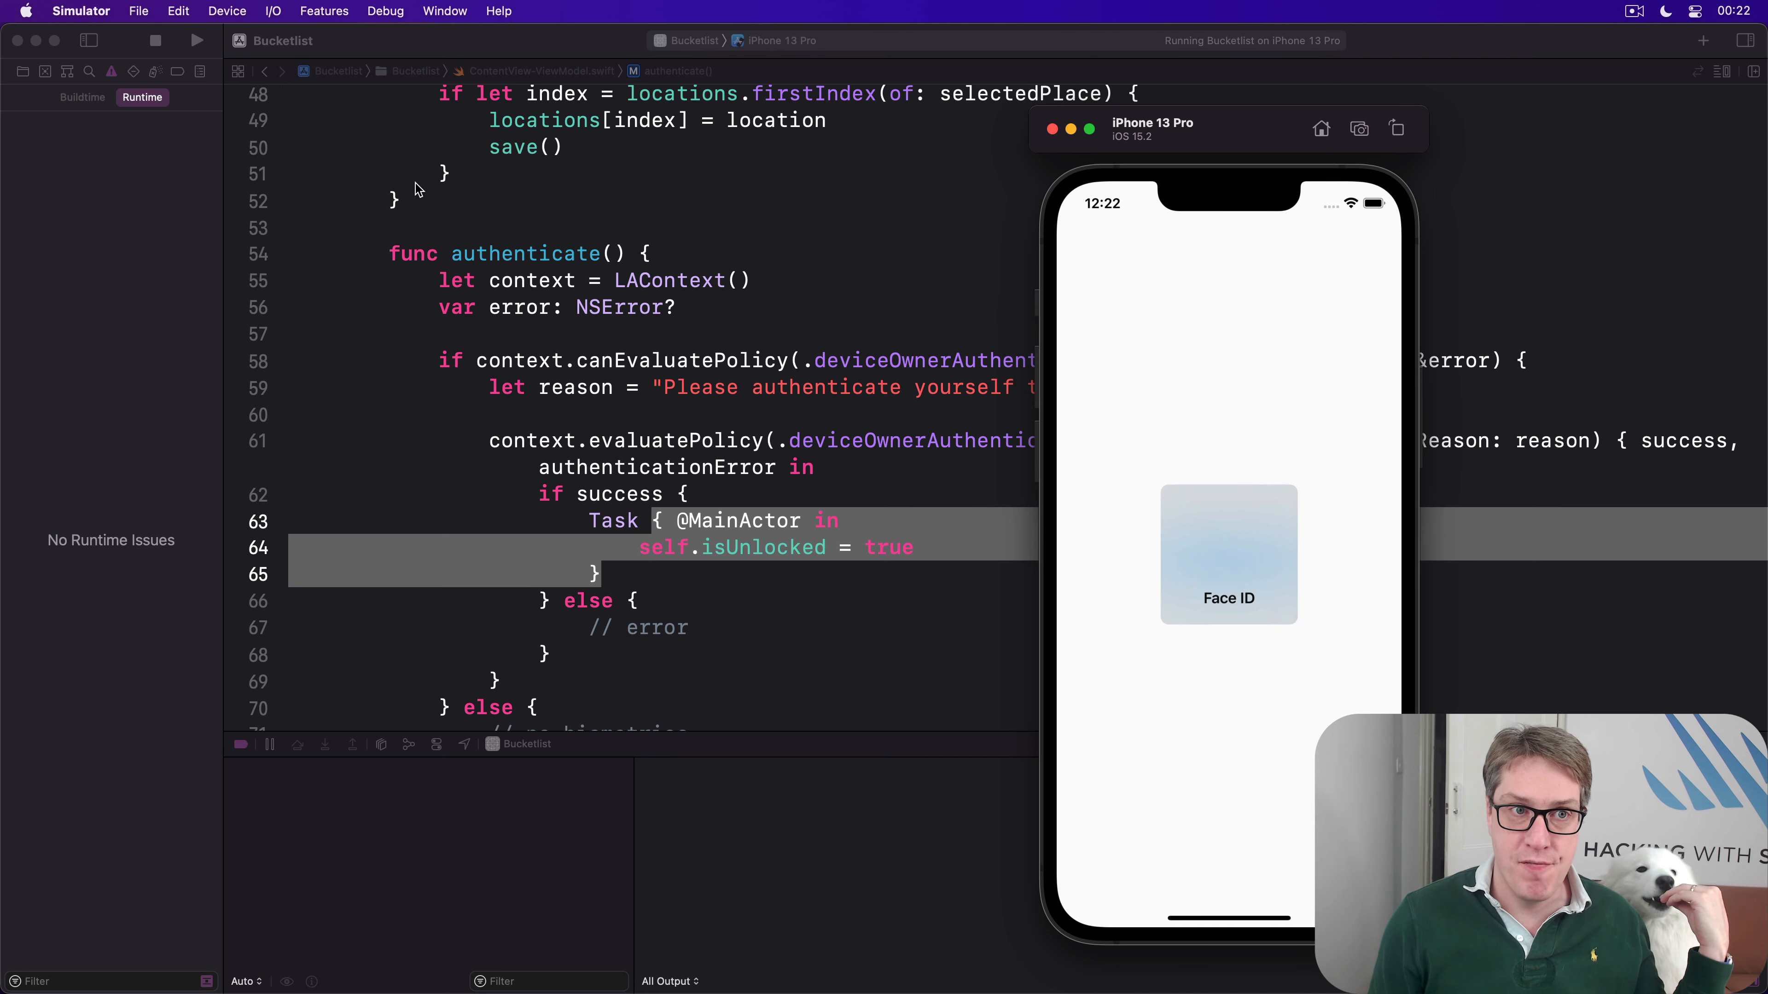
pyautogui.click(324, 10)
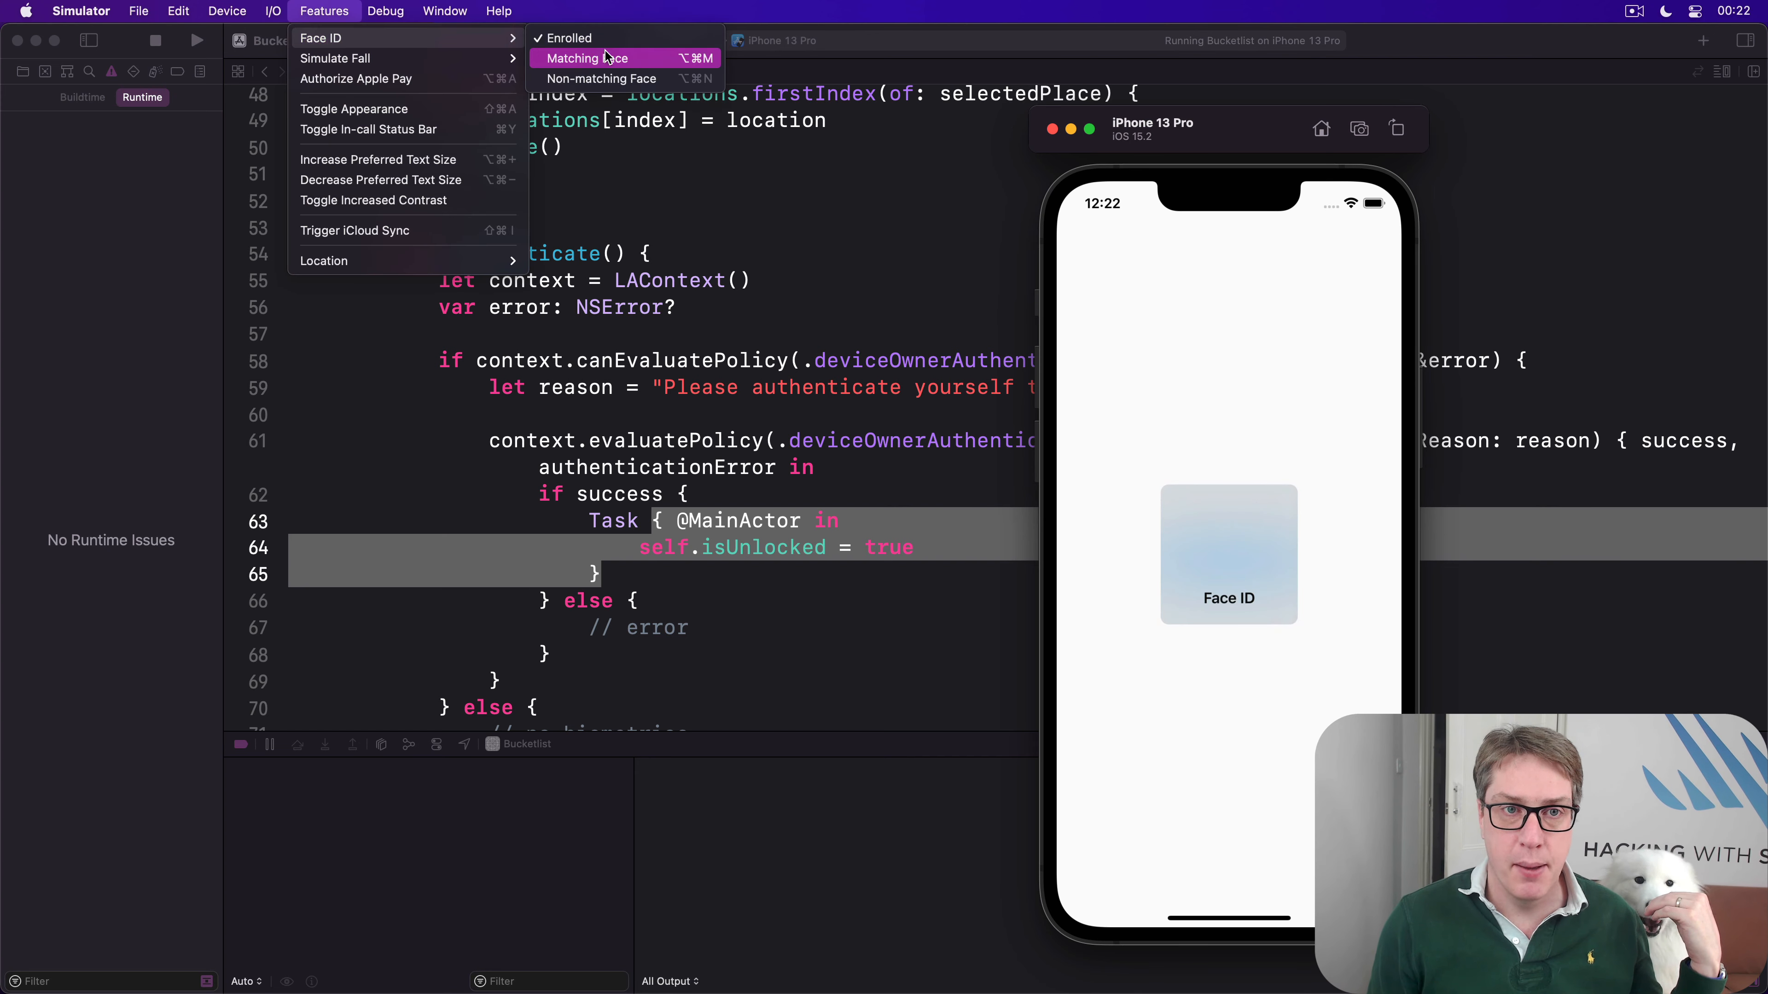
pyautogui.click(582, 57)
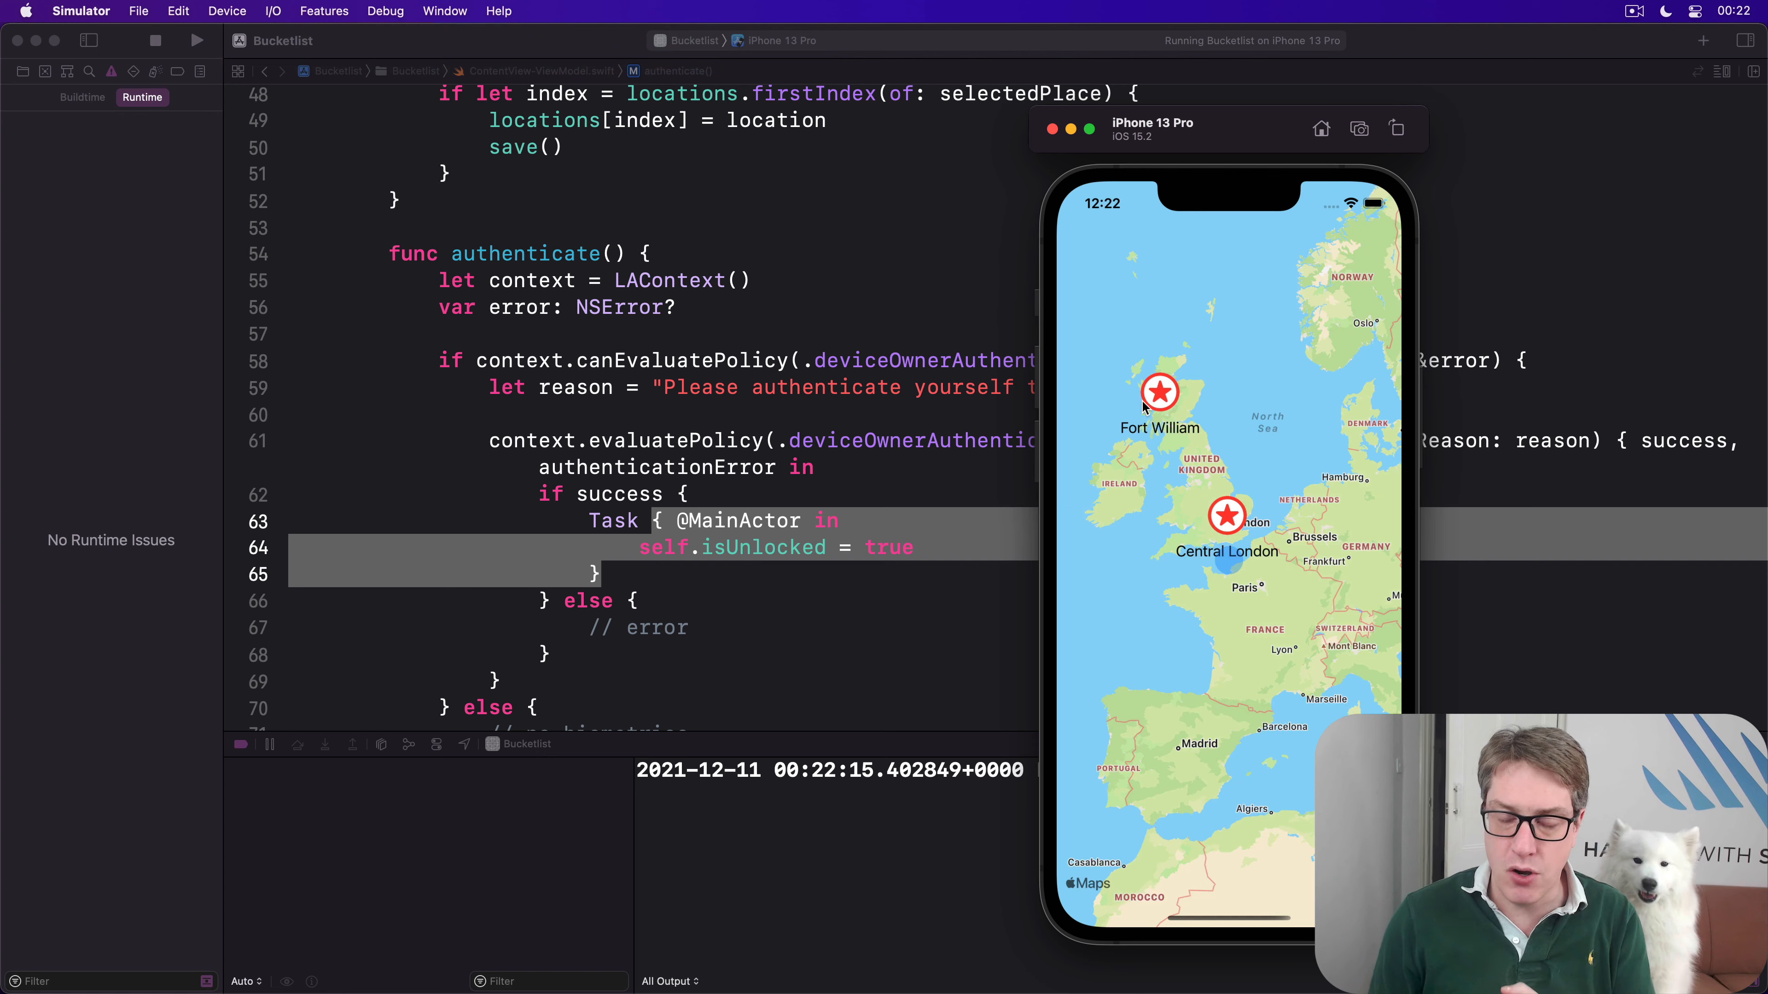